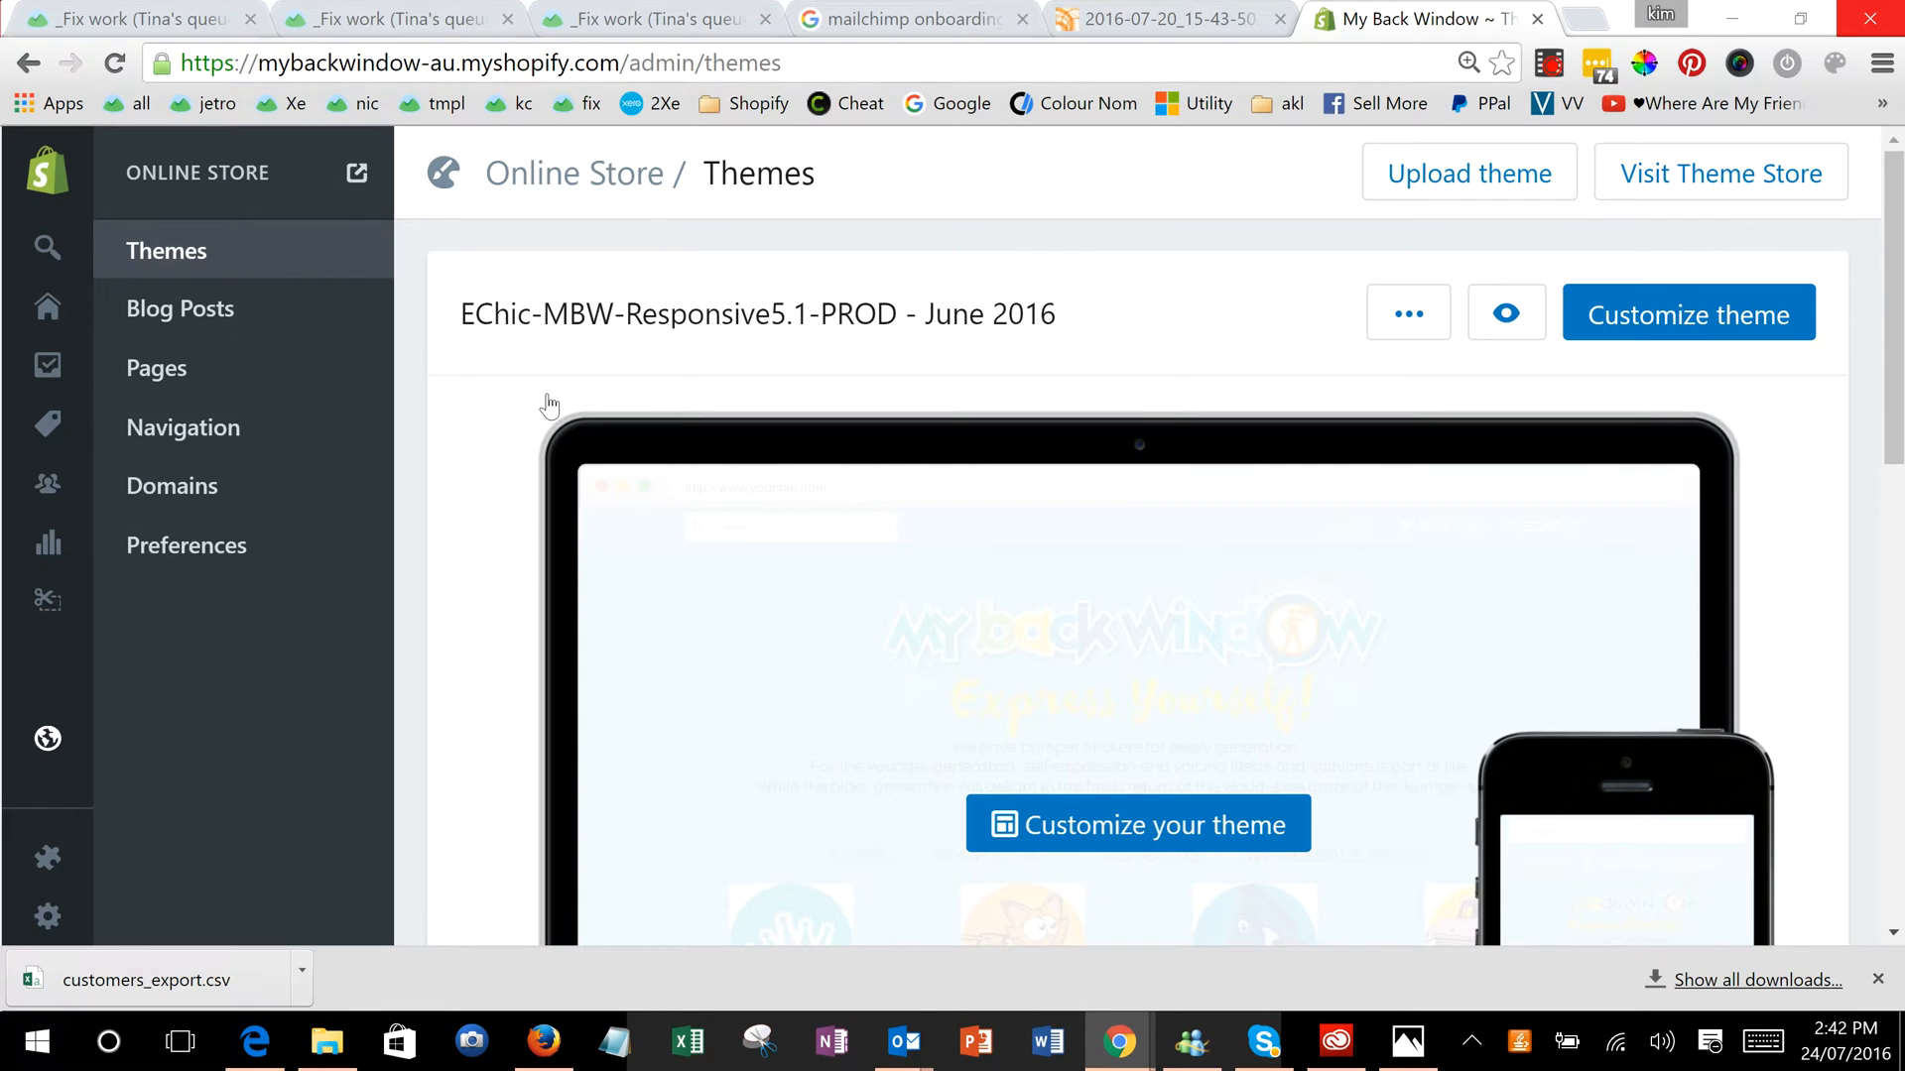
pyautogui.moveTo(337, 387)
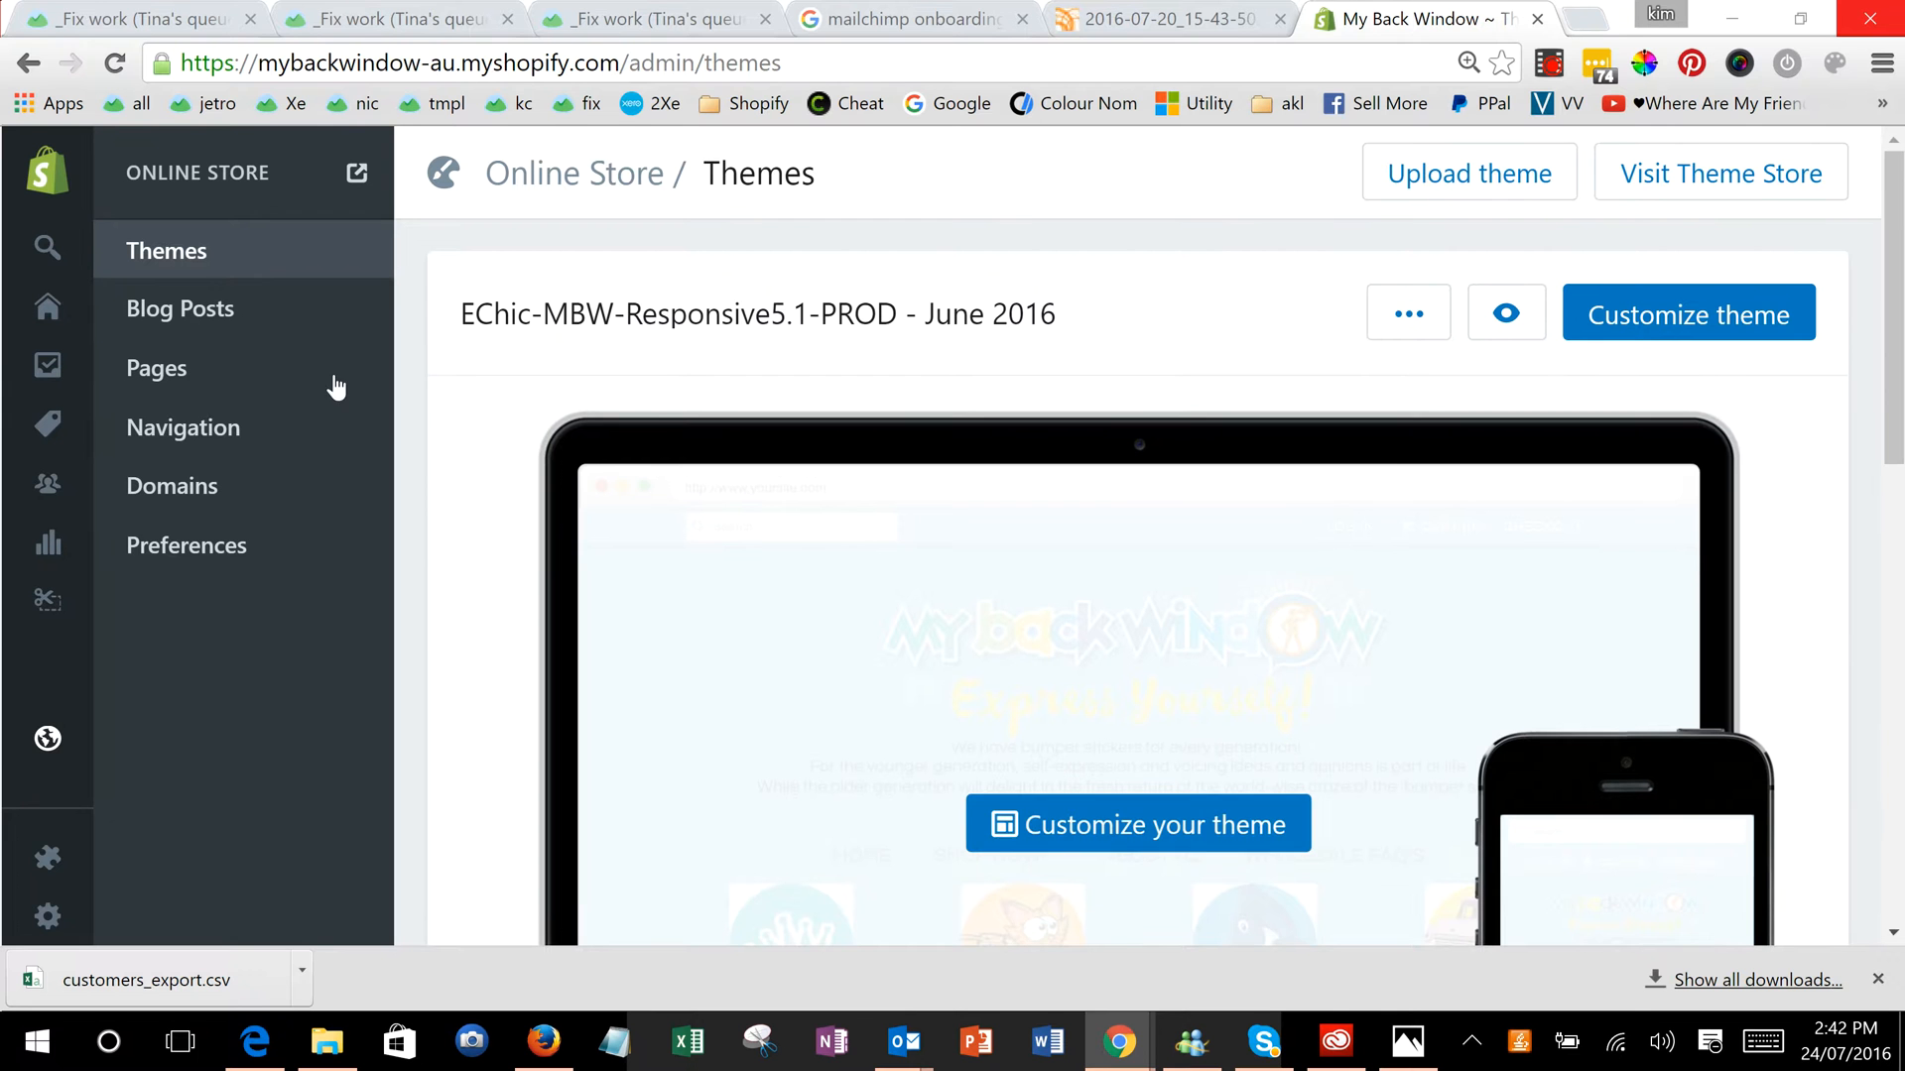
pyautogui.moveTo(155, 369)
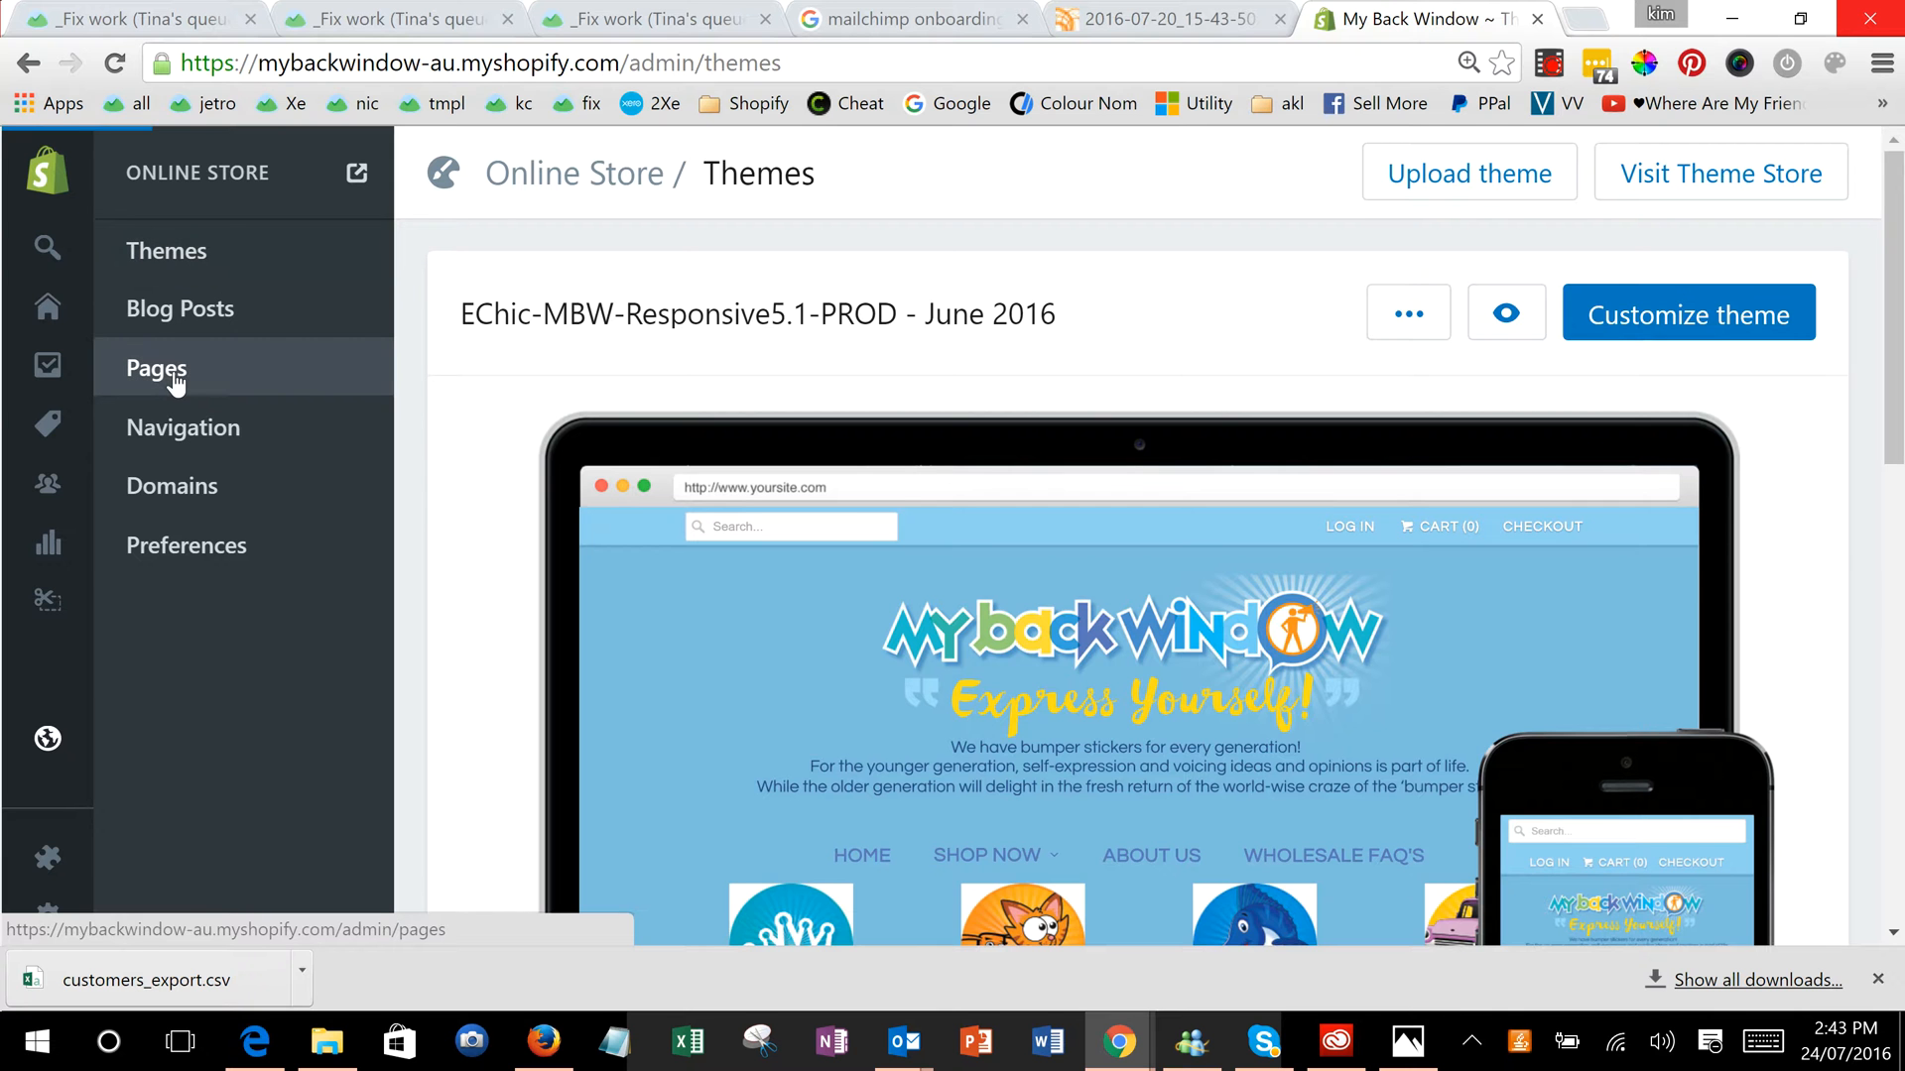
# Create and save a new store page titled 'Test page' with empty content.
pyautogui.click(154, 369)
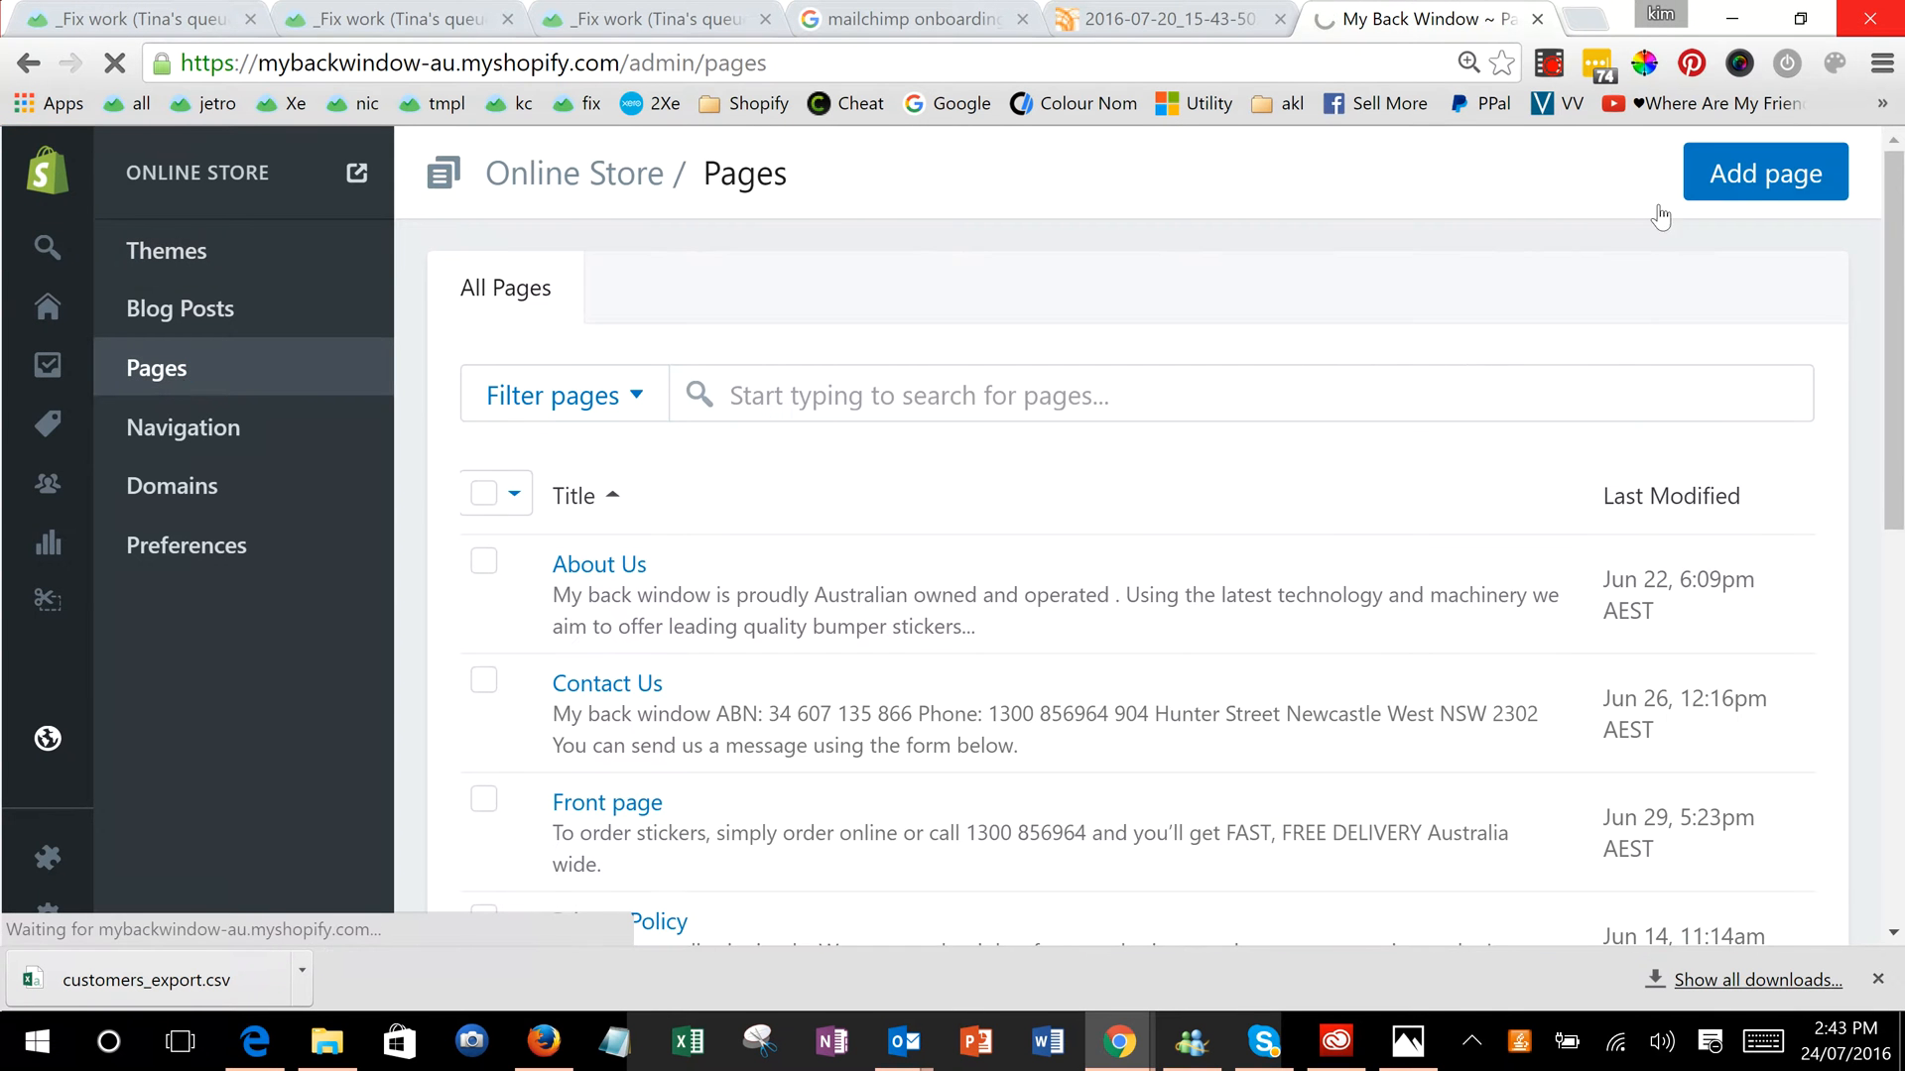
pyautogui.click(1763, 173)
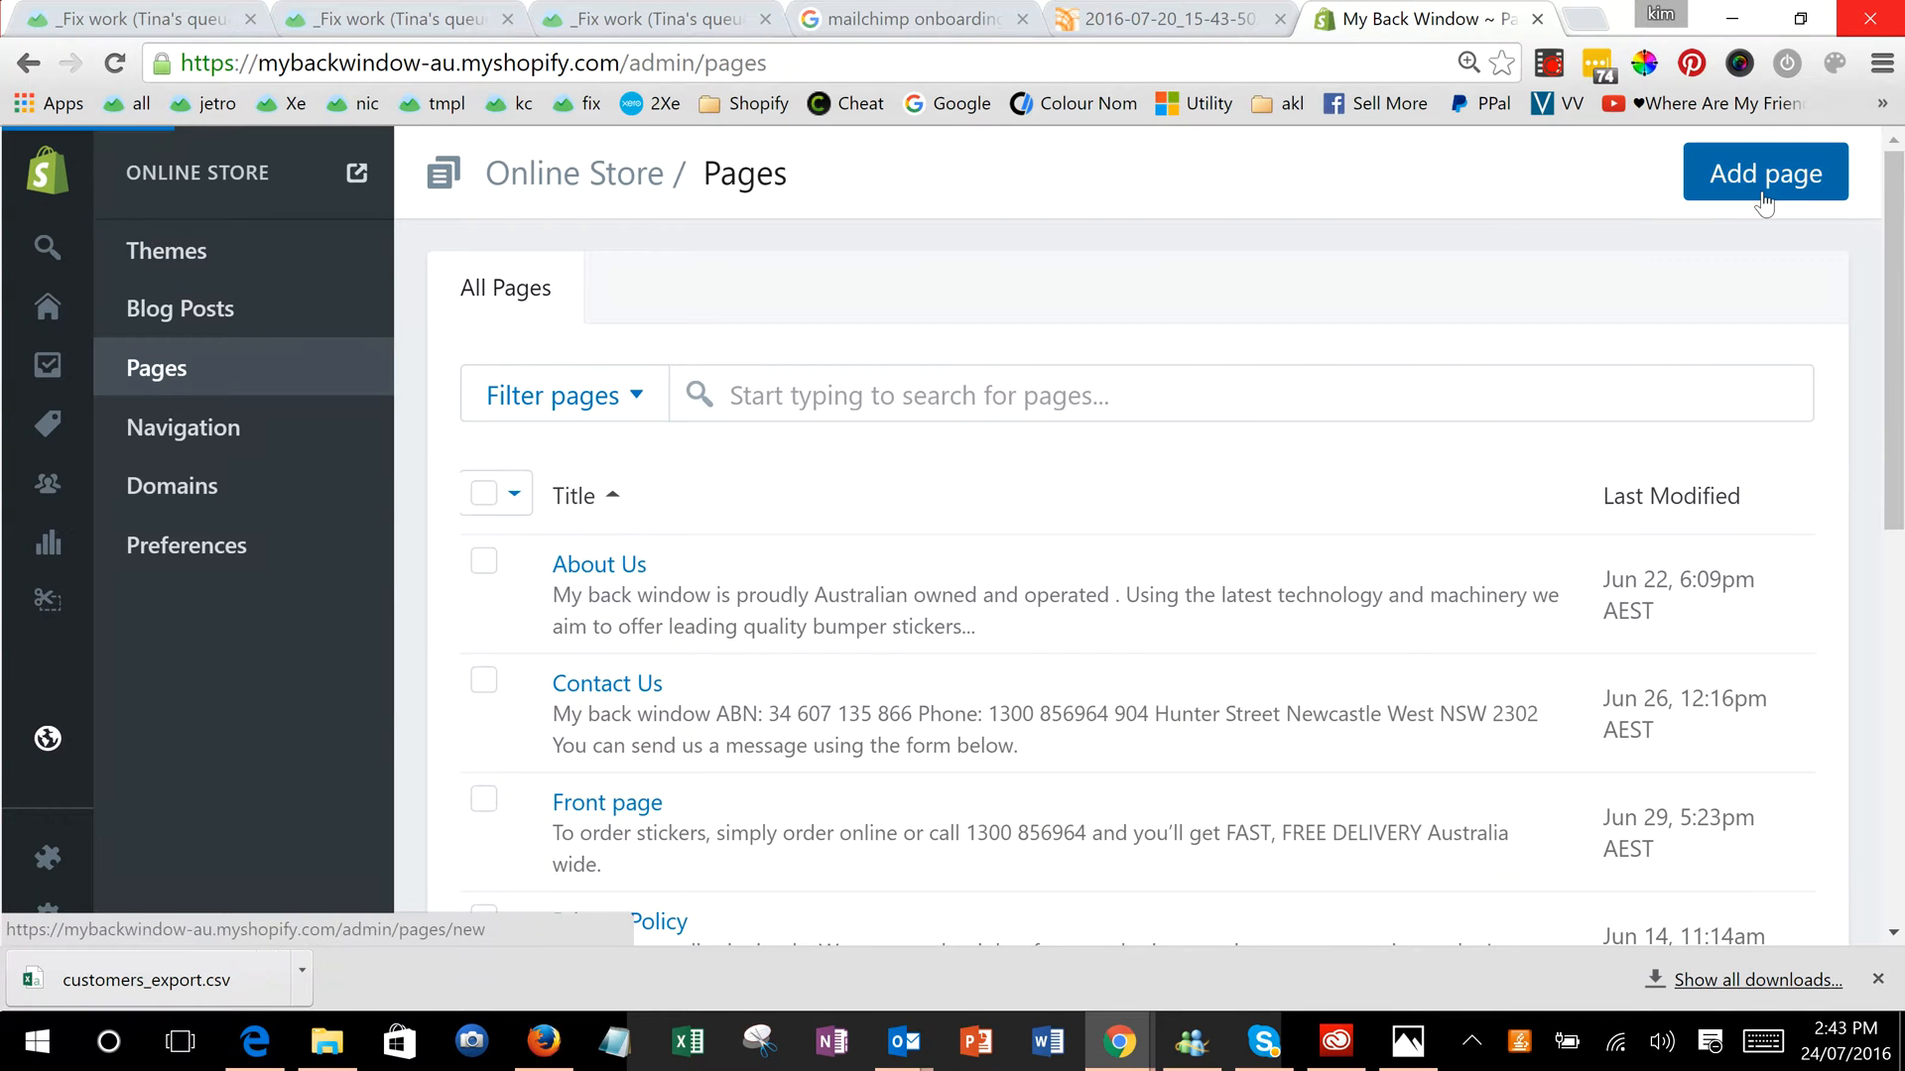
pyautogui.click(1766, 173)
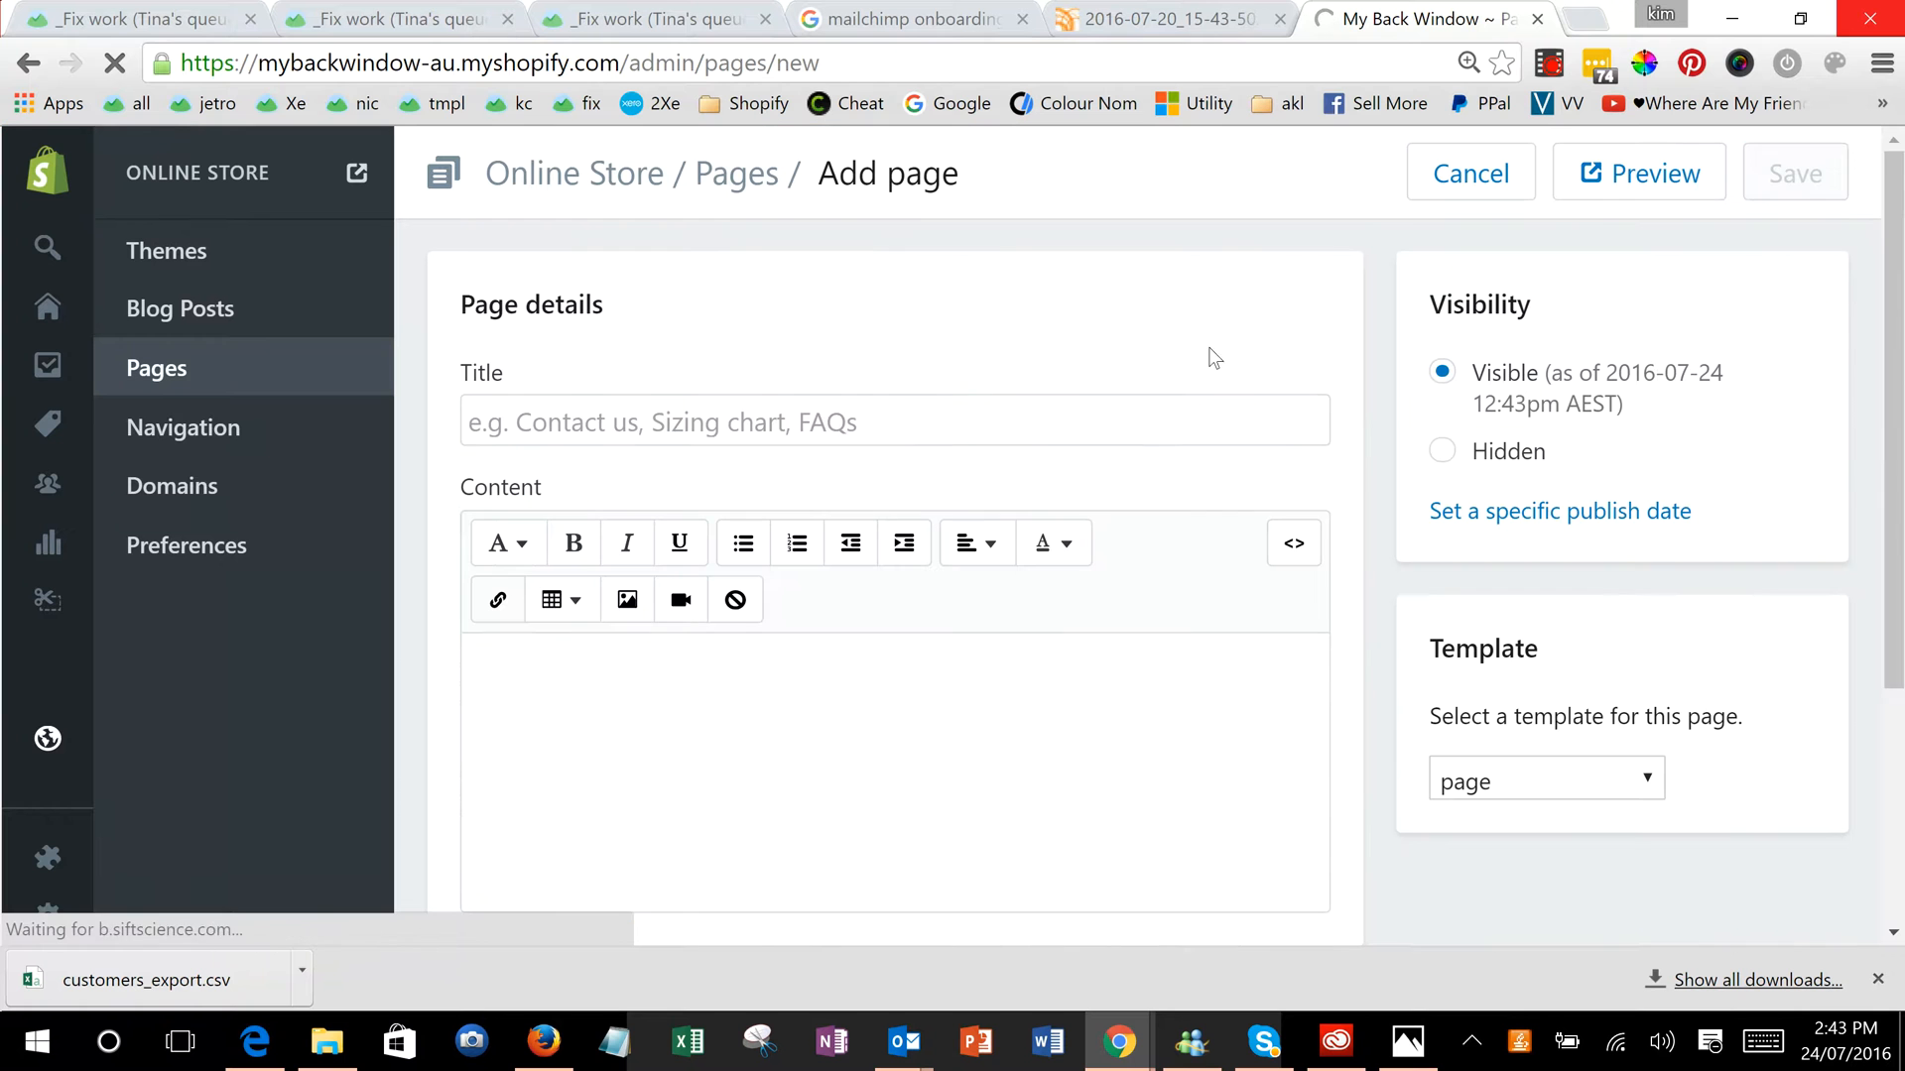
pyautogui.write('Test page')
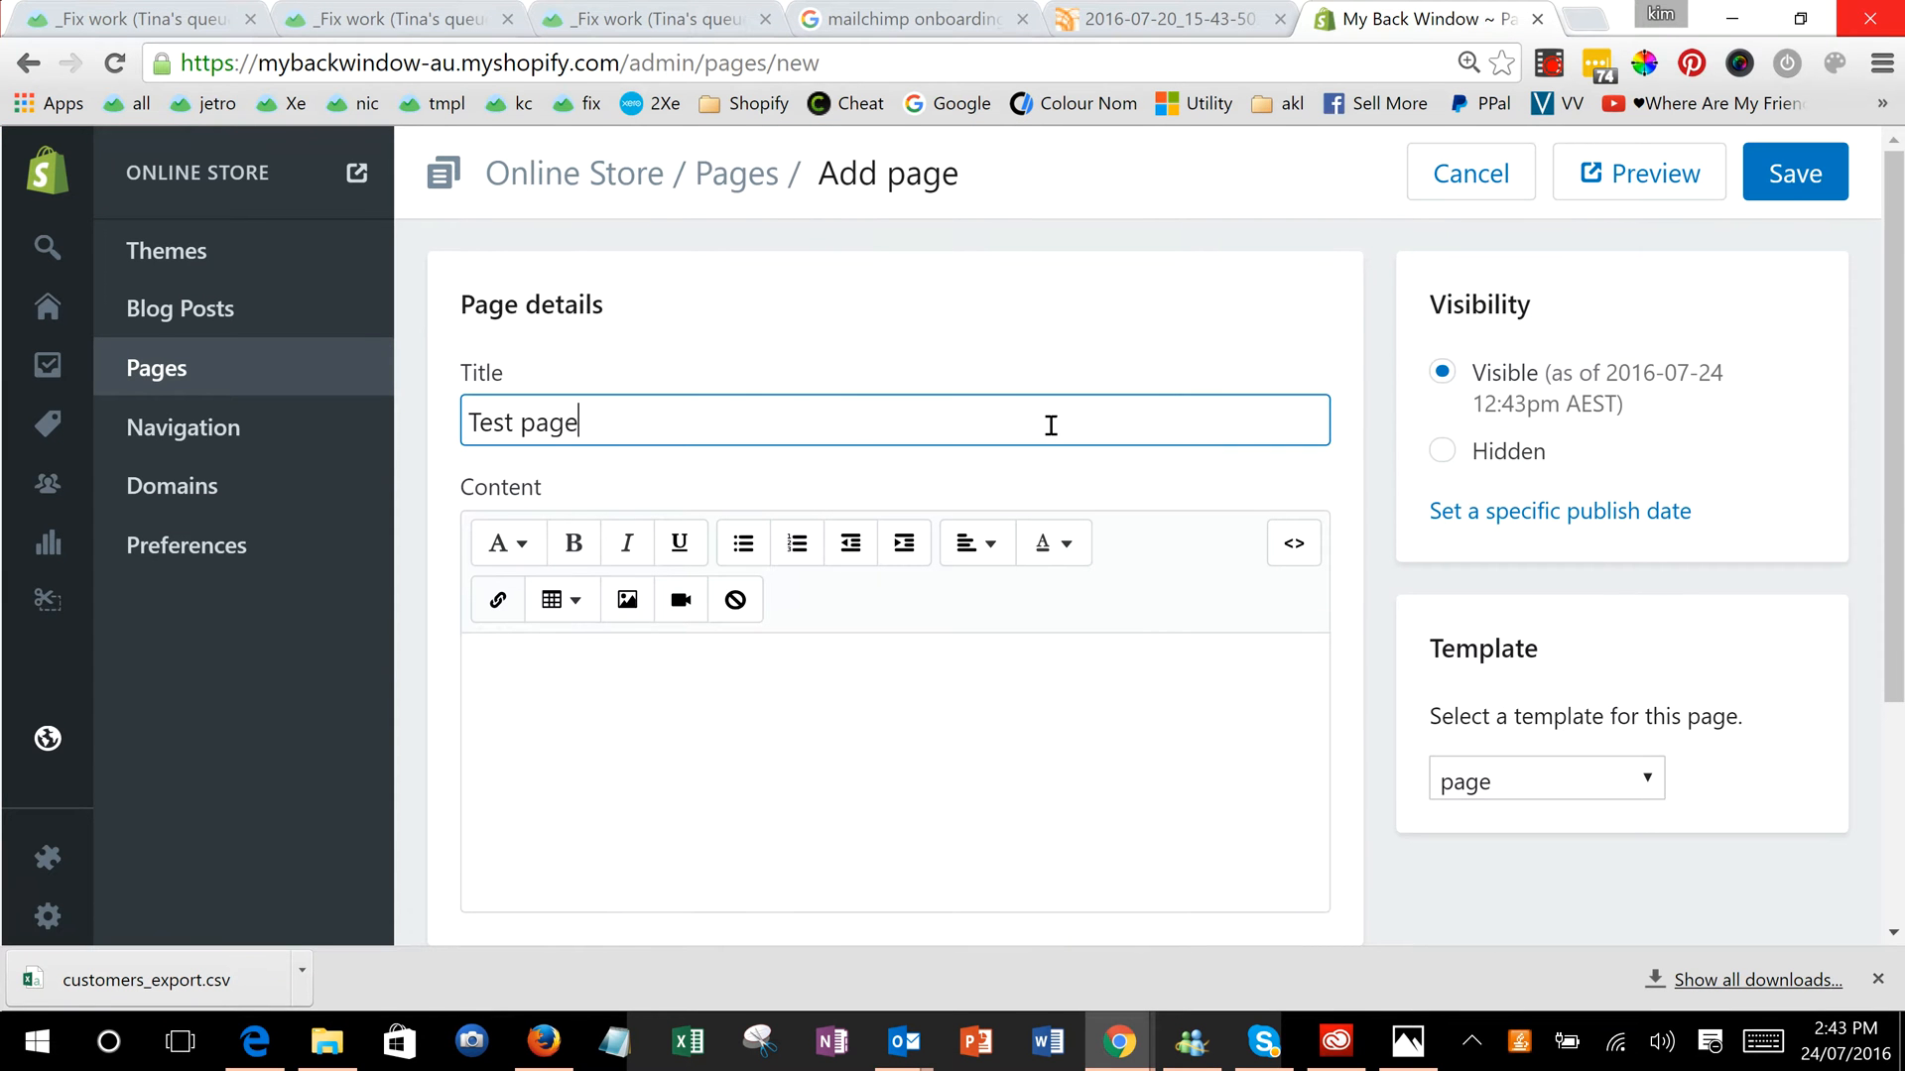
pyautogui.click(1793, 172)
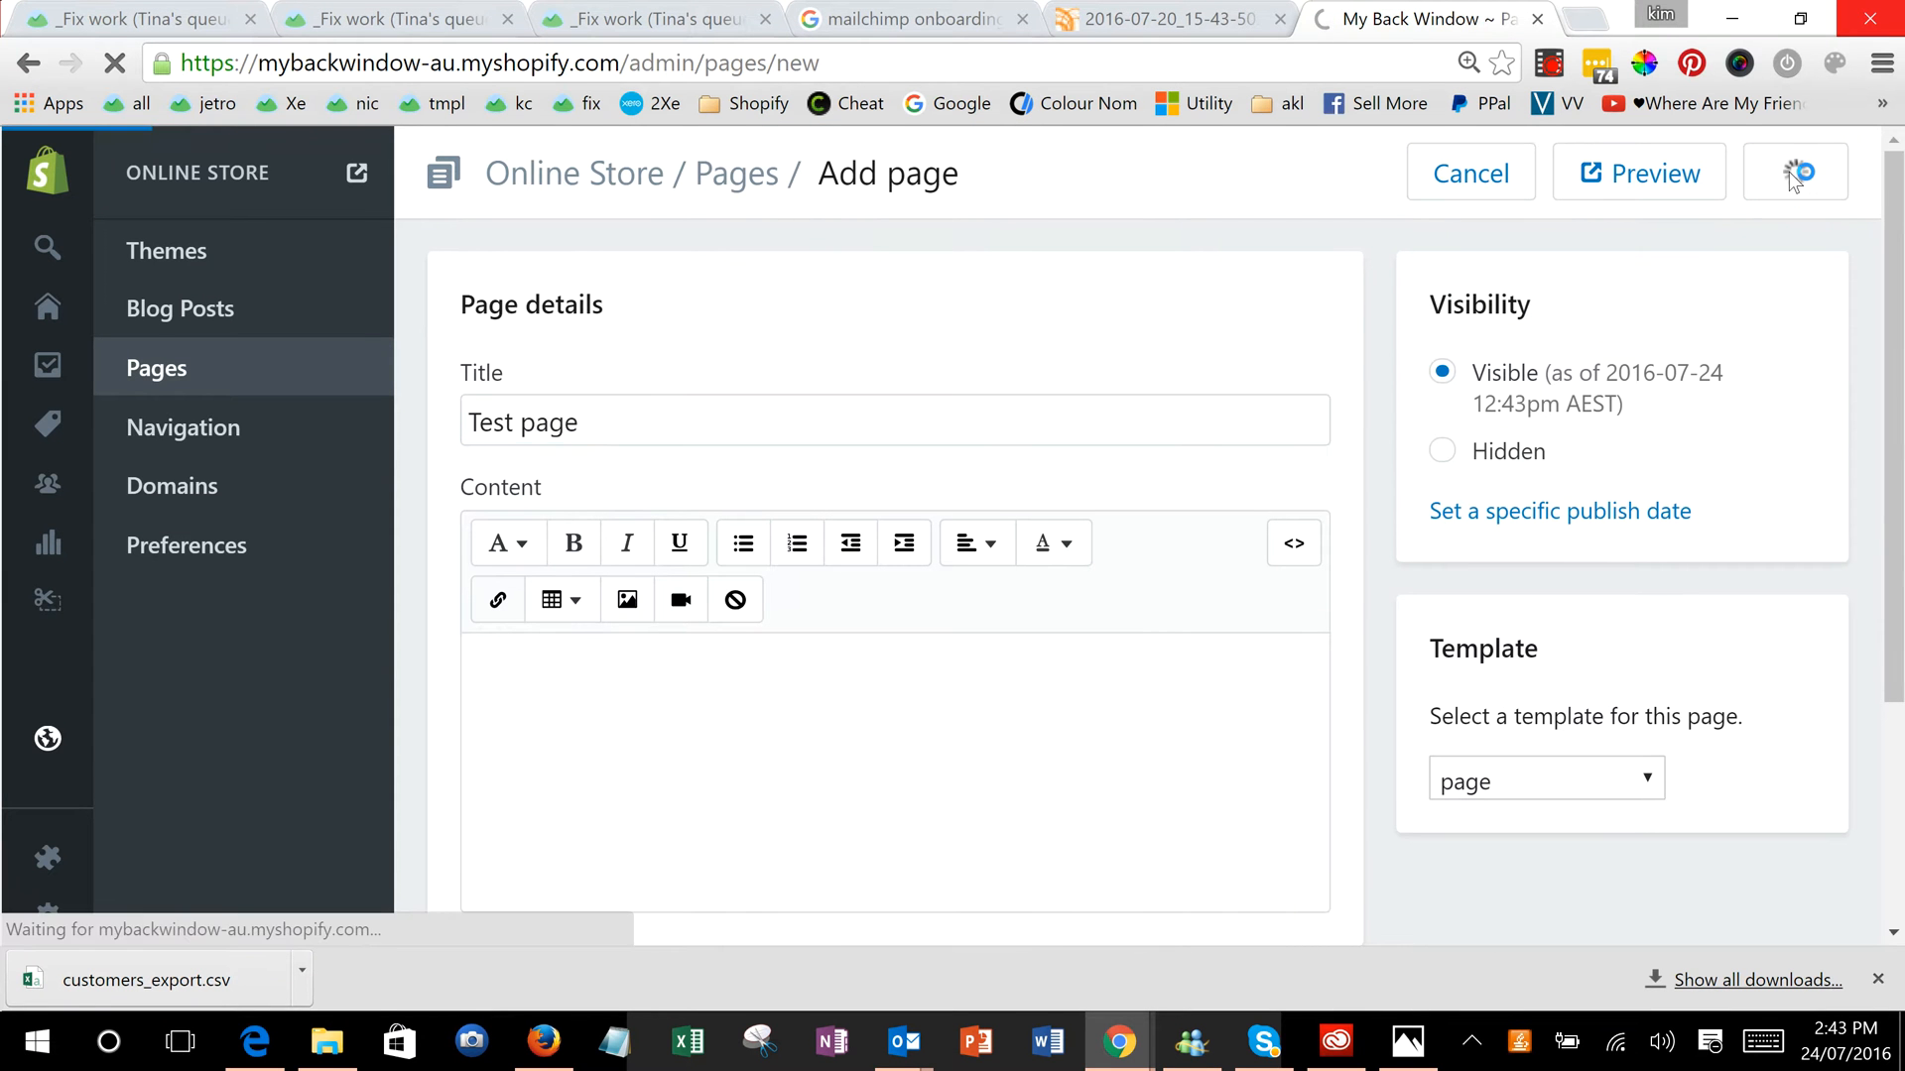
pyautogui.click(1794, 173)
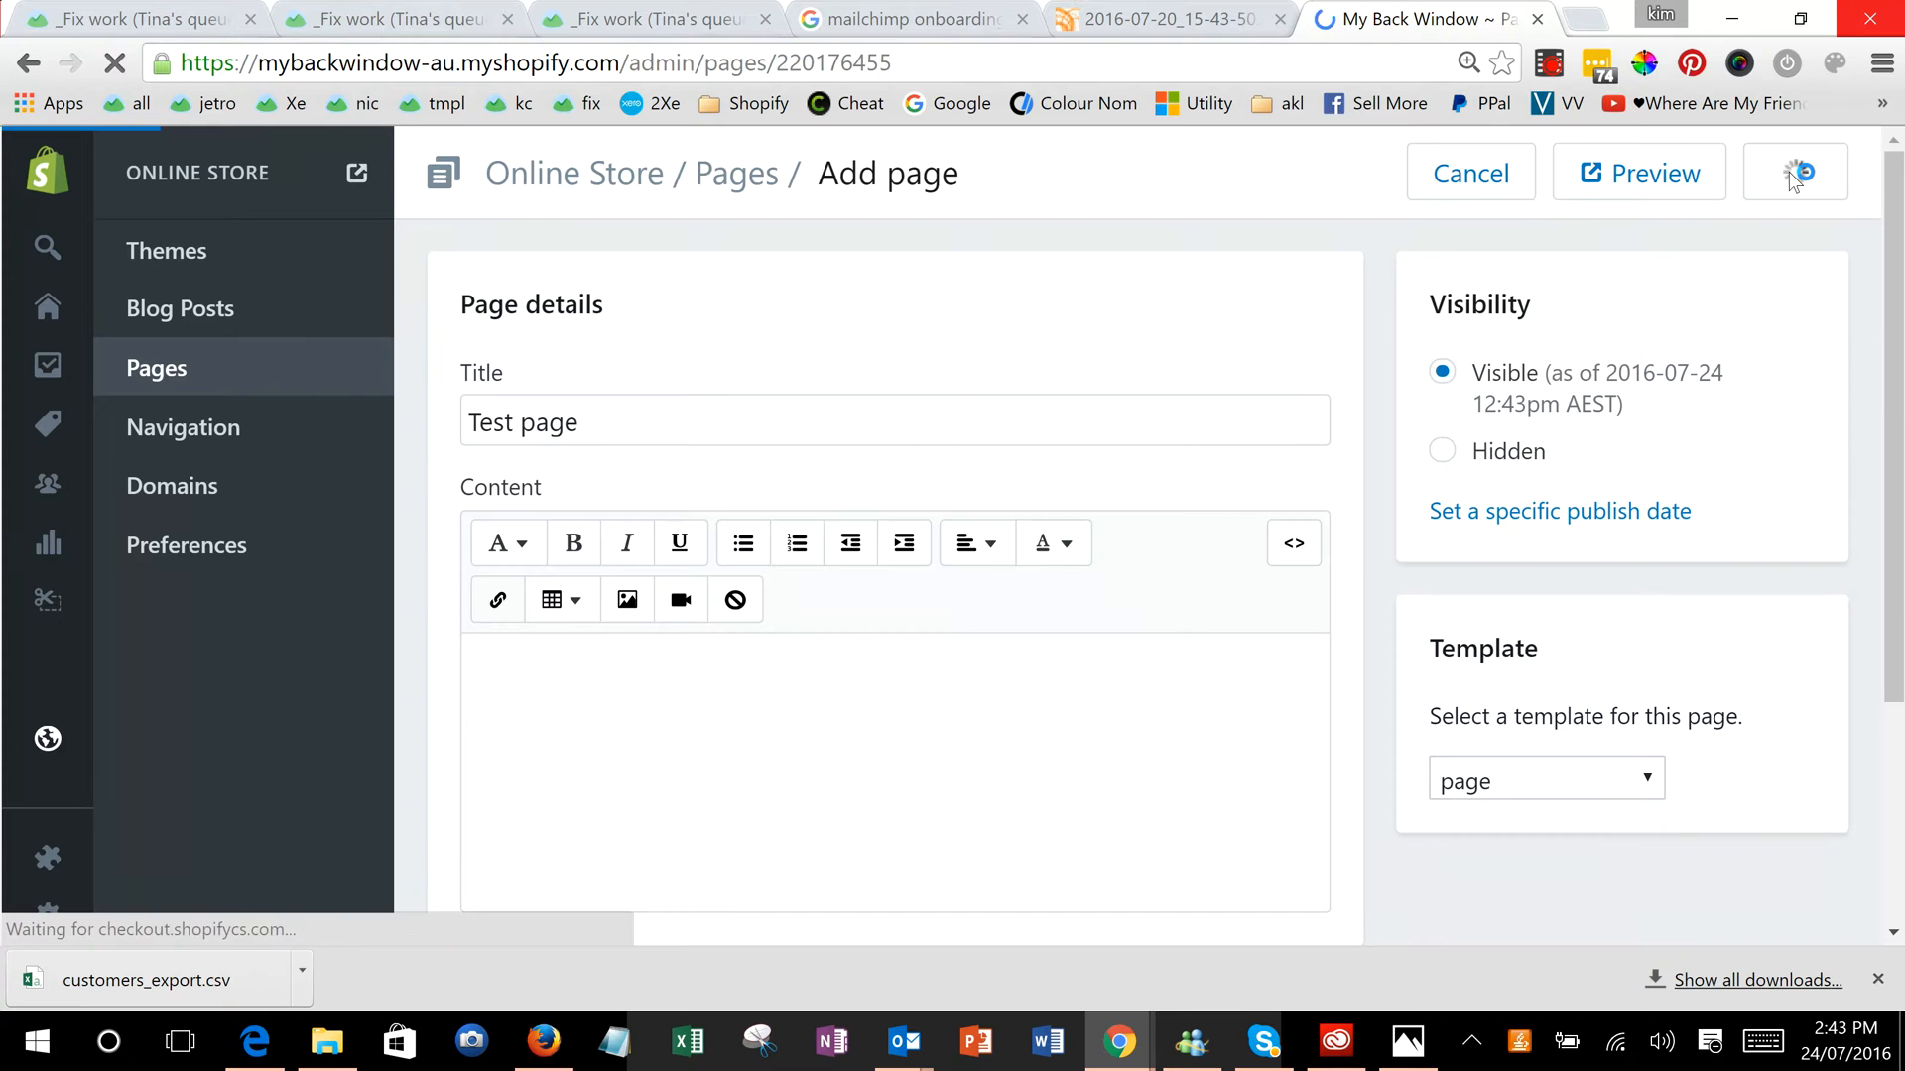
pyautogui.click(1793, 172)
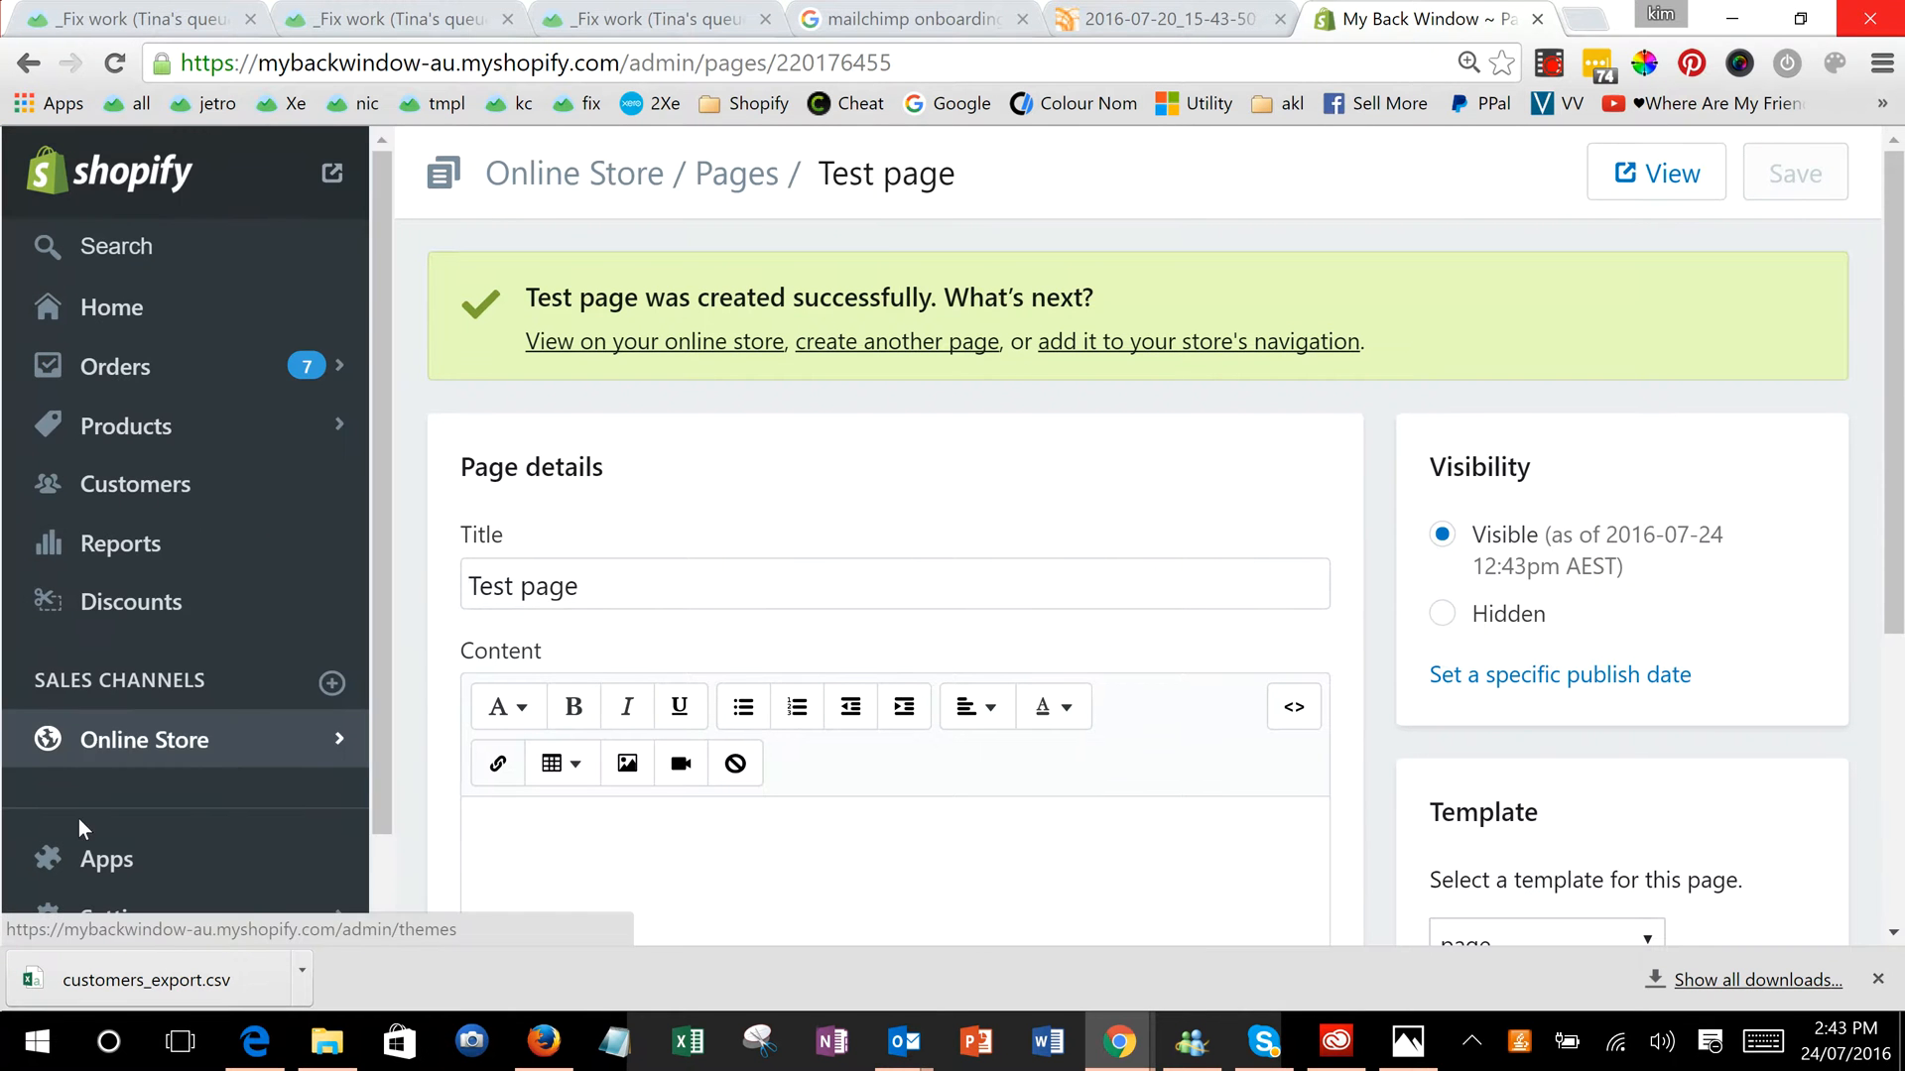
# In Settings > Files, select the eBrochure PDF's CDN URL for copying.
pyautogui.click(145, 738)
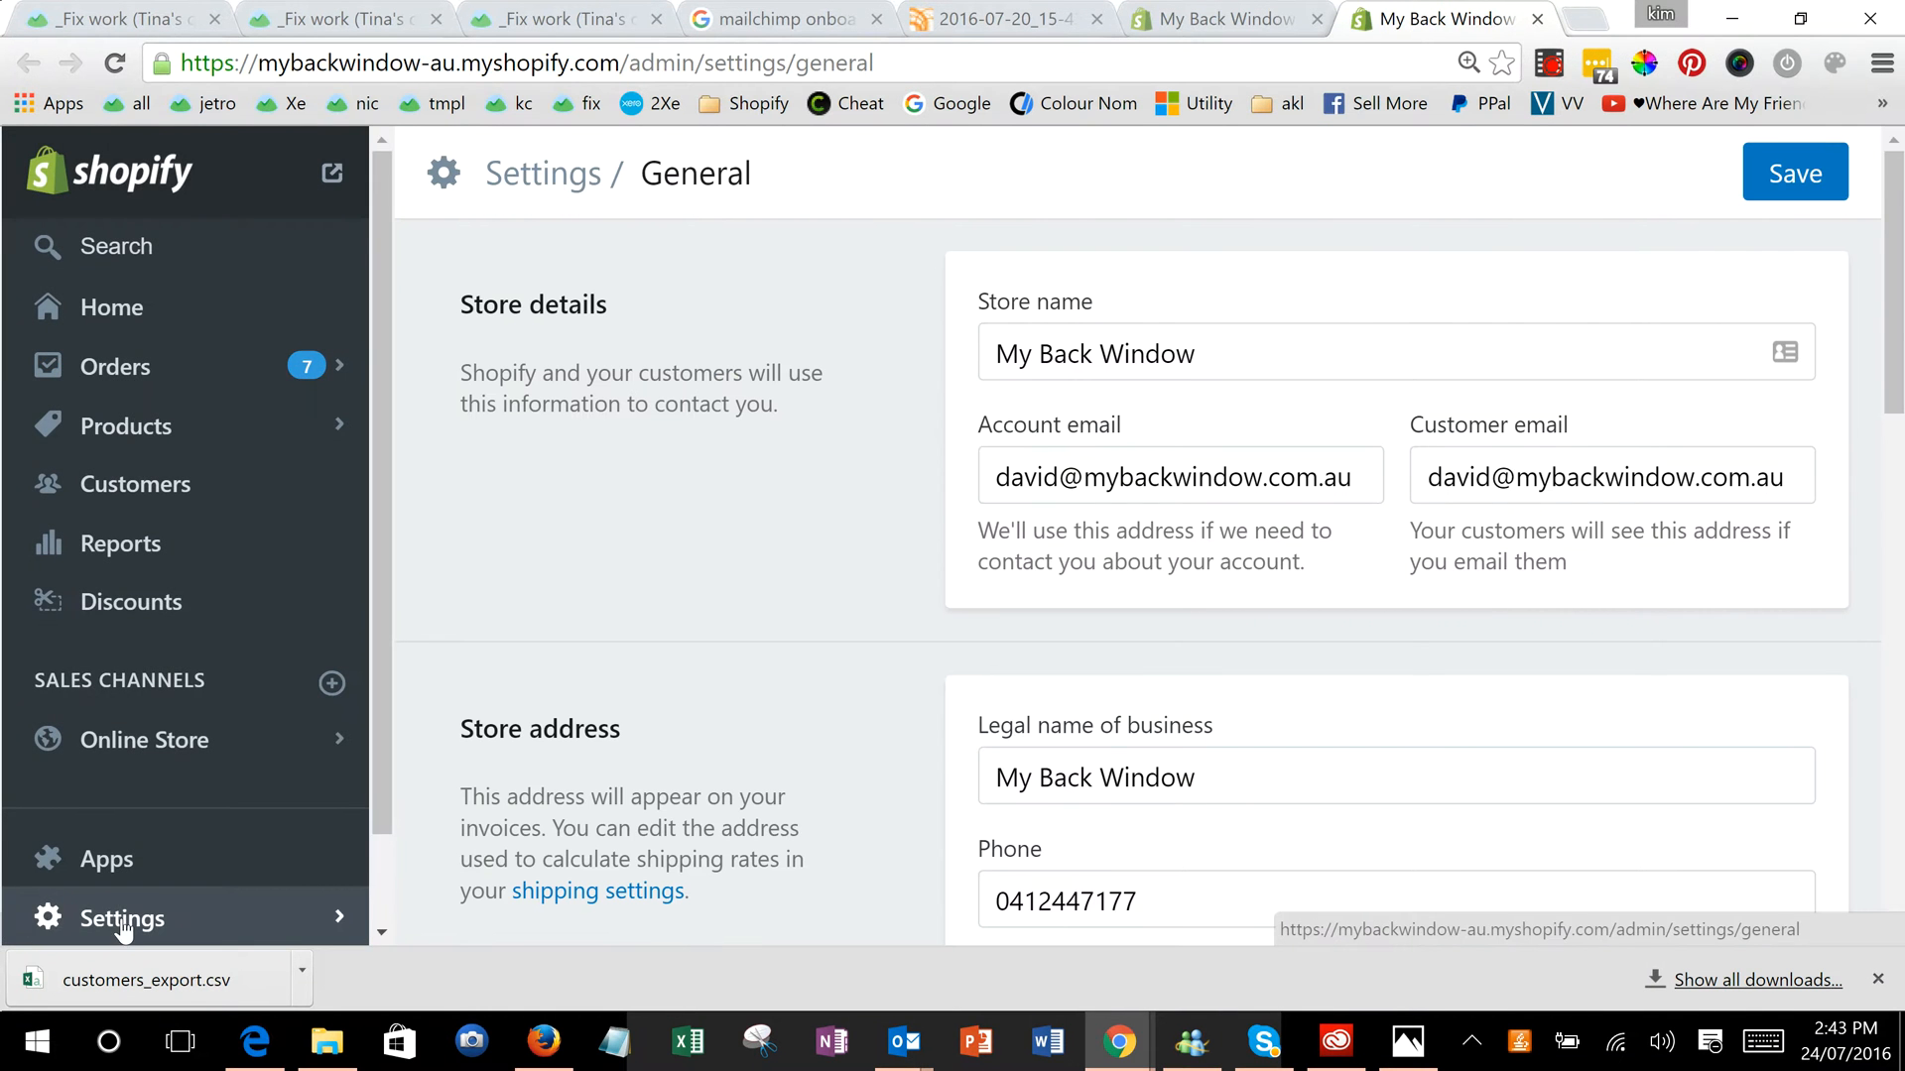
pyautogui.click(121, 918)
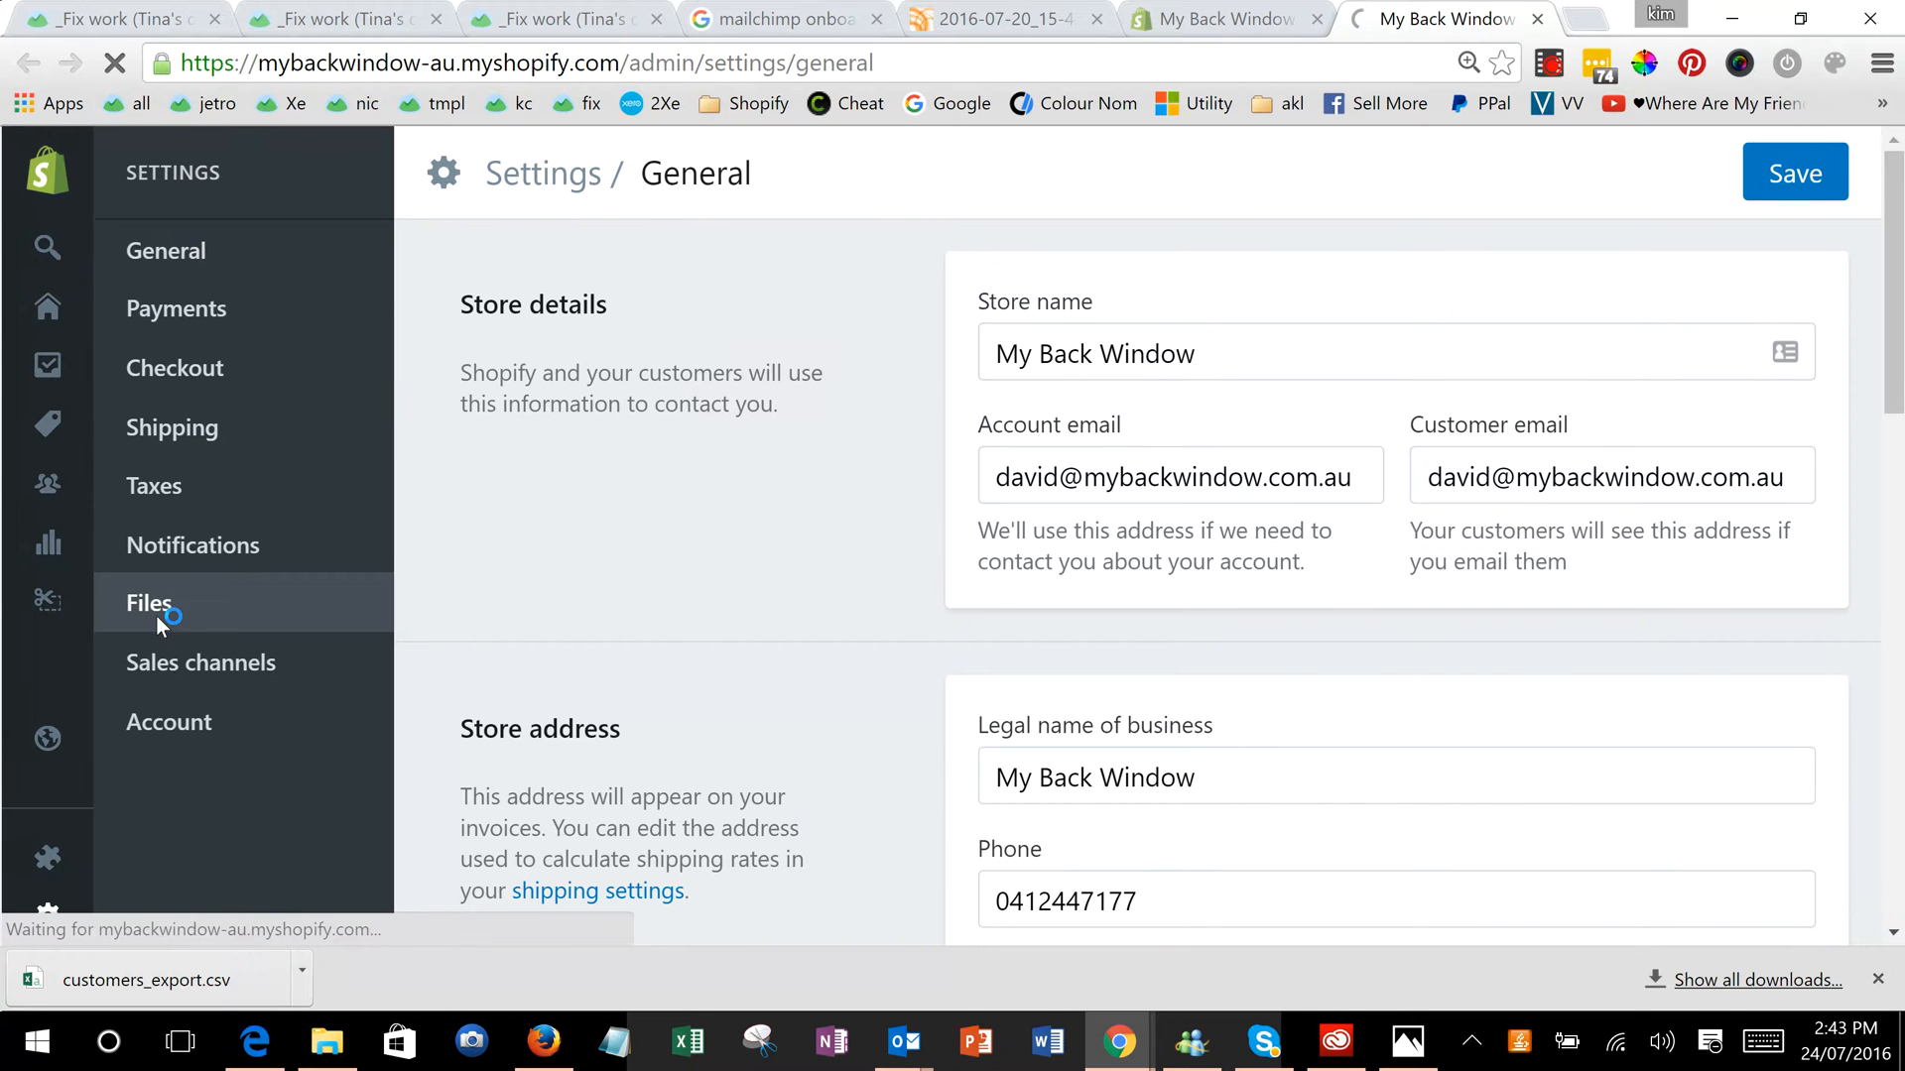
pyautogui.click(149, 603)
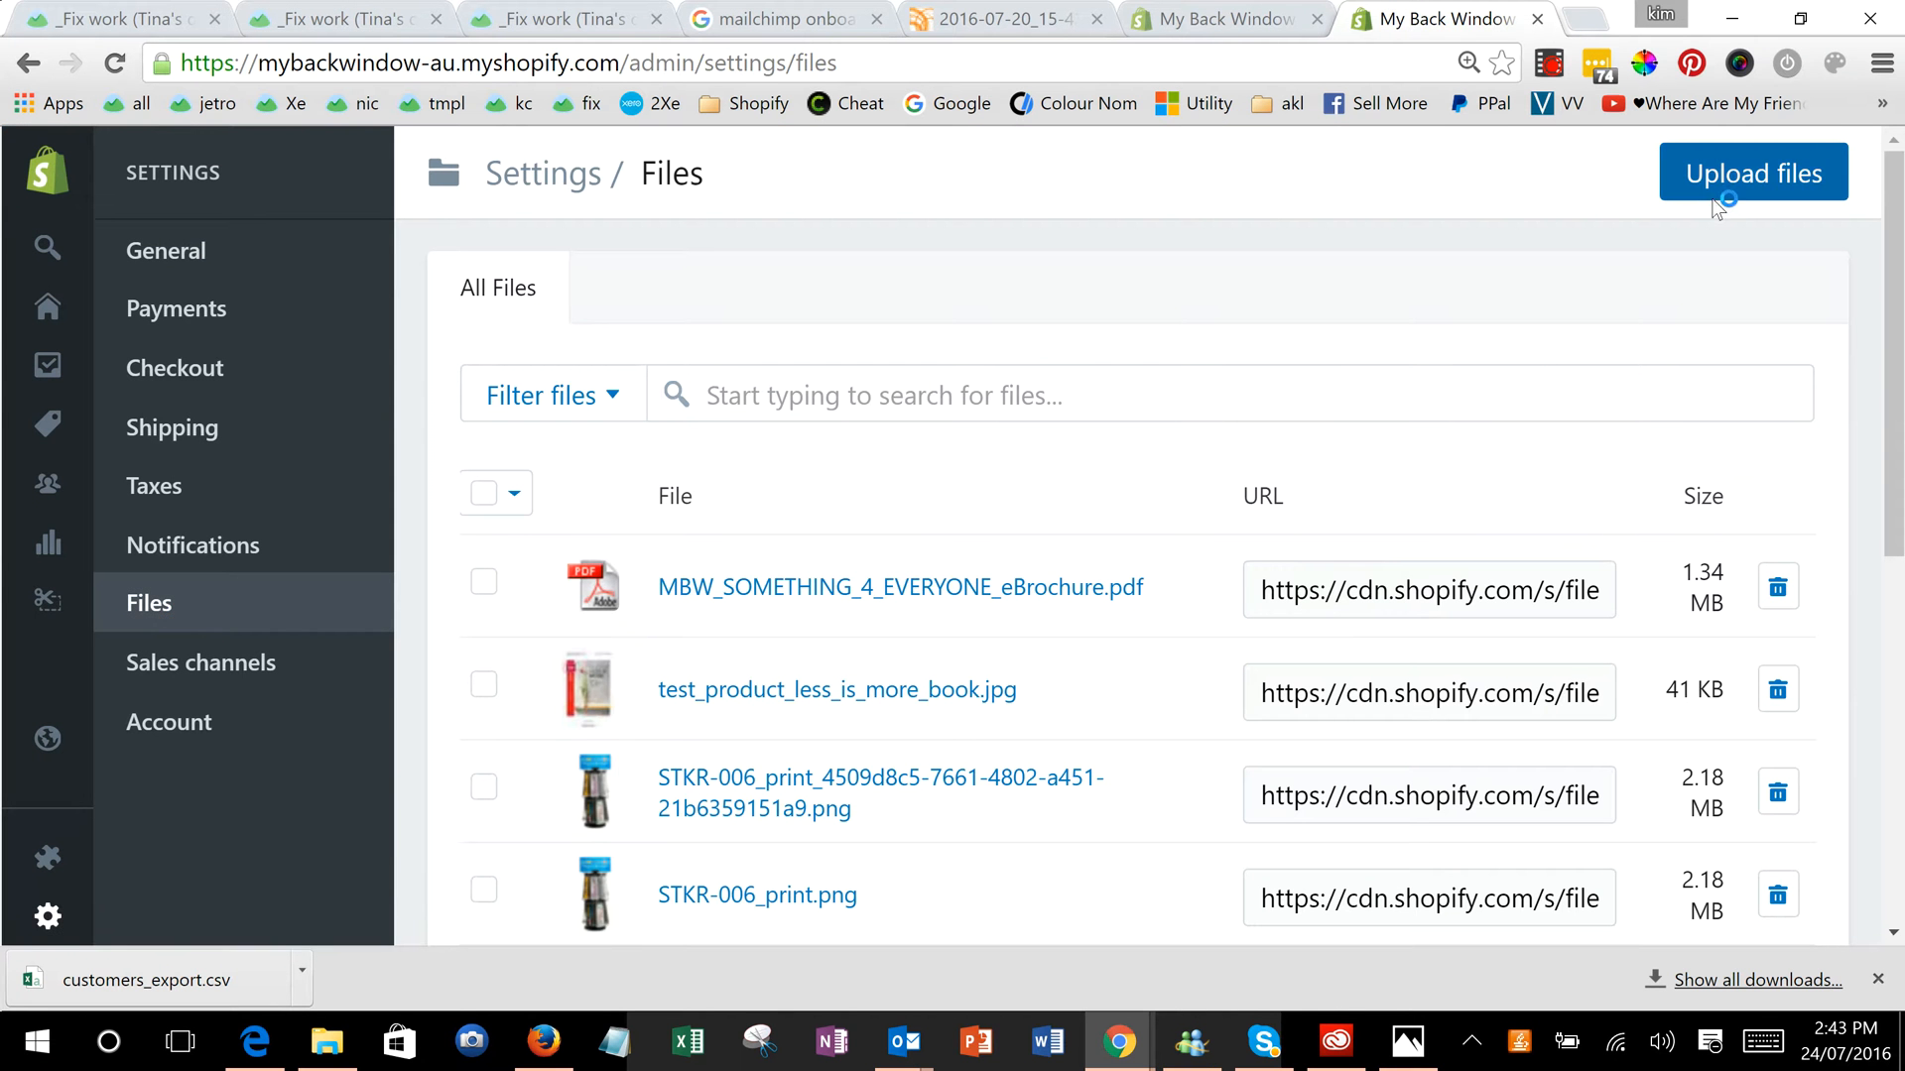
pyautogui.moveTo(724, 657)
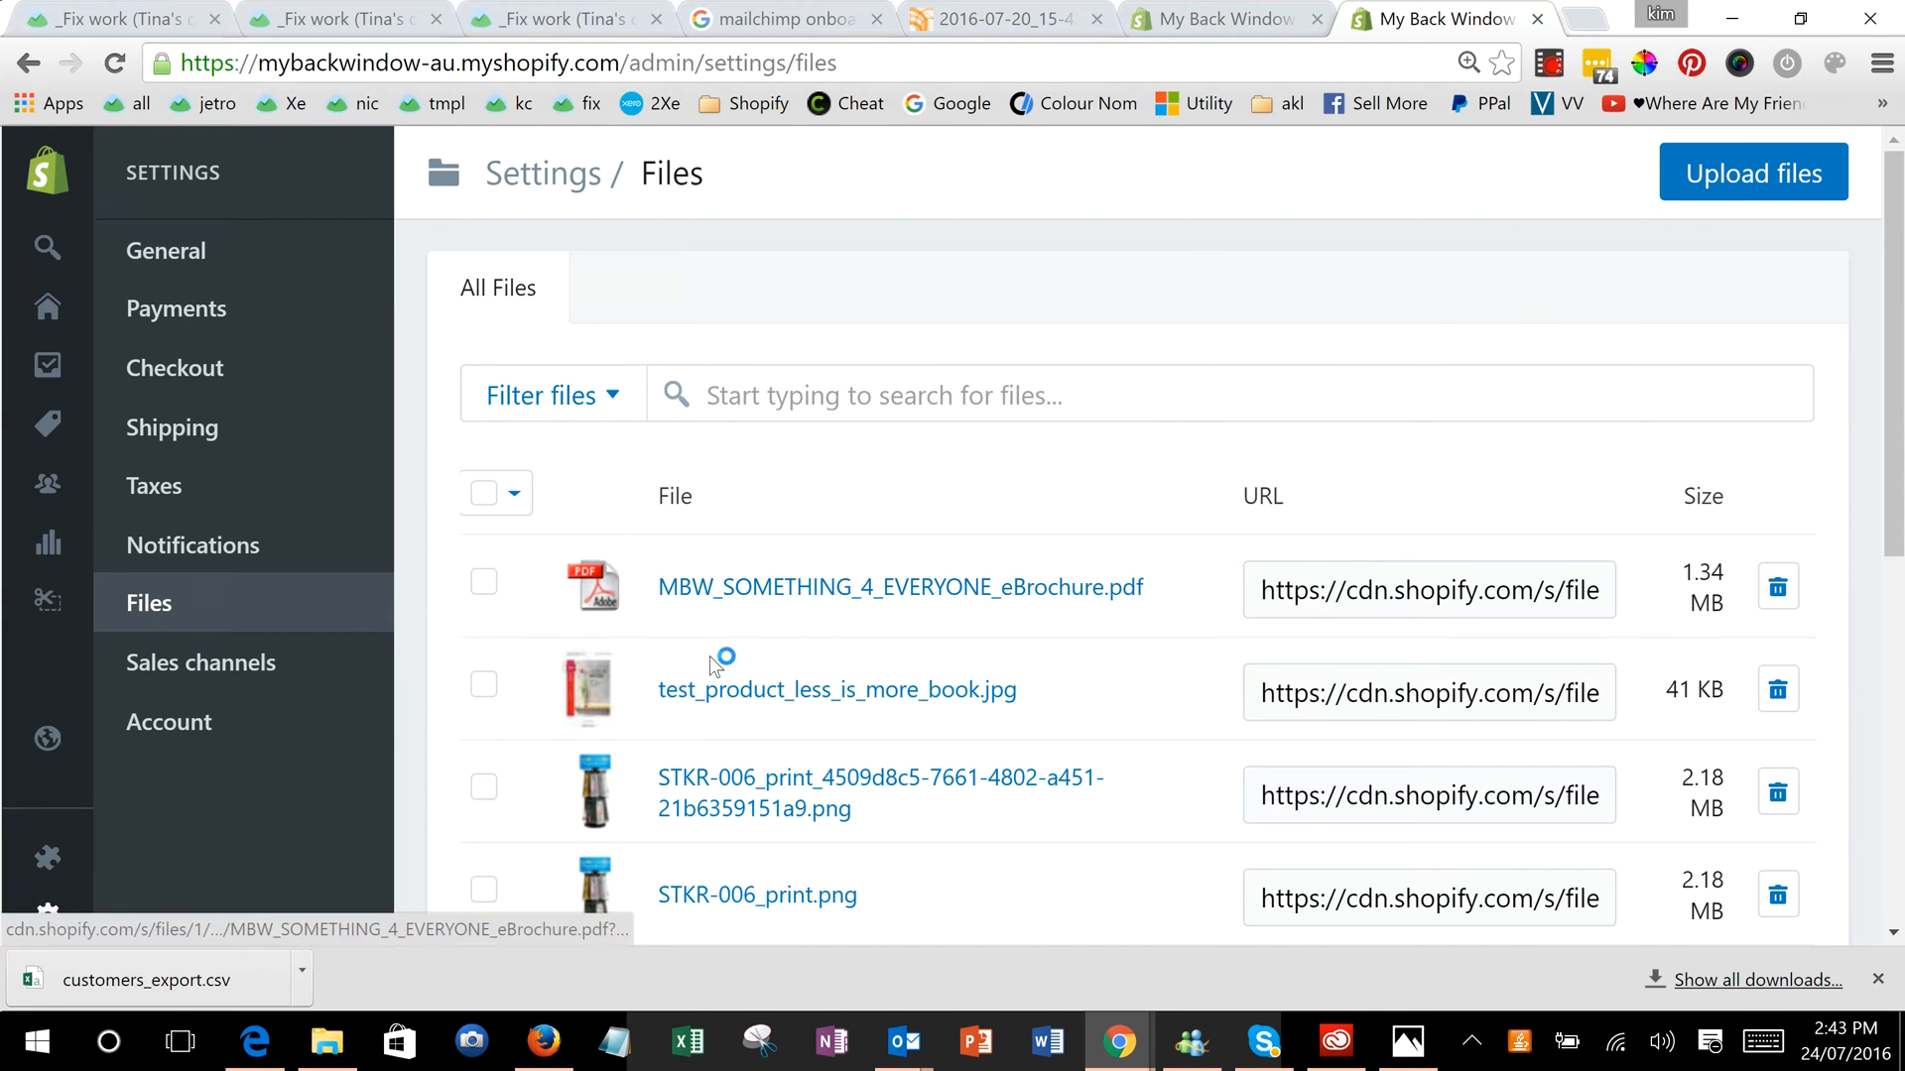
pyautogui.click(1428, 591)
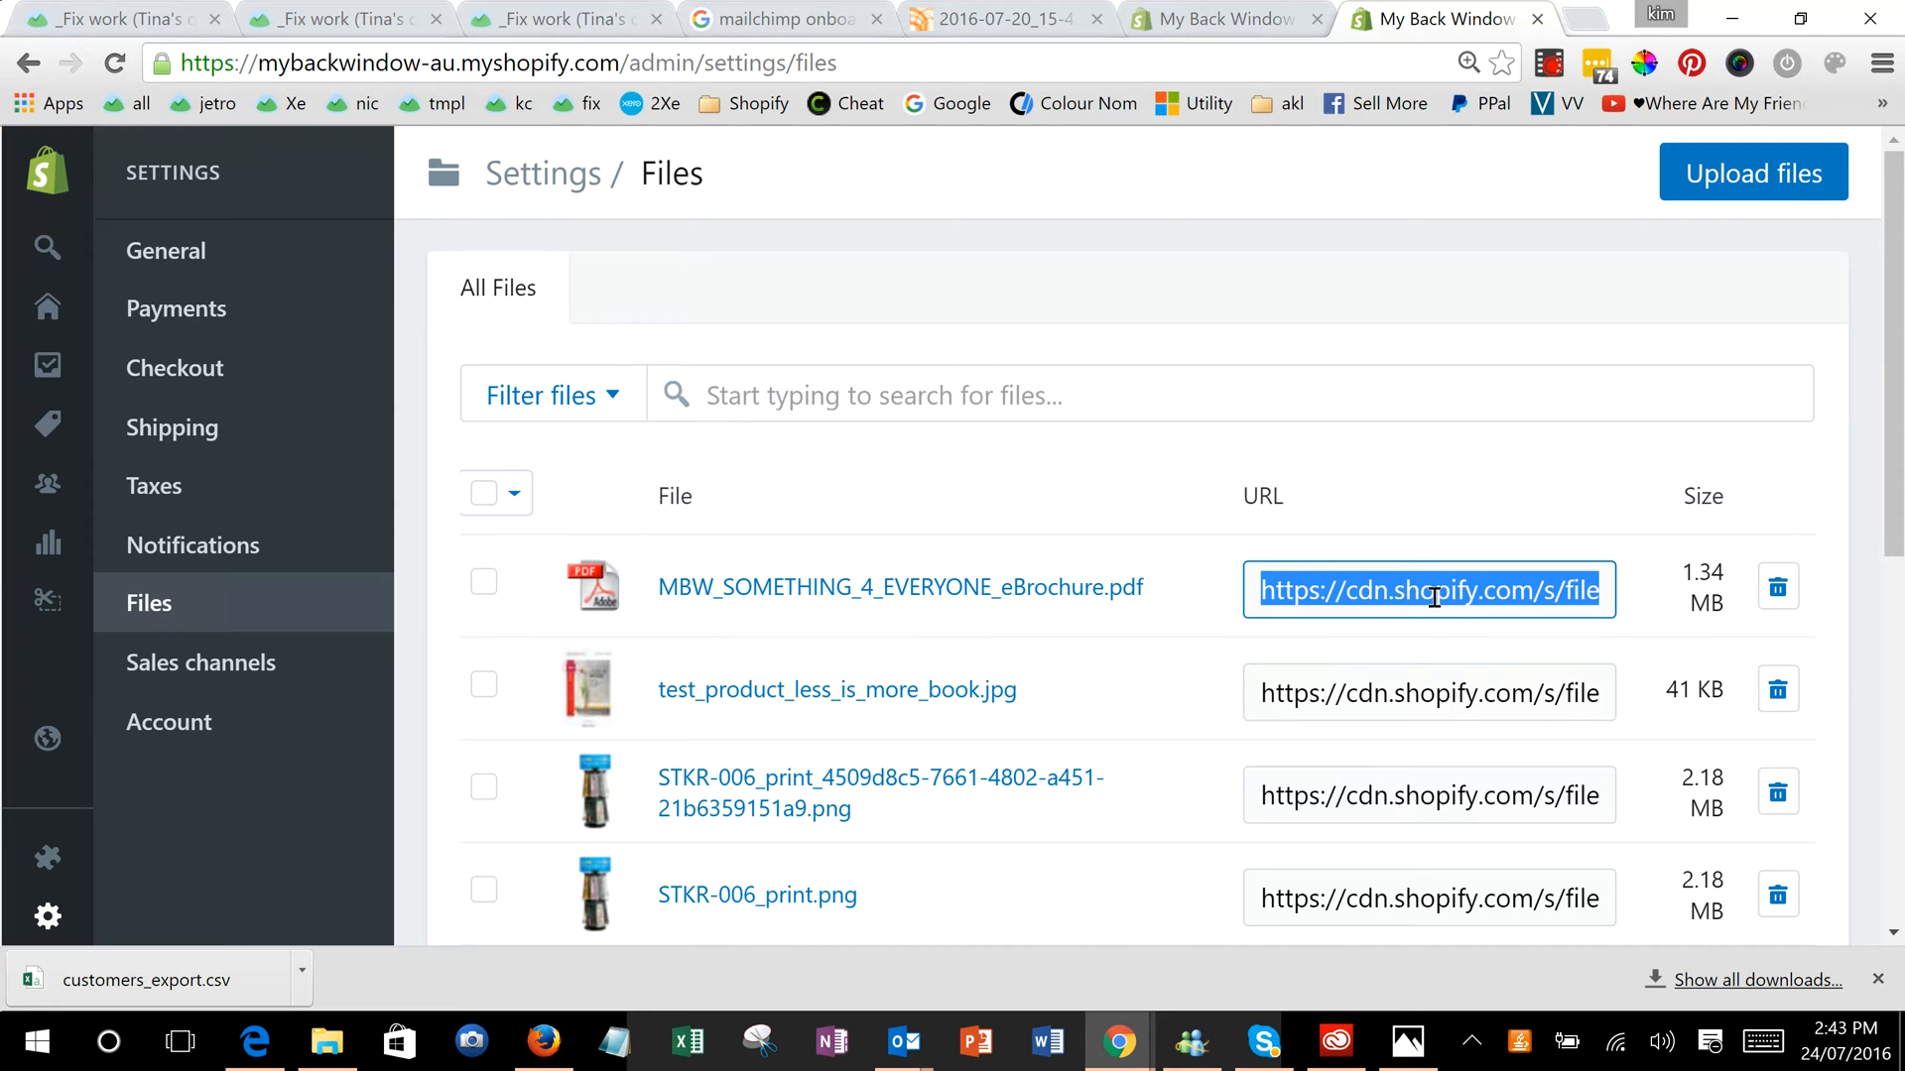
pyautogui.moveTo(1373, 636)
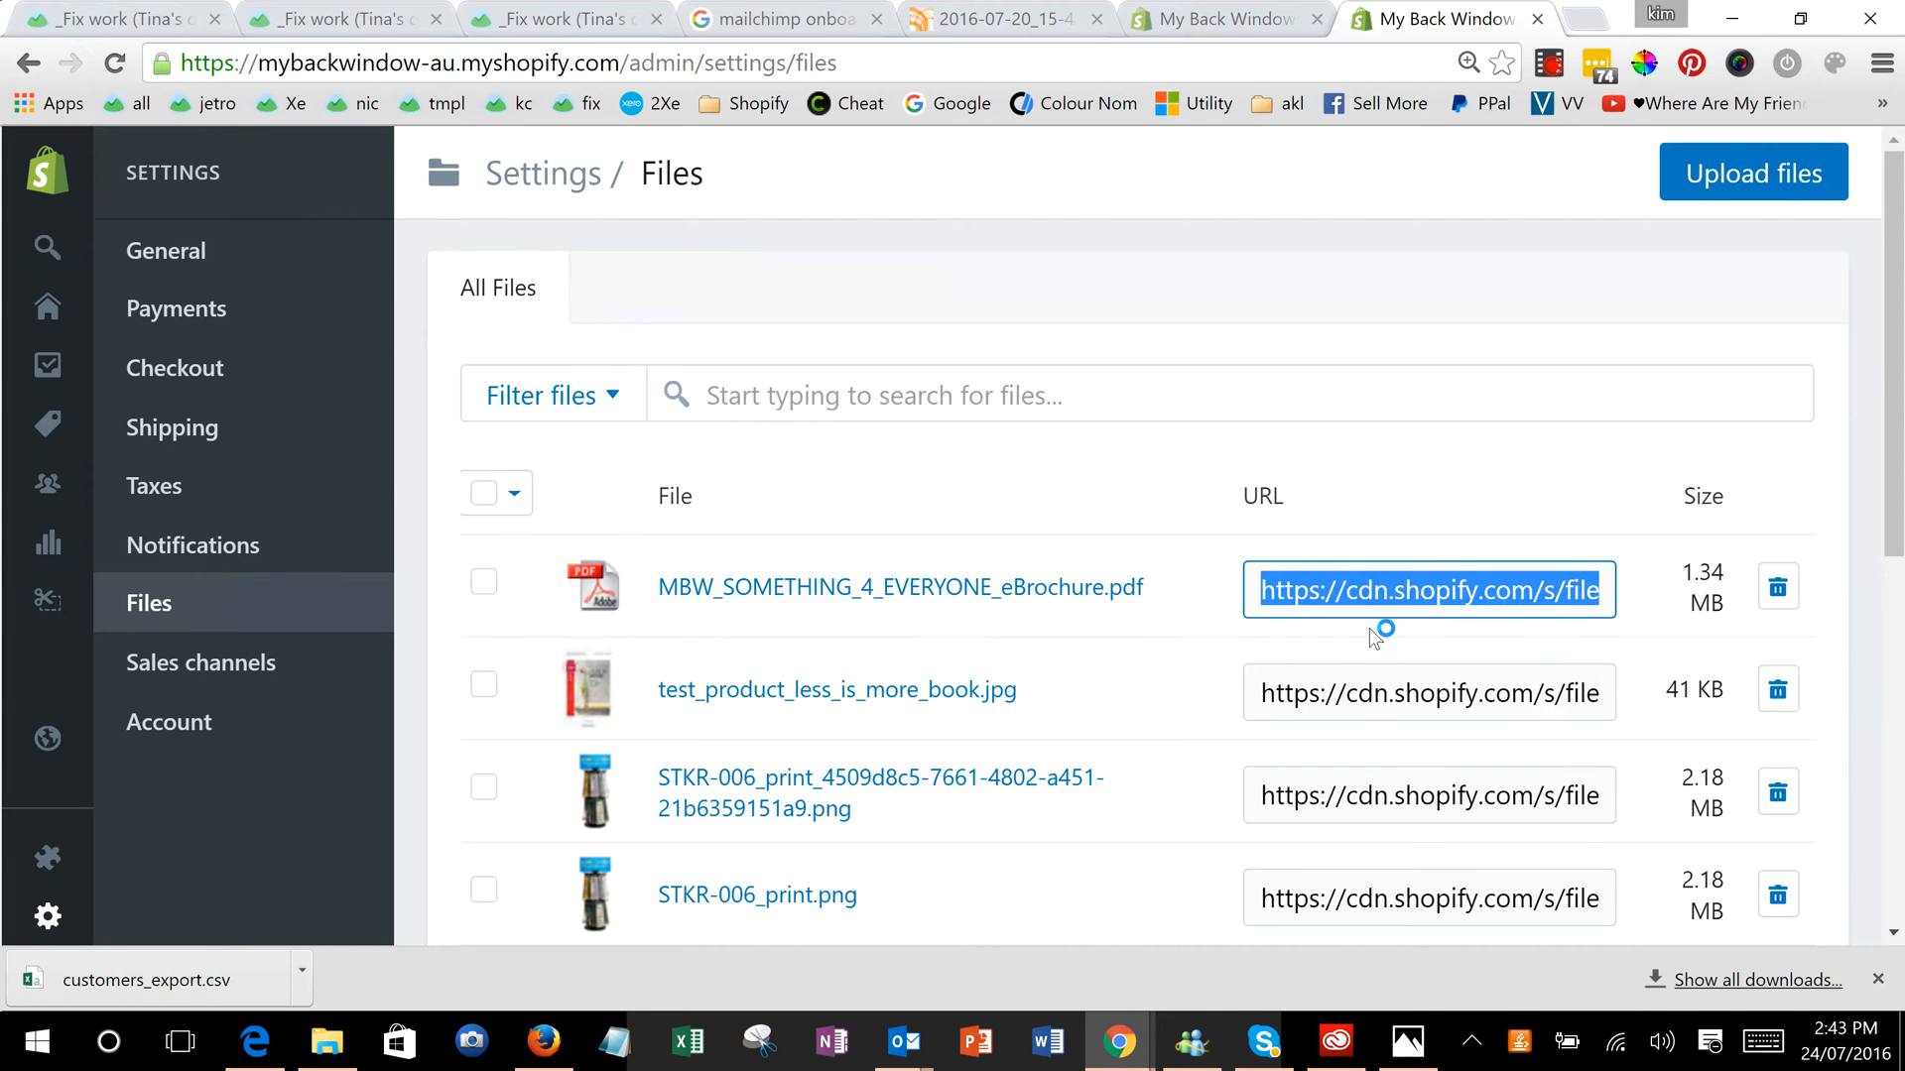
# Write 'Click here to download a brochure' in the Test page content editor.
pyautogui.click(1214, 18)
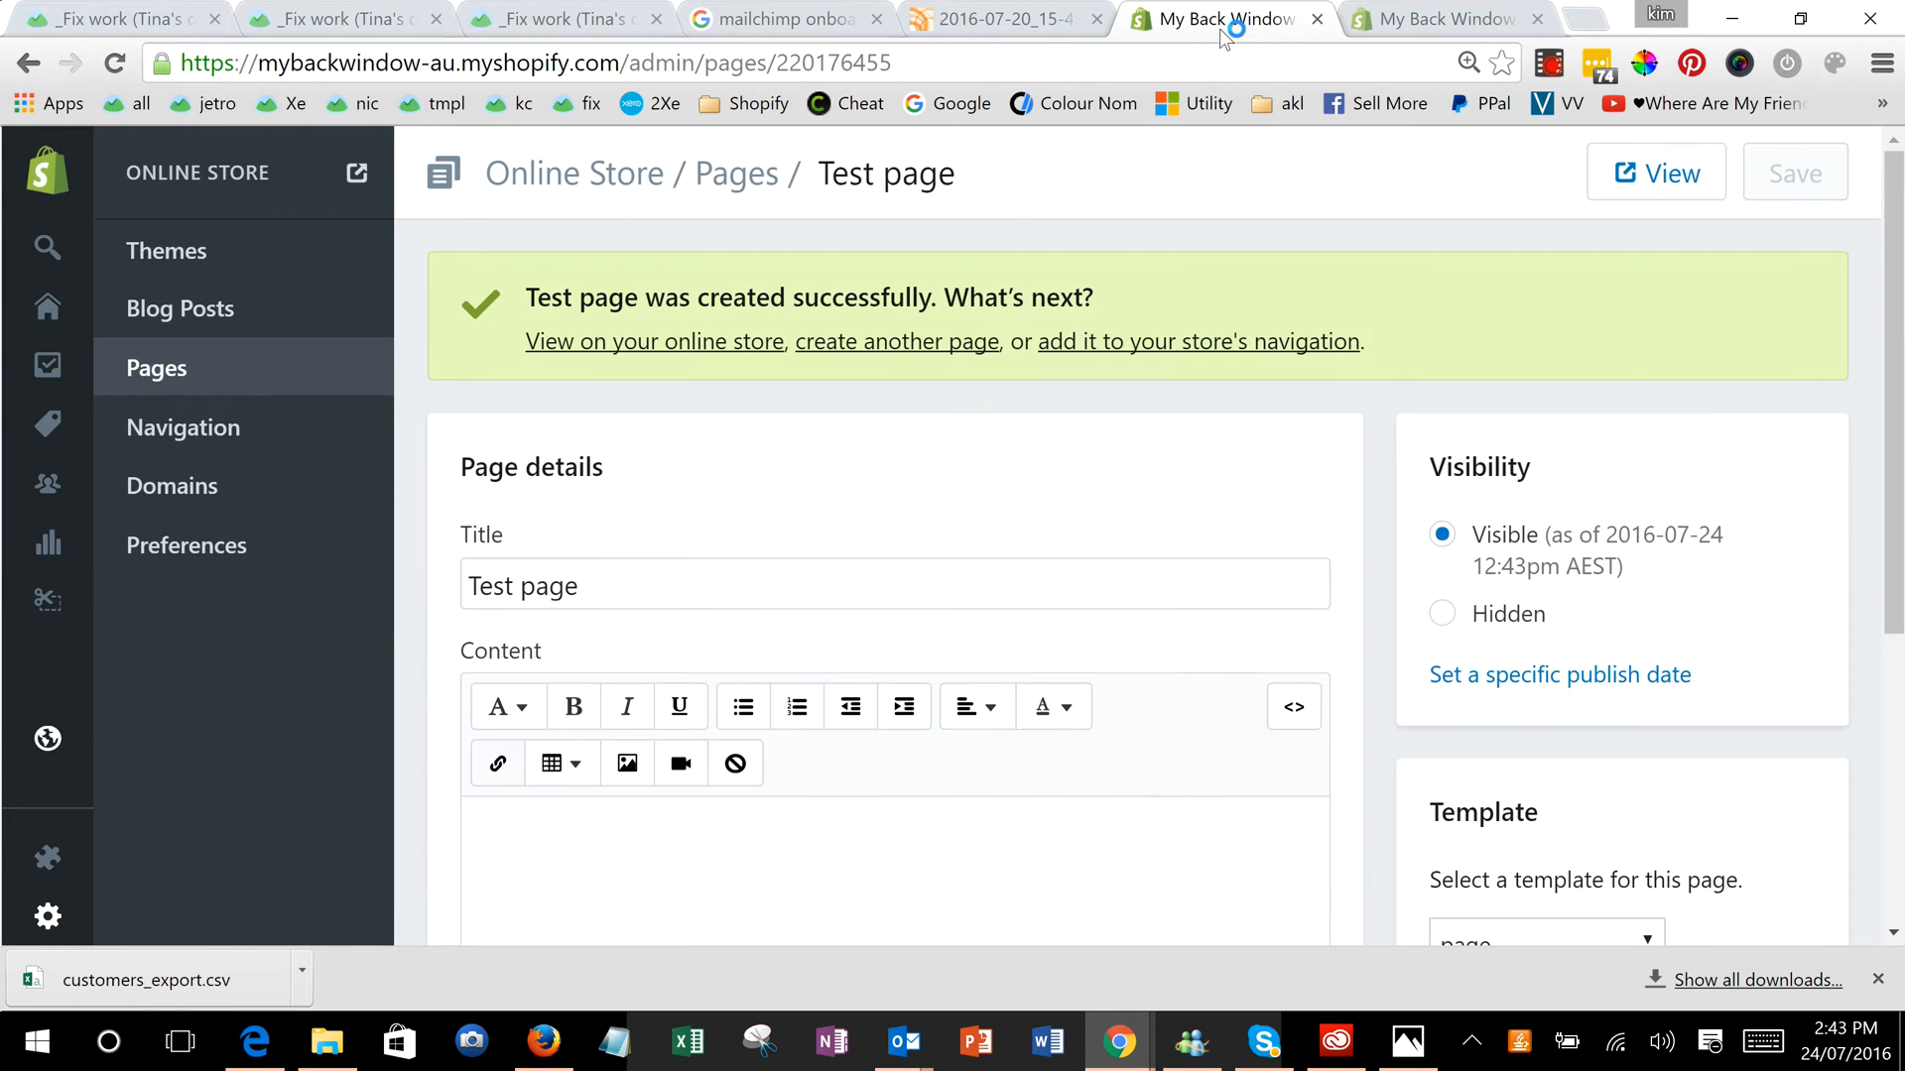
pyautogui.click(732, 853)
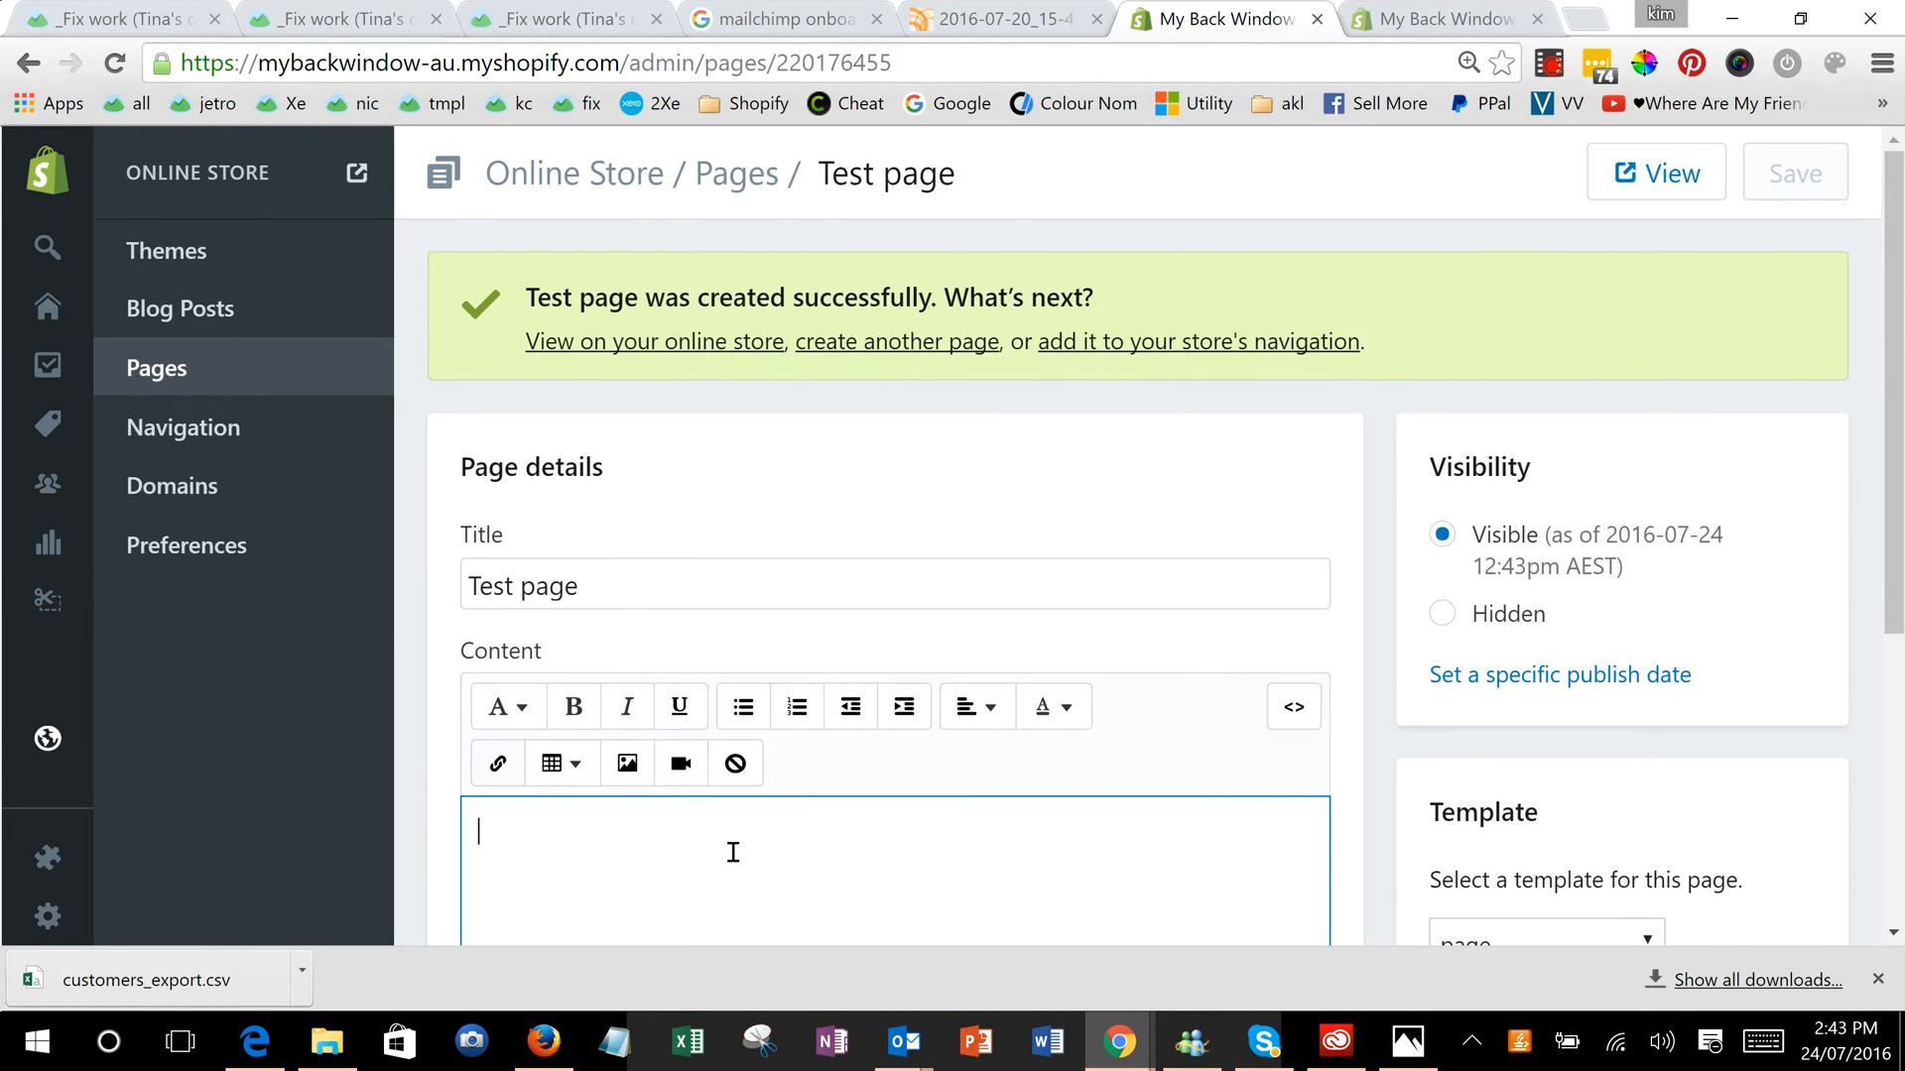
pyautogui.write('Click here to')
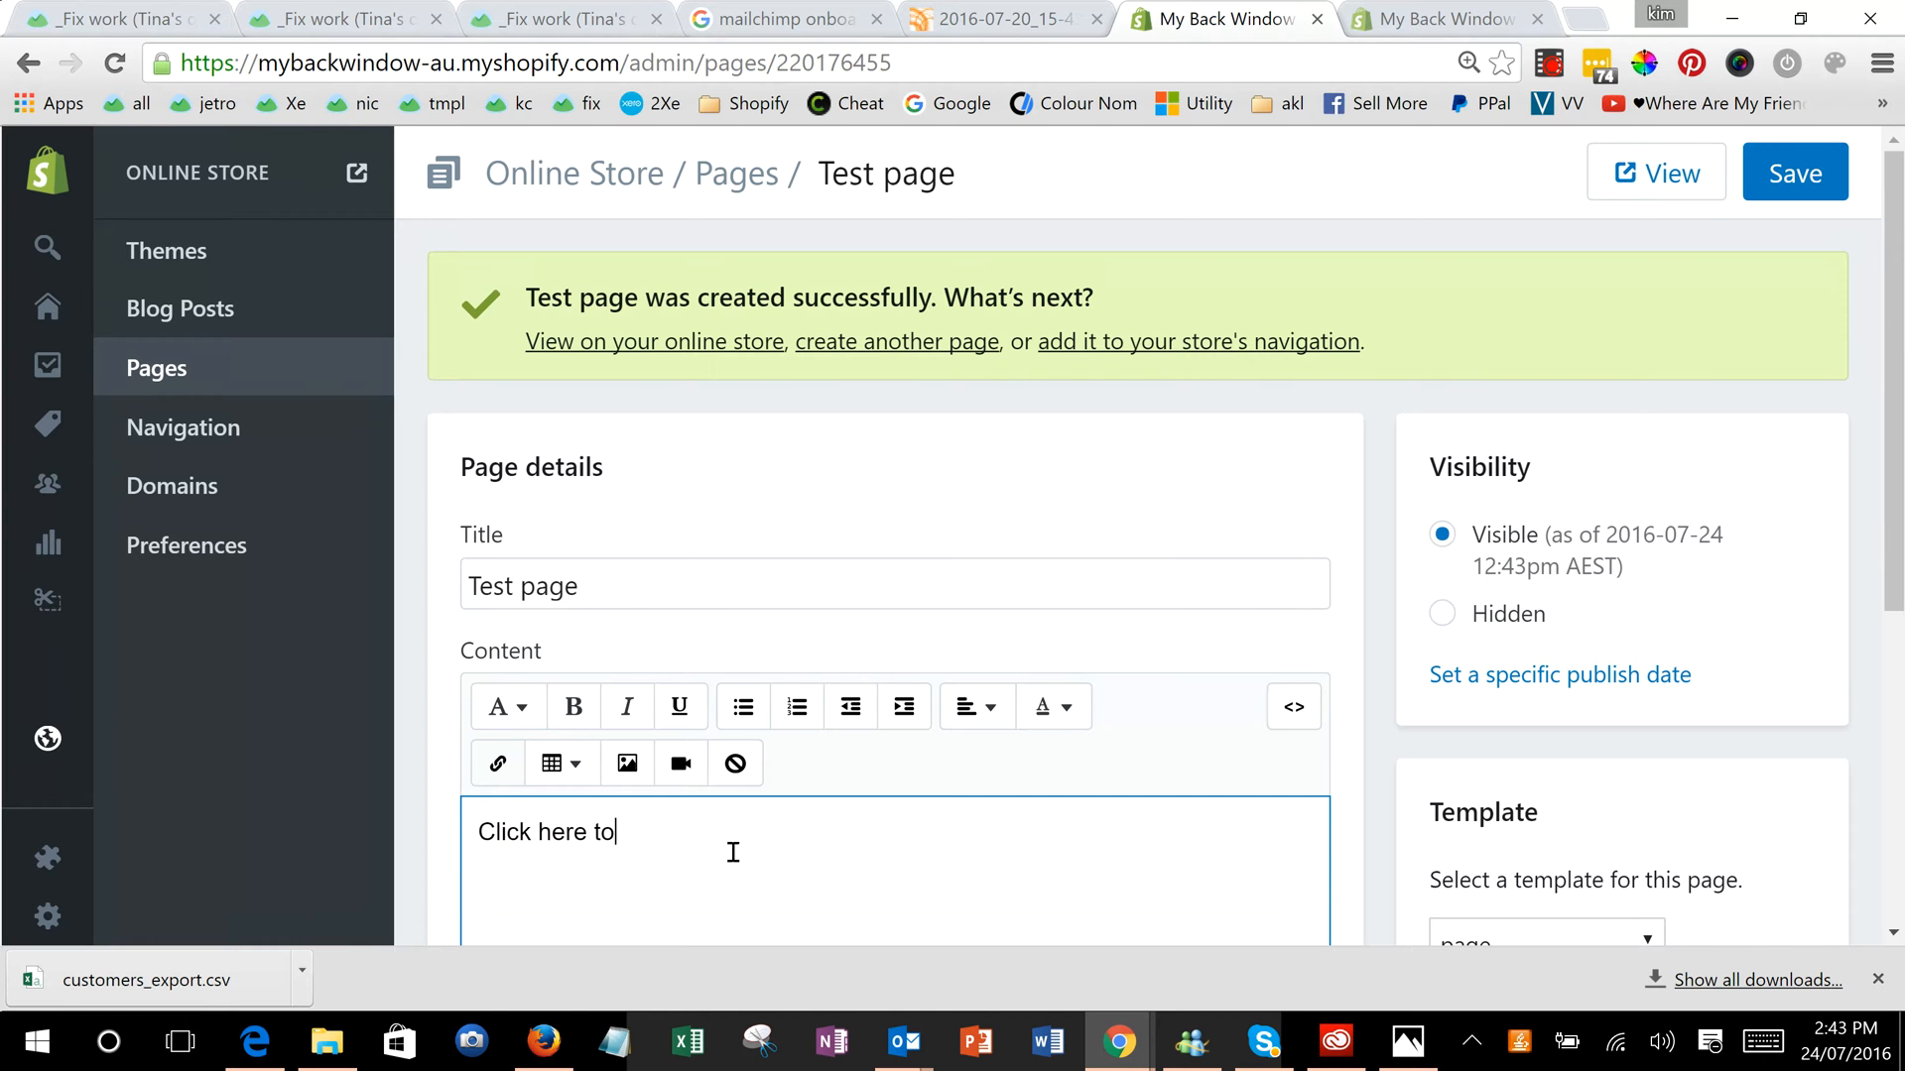
pyautogui.write('download a br')
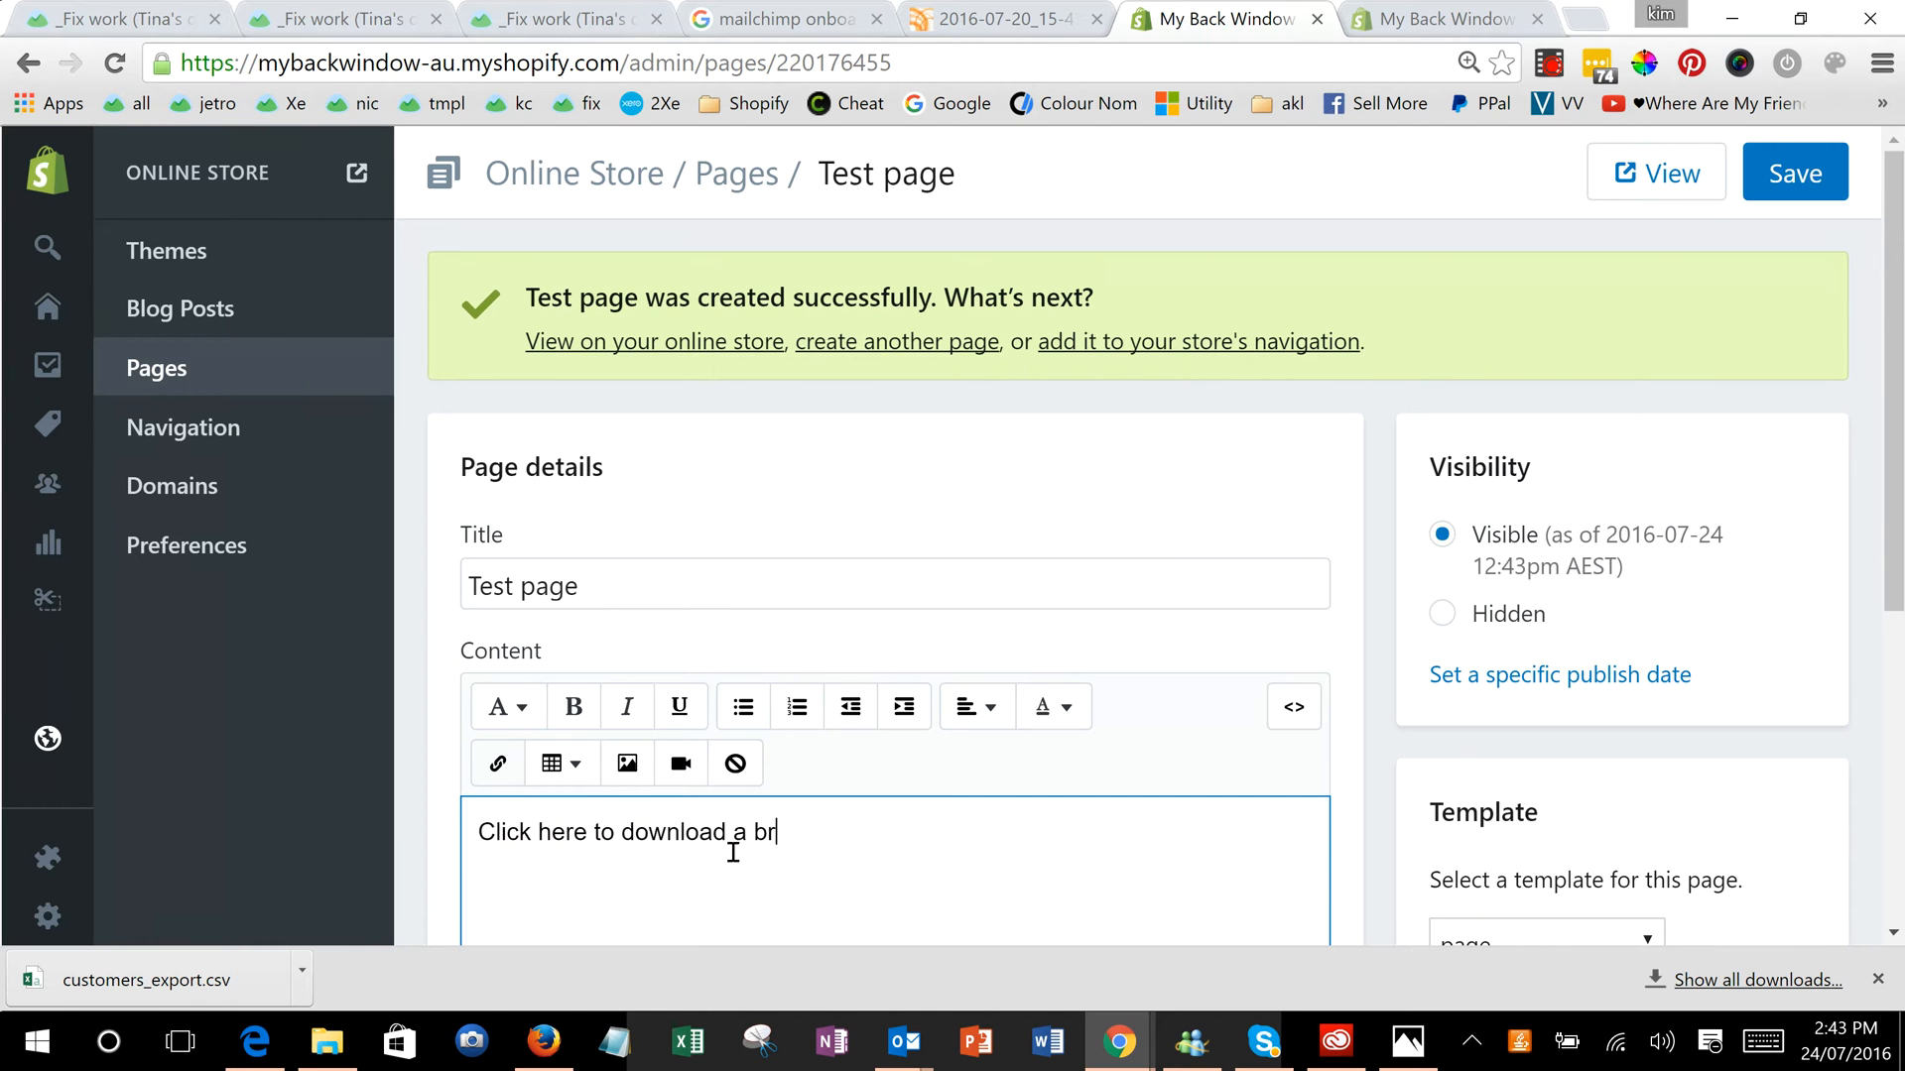
pyautogui.write('ochure')
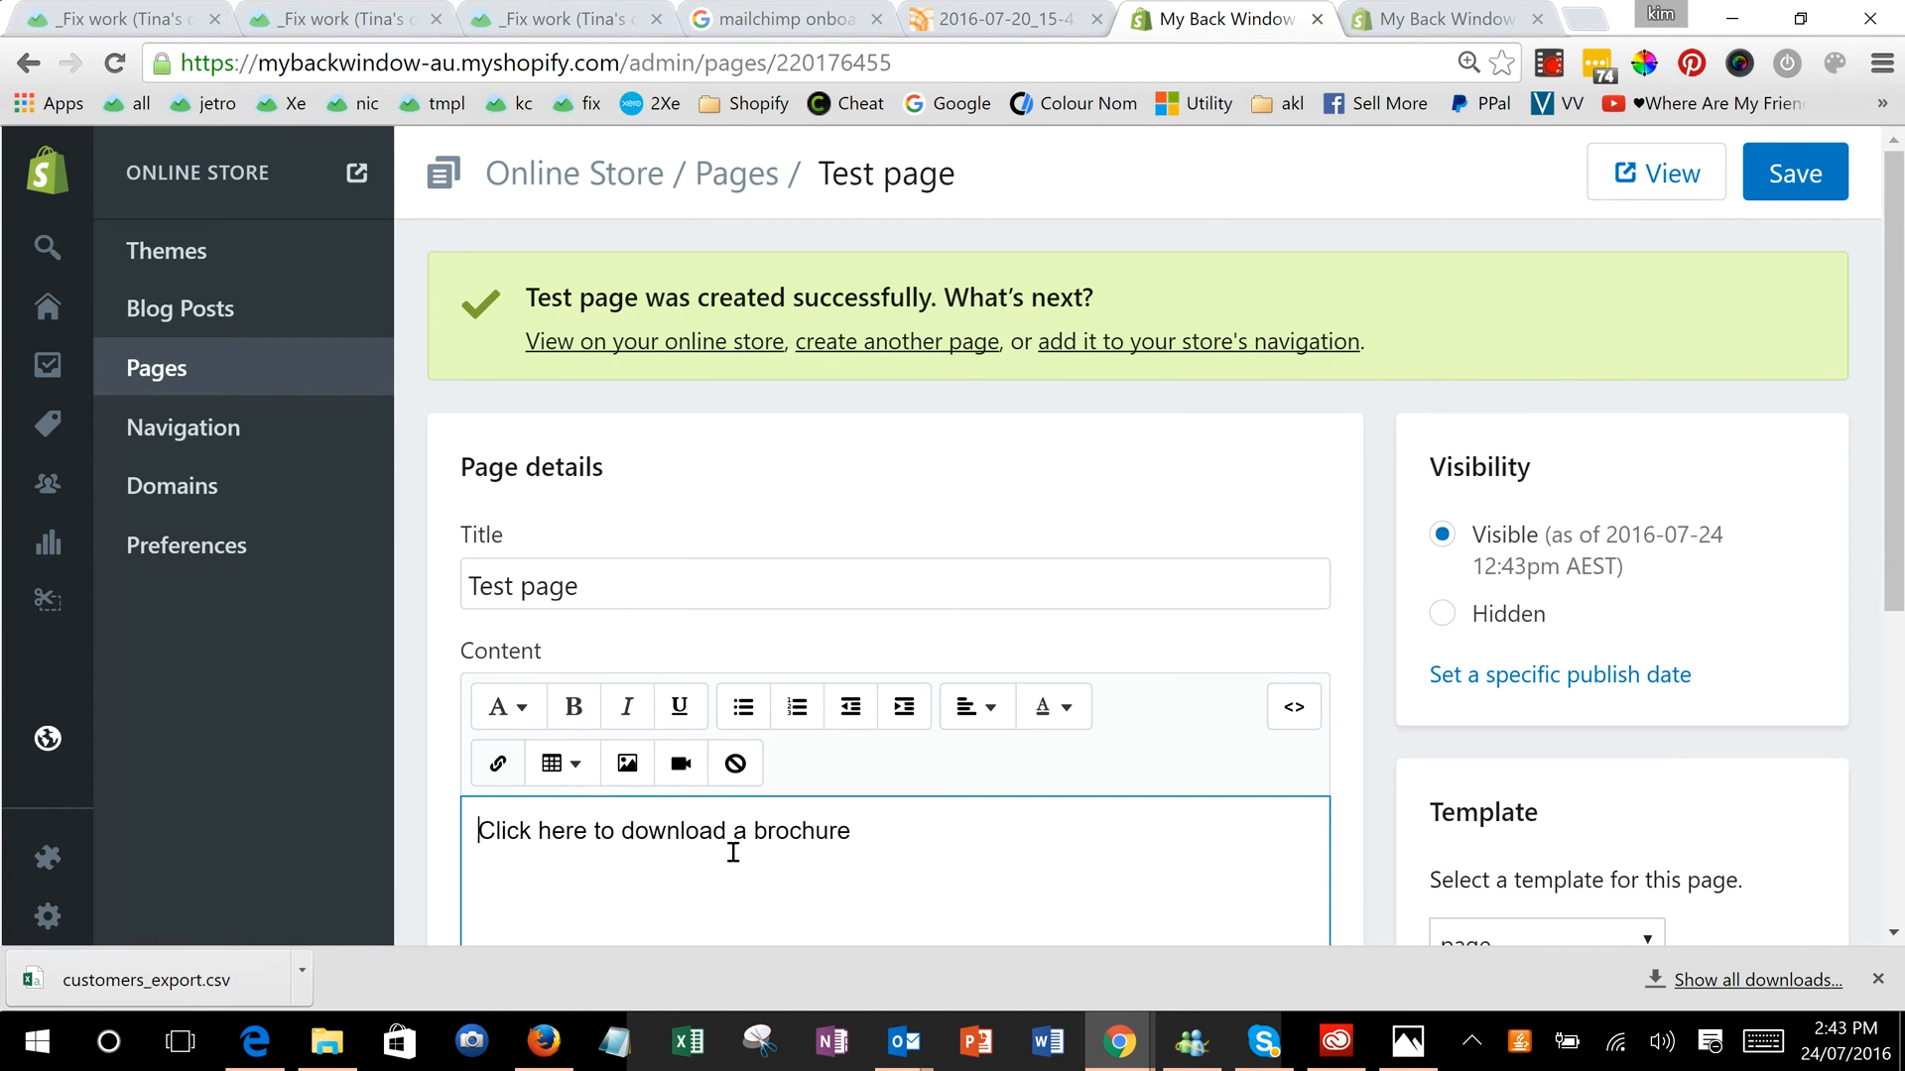
pyautogui.moveTo(496, 762)
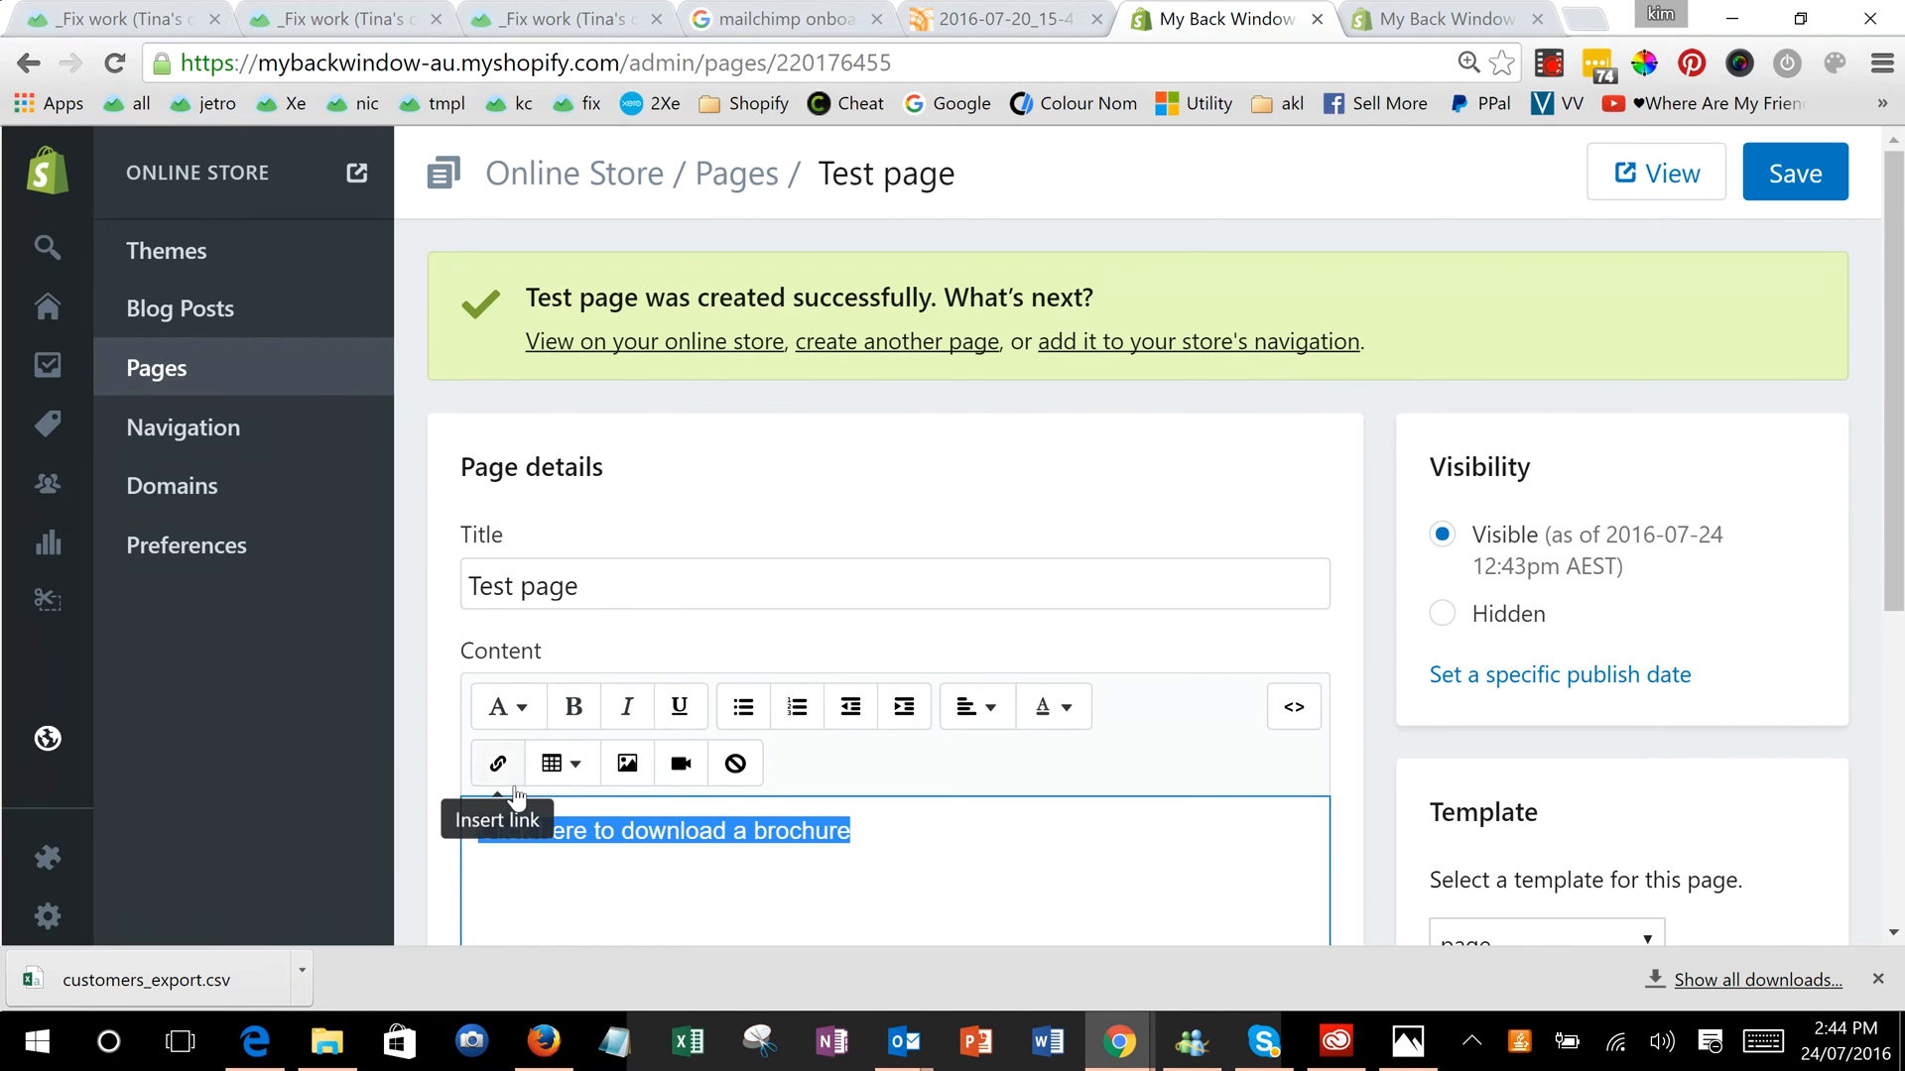
pyautogui.moveTo(494, 760)
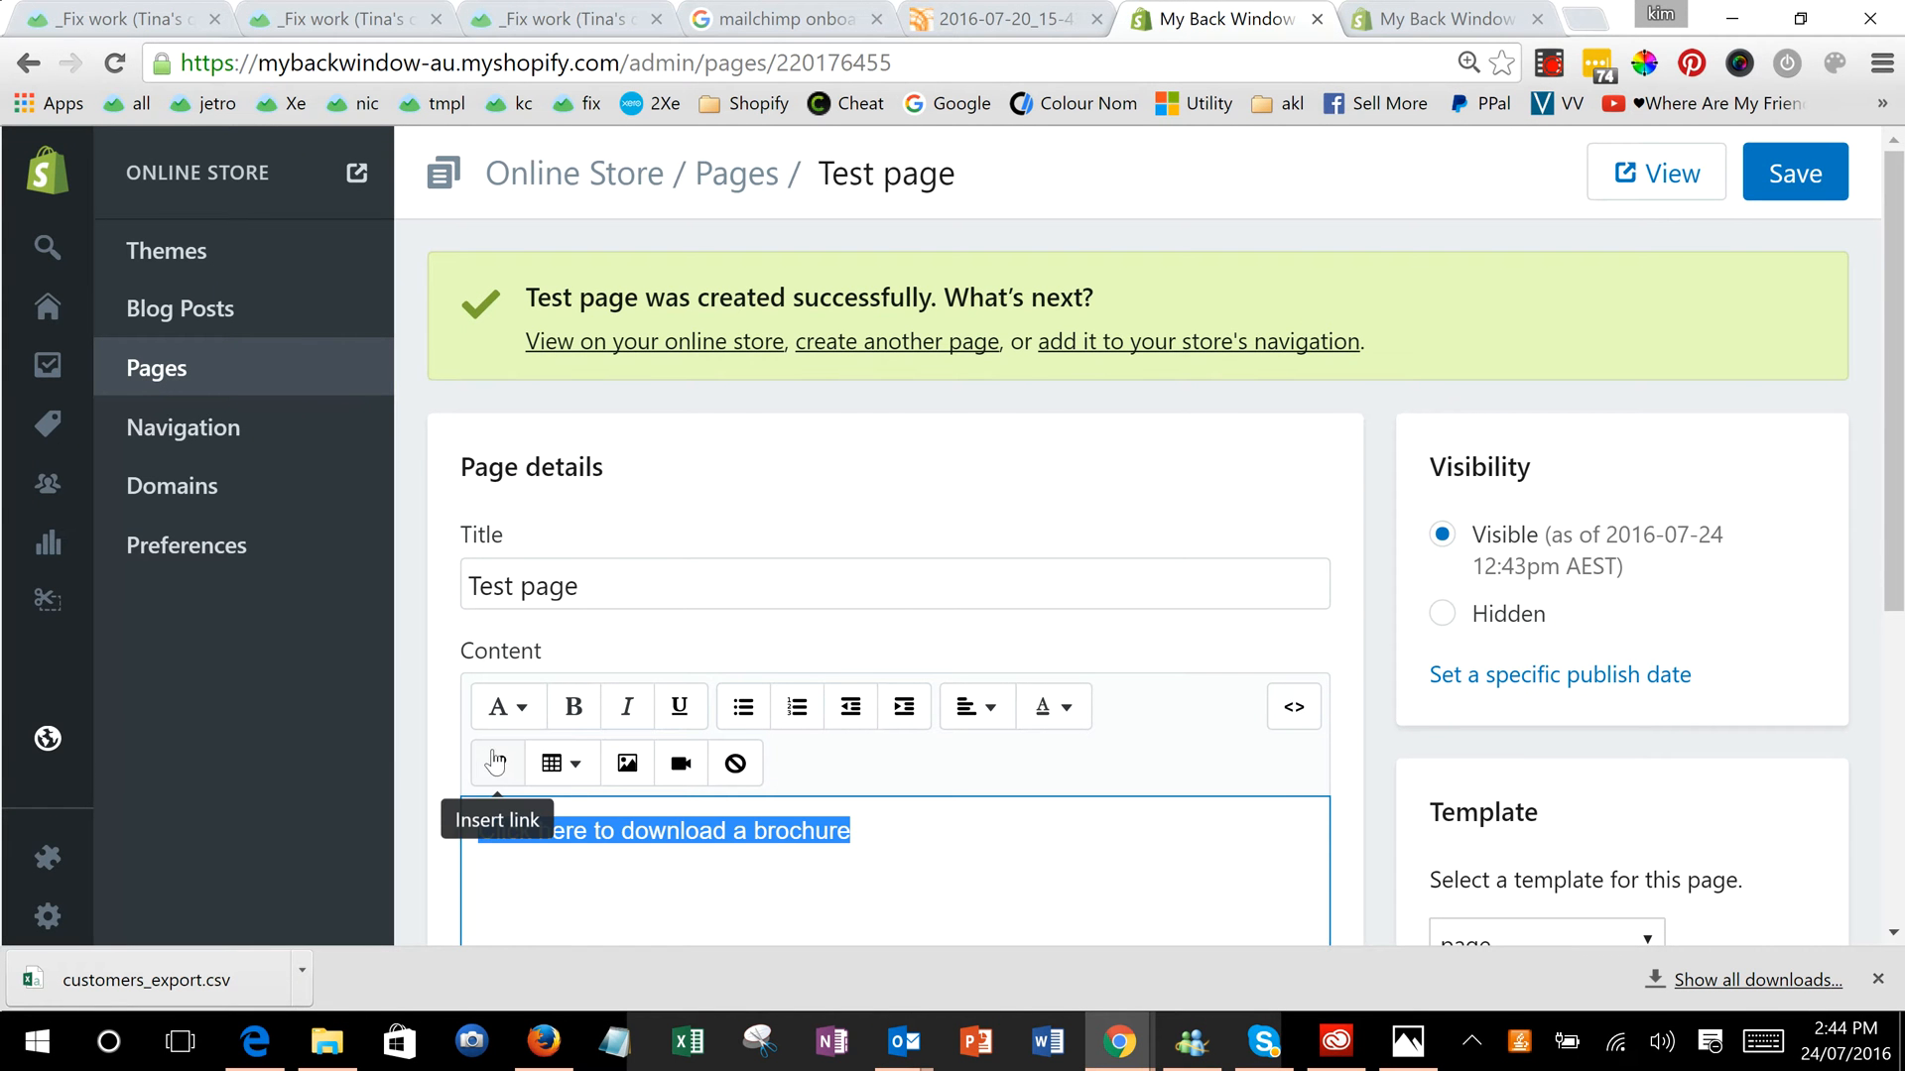
# Link the sentence to the brochure PDF URL with link title 'Download Brochure'.
pyautogui.click(494, 761)
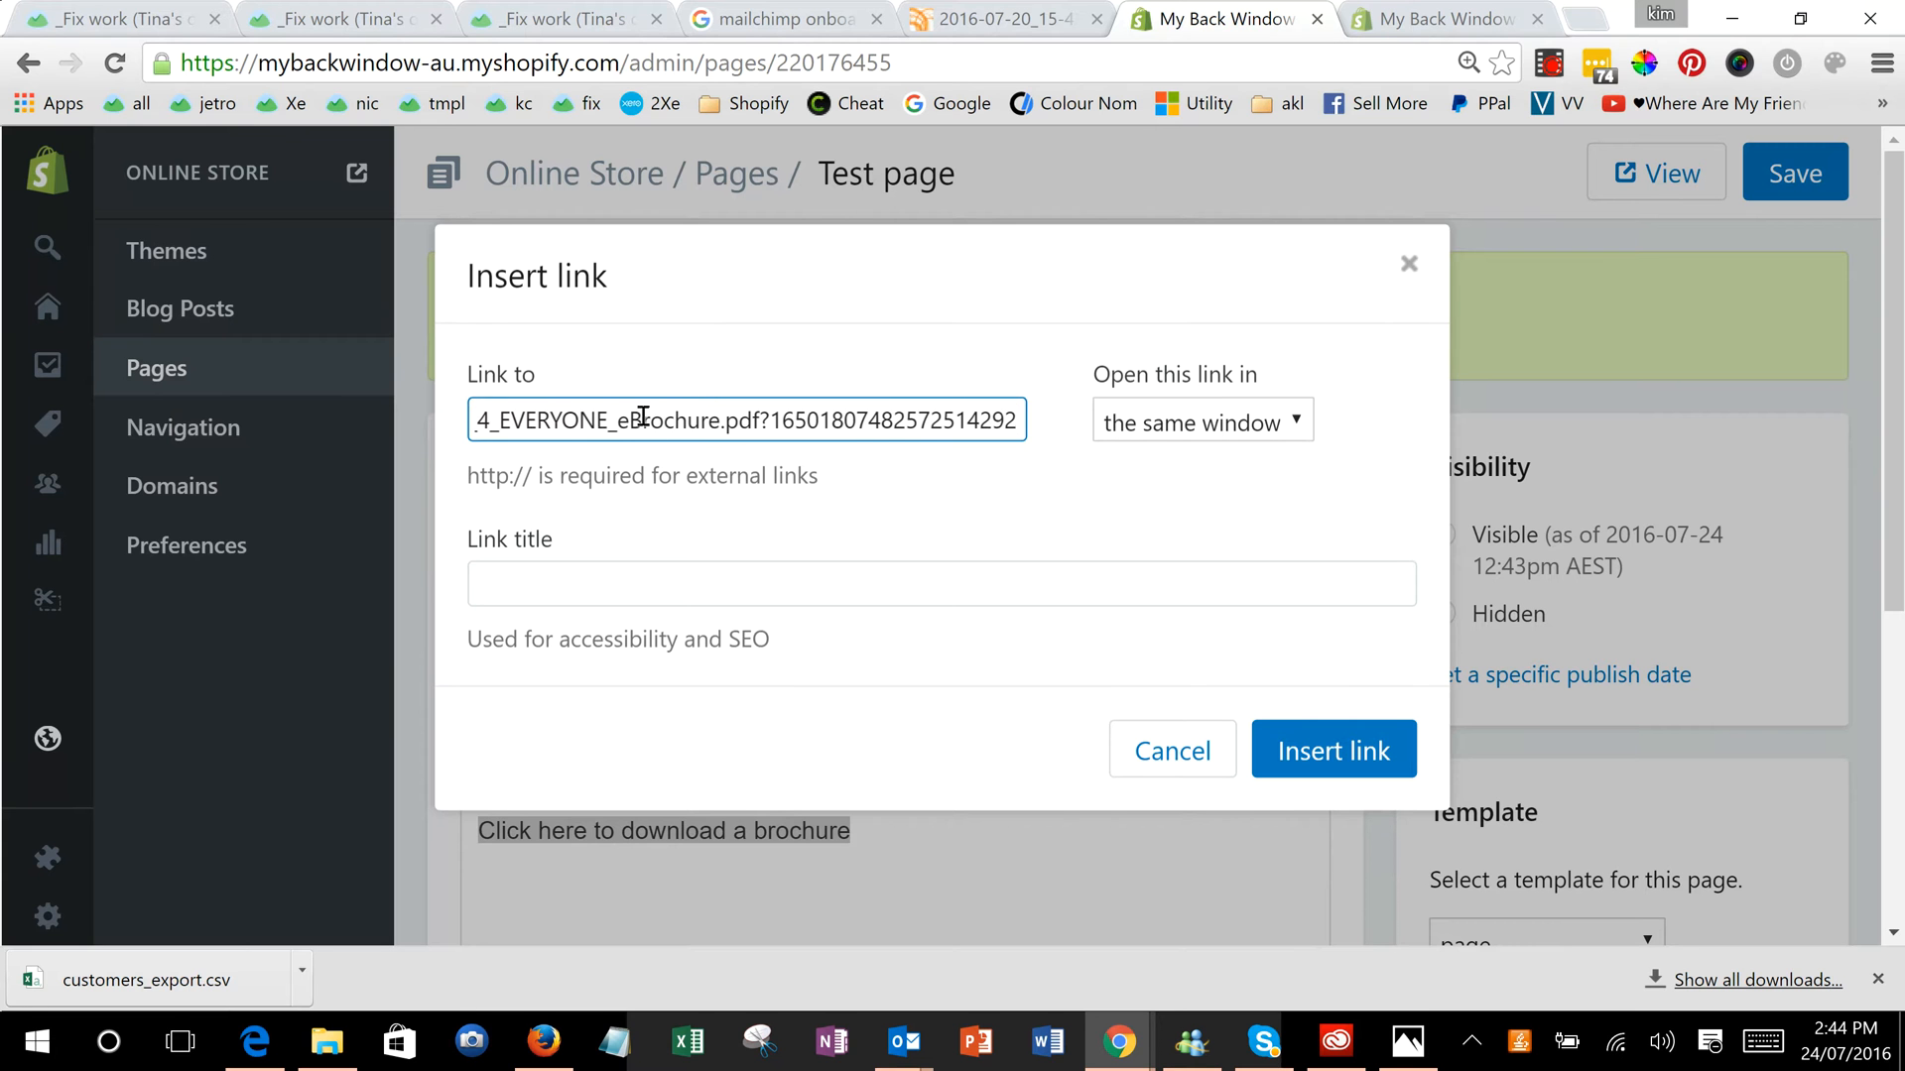
pyautogui.write('Download Brochure')
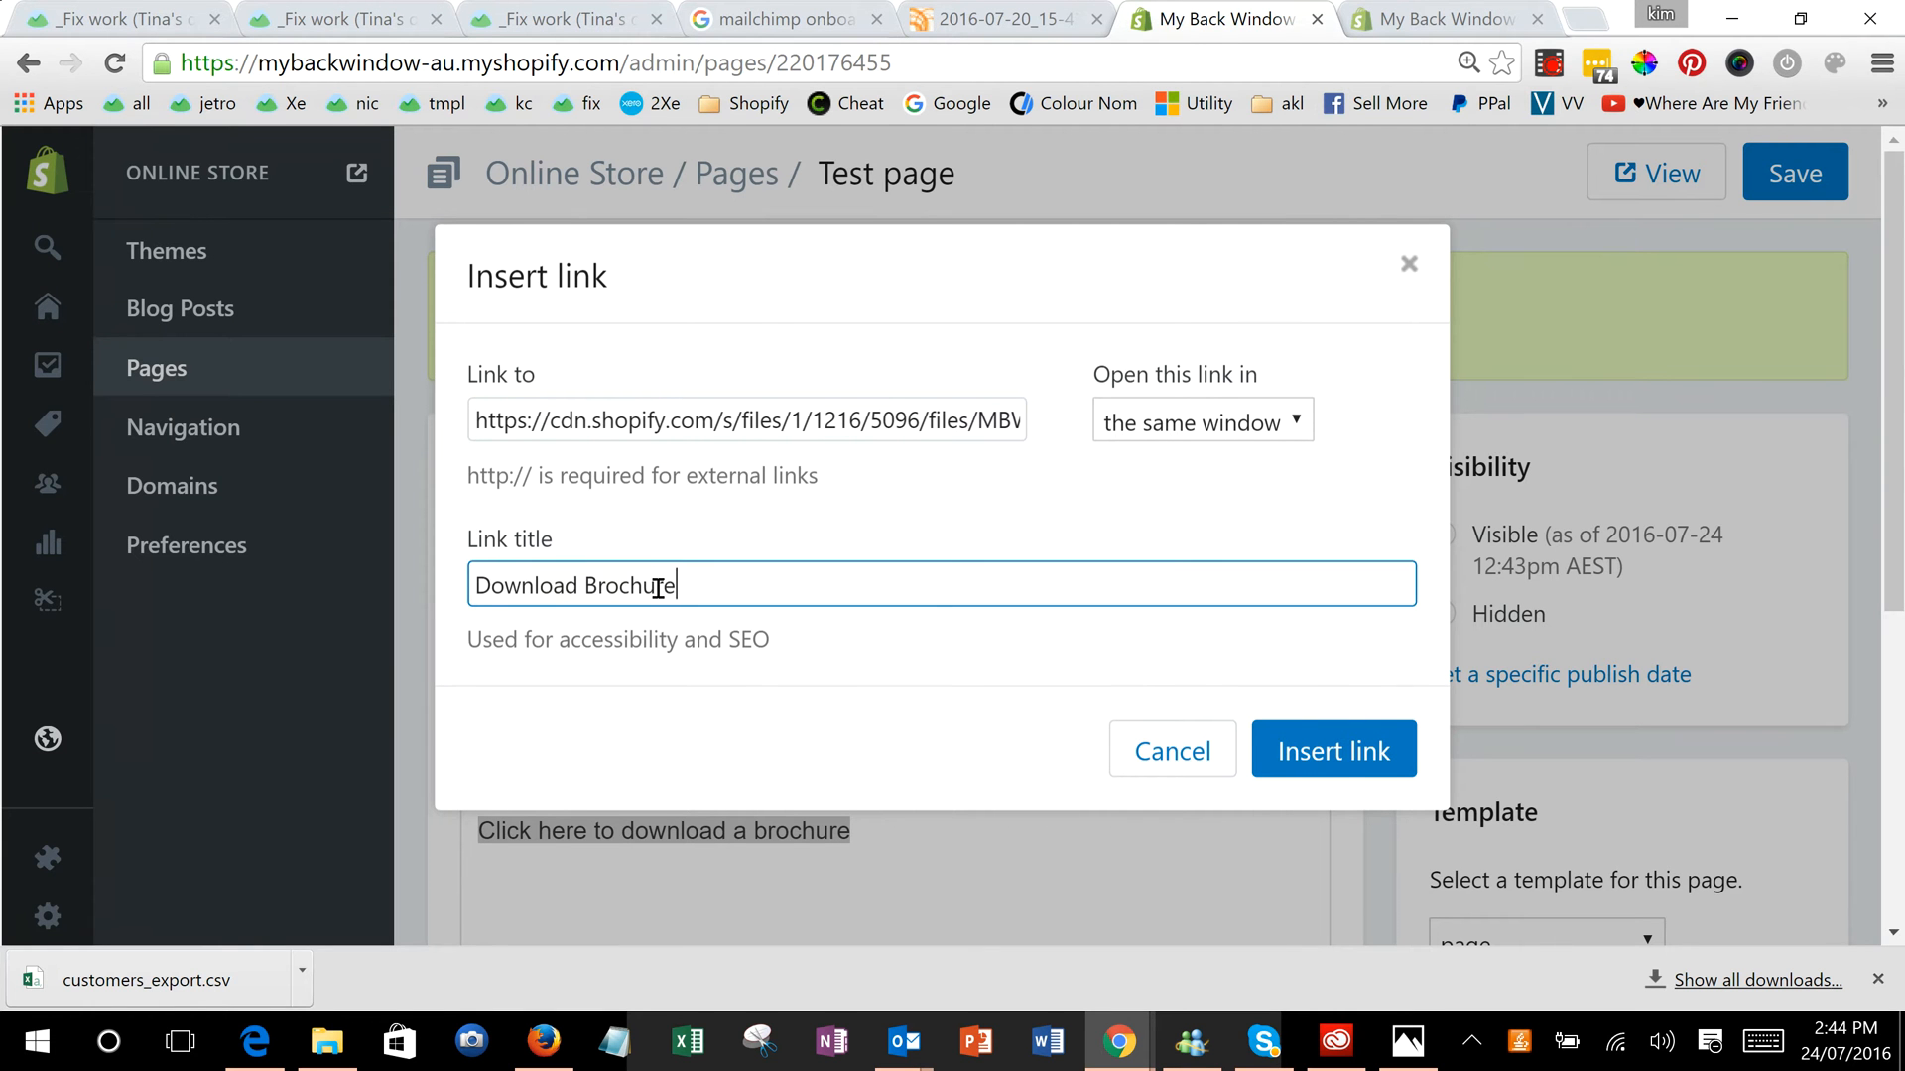
pyautogui.click(1331, 750)
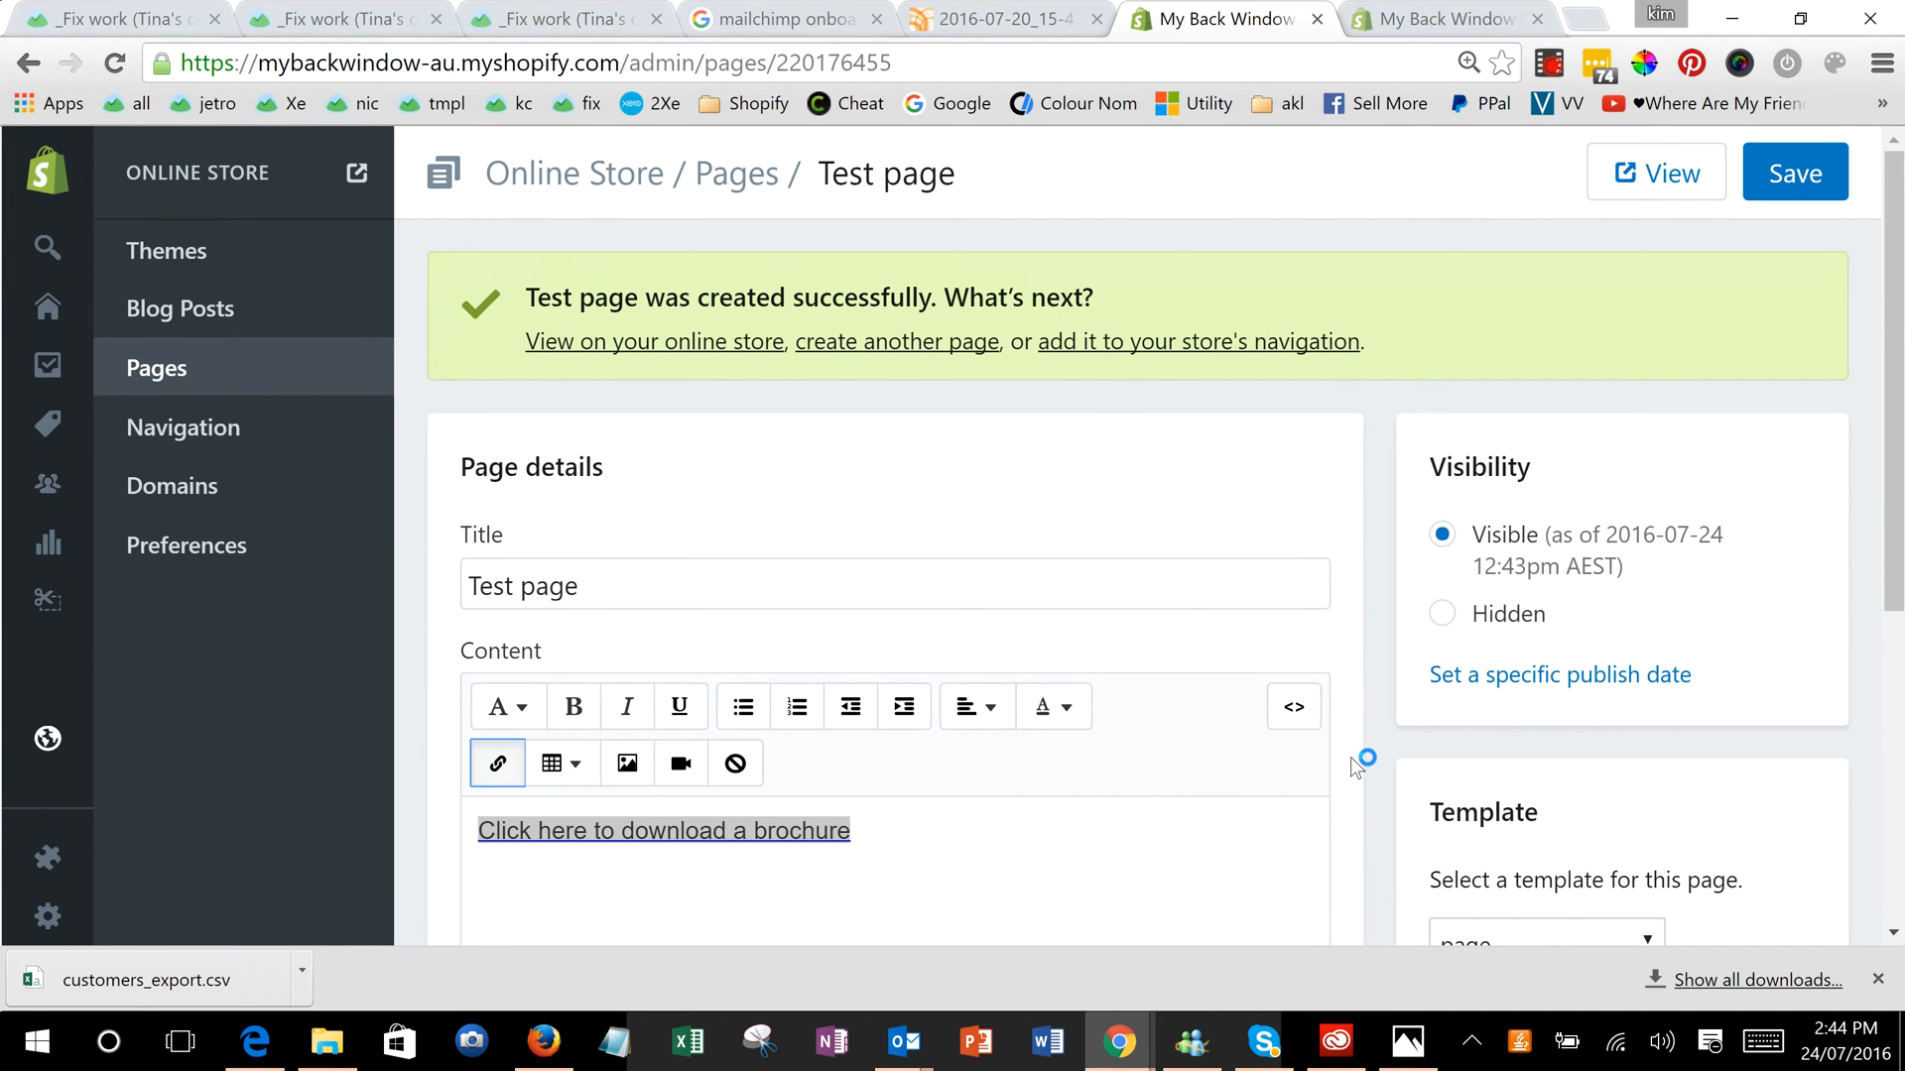
pyautogui.moveTo(1825, 240)
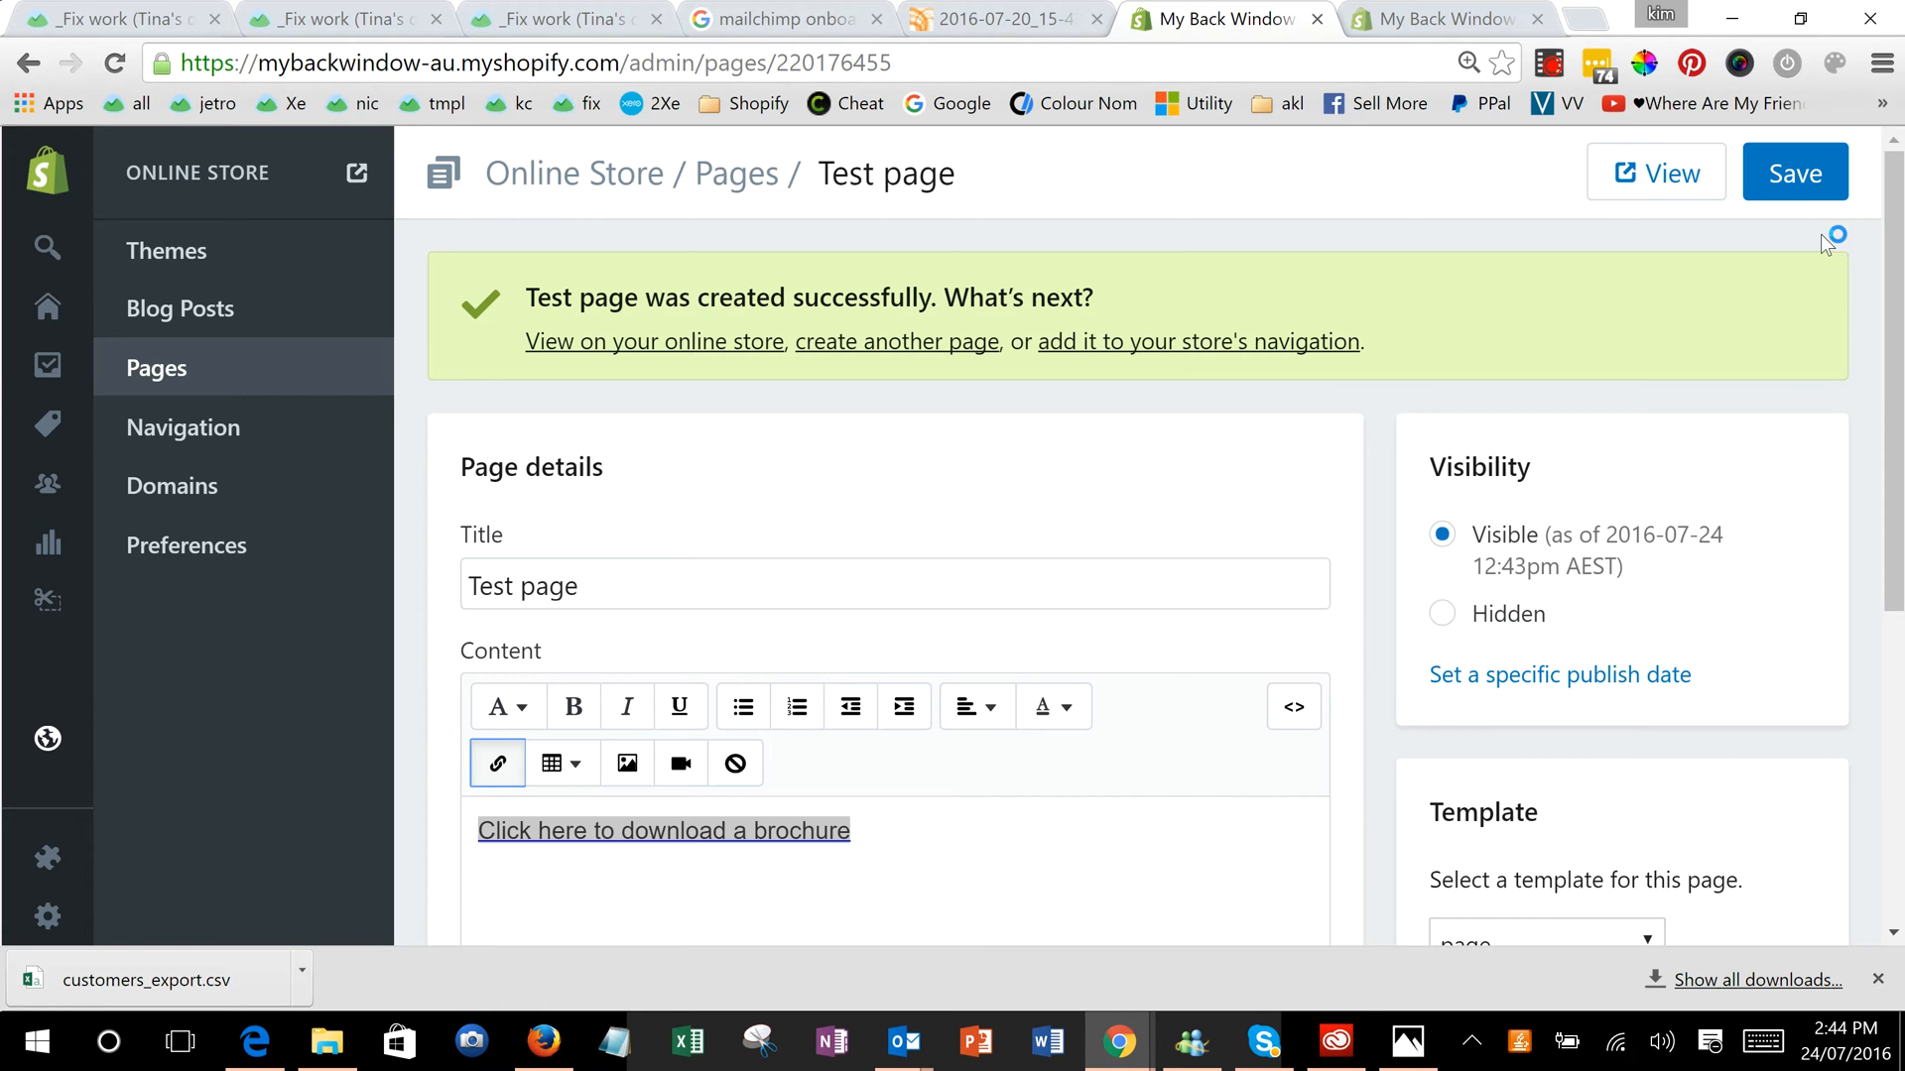
# Save the Test page and view it on the live online store.
pyautogui.scroll(-3)
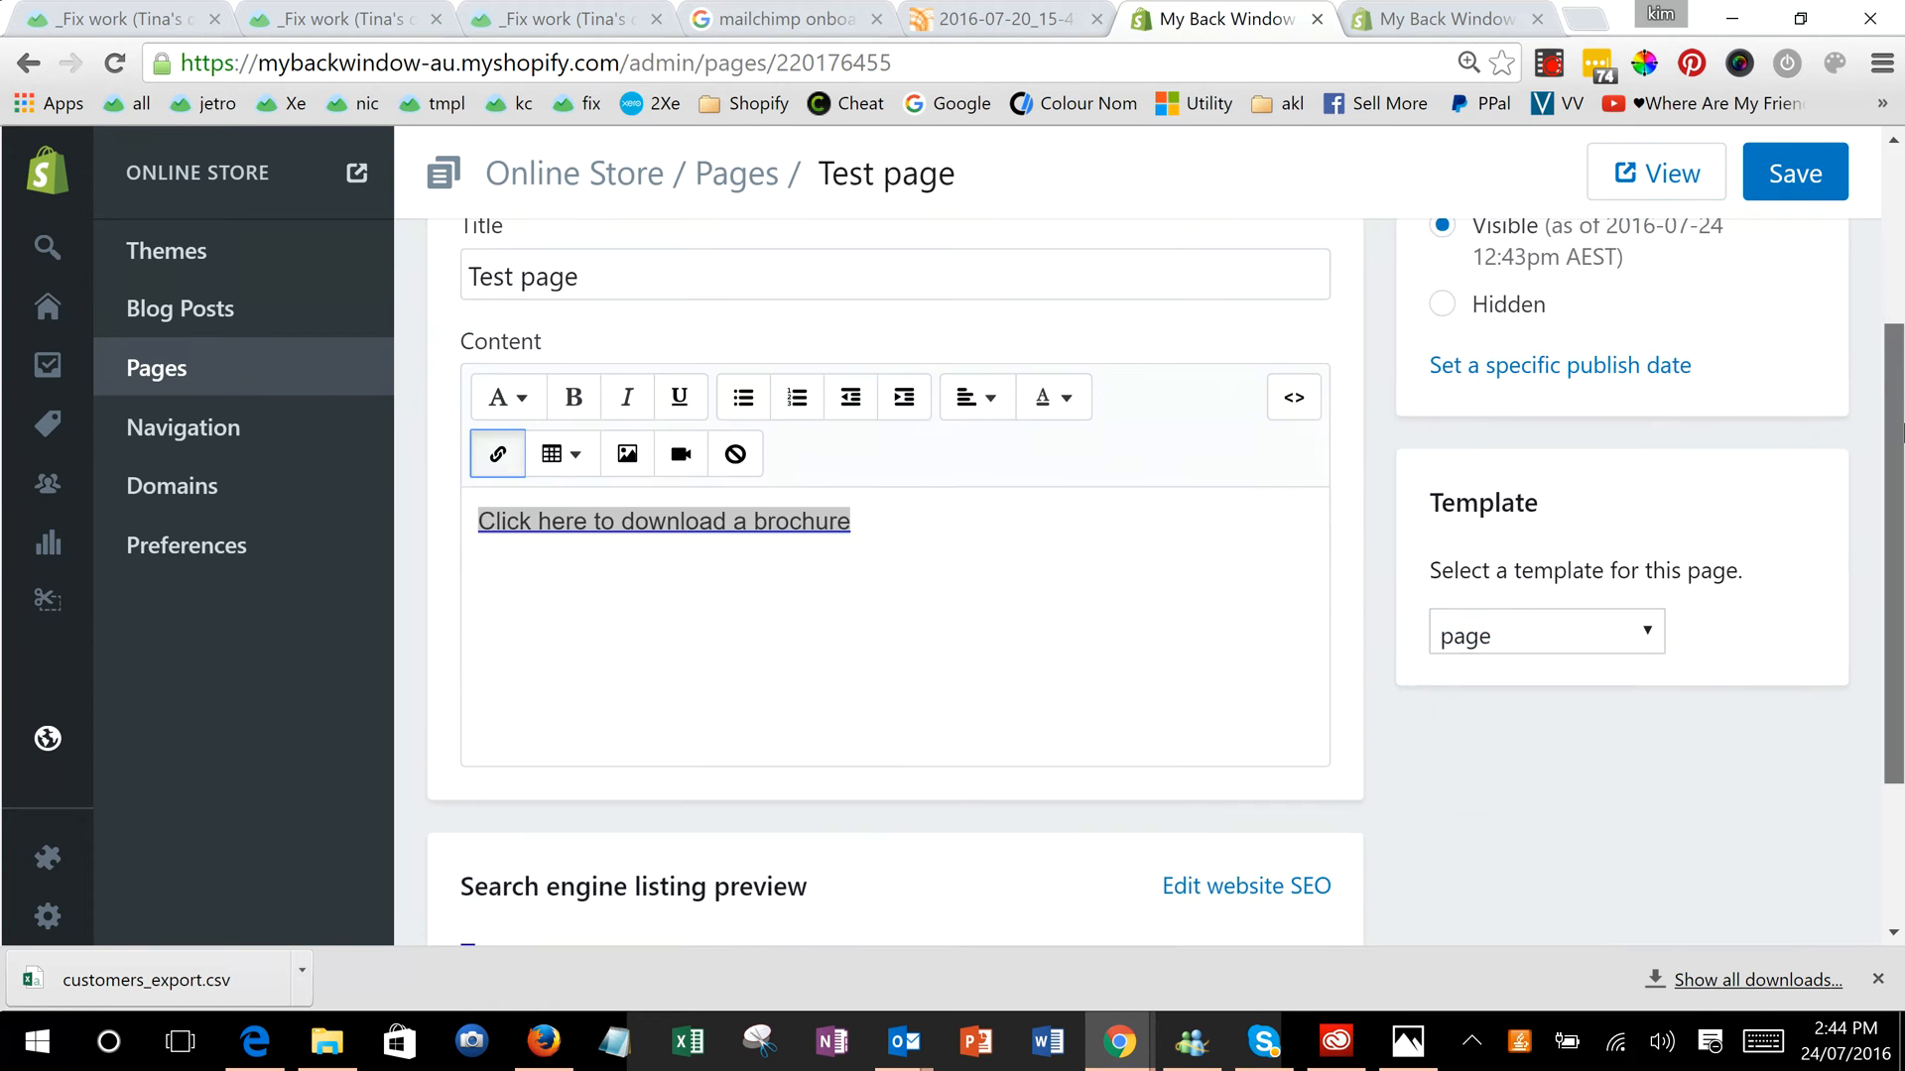
pyautogui.click(1794, 172)
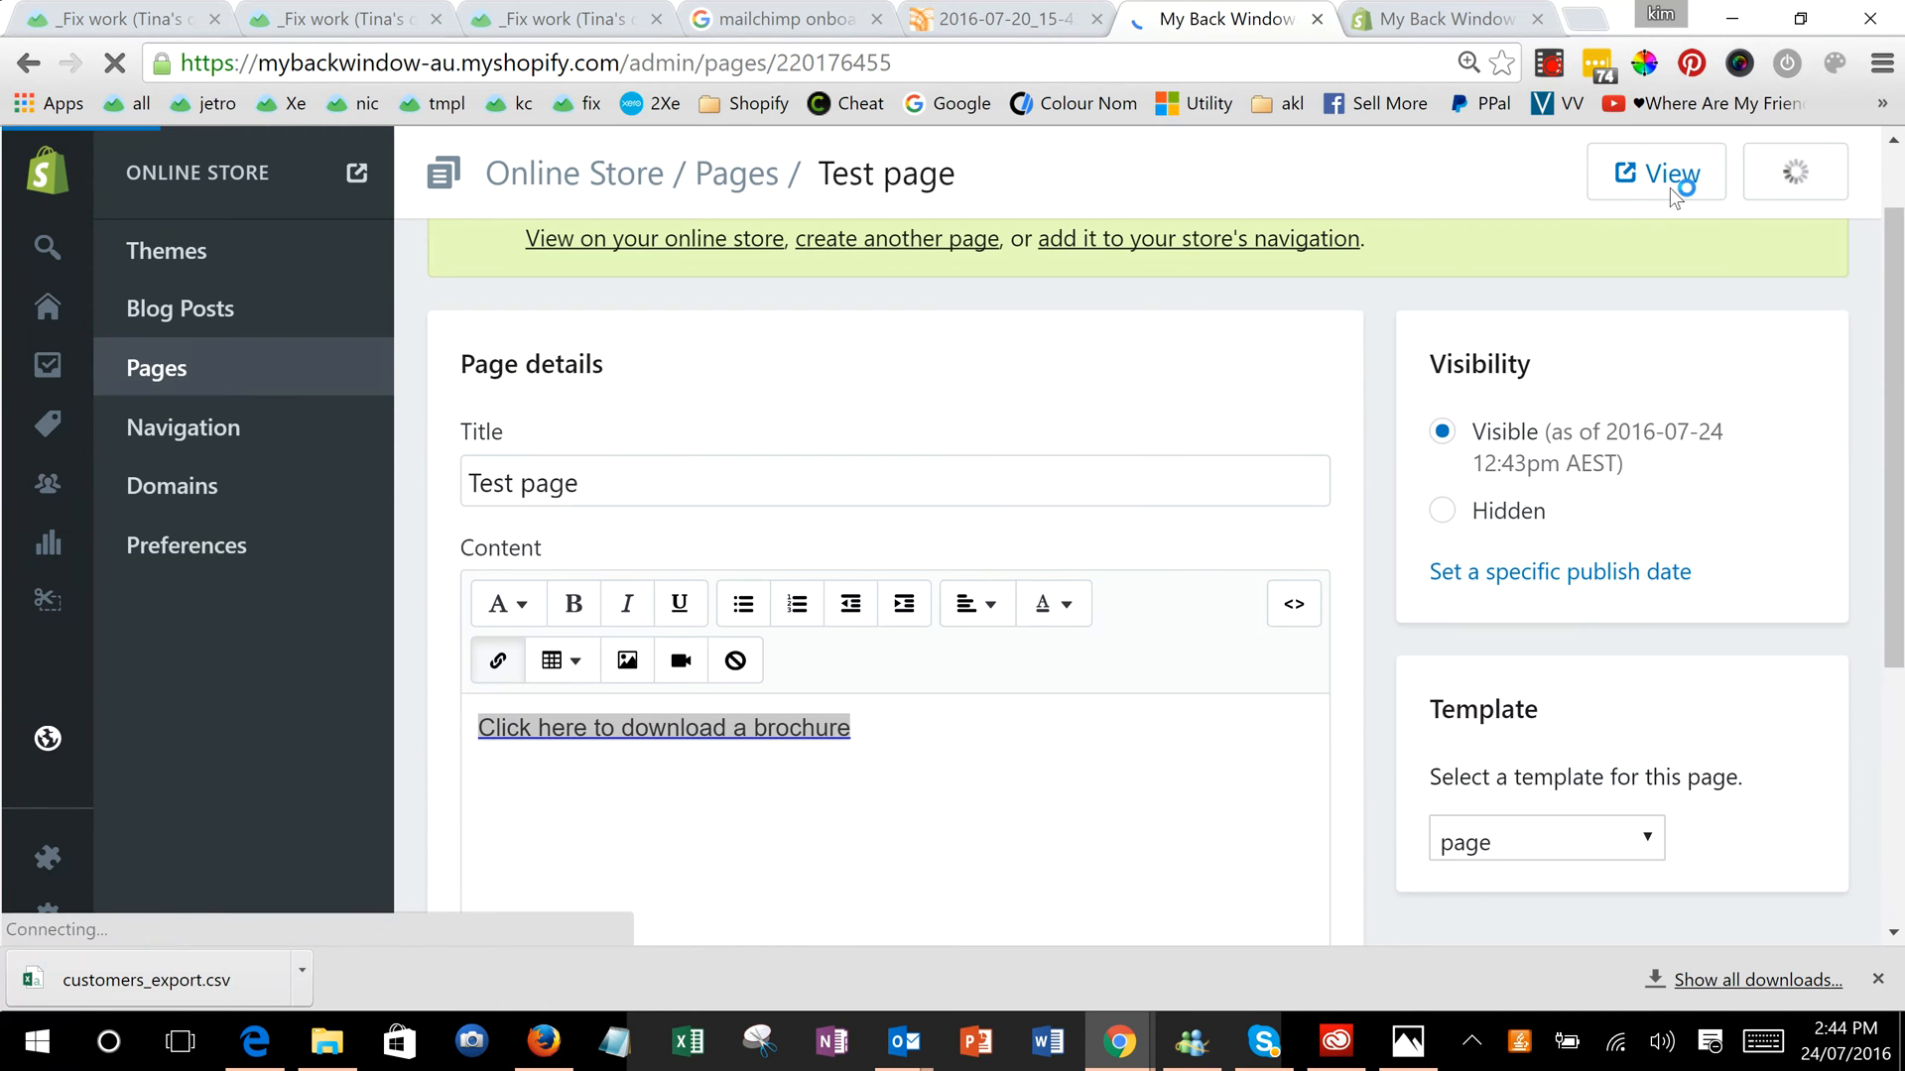
pyautogui.click(1655, 173)
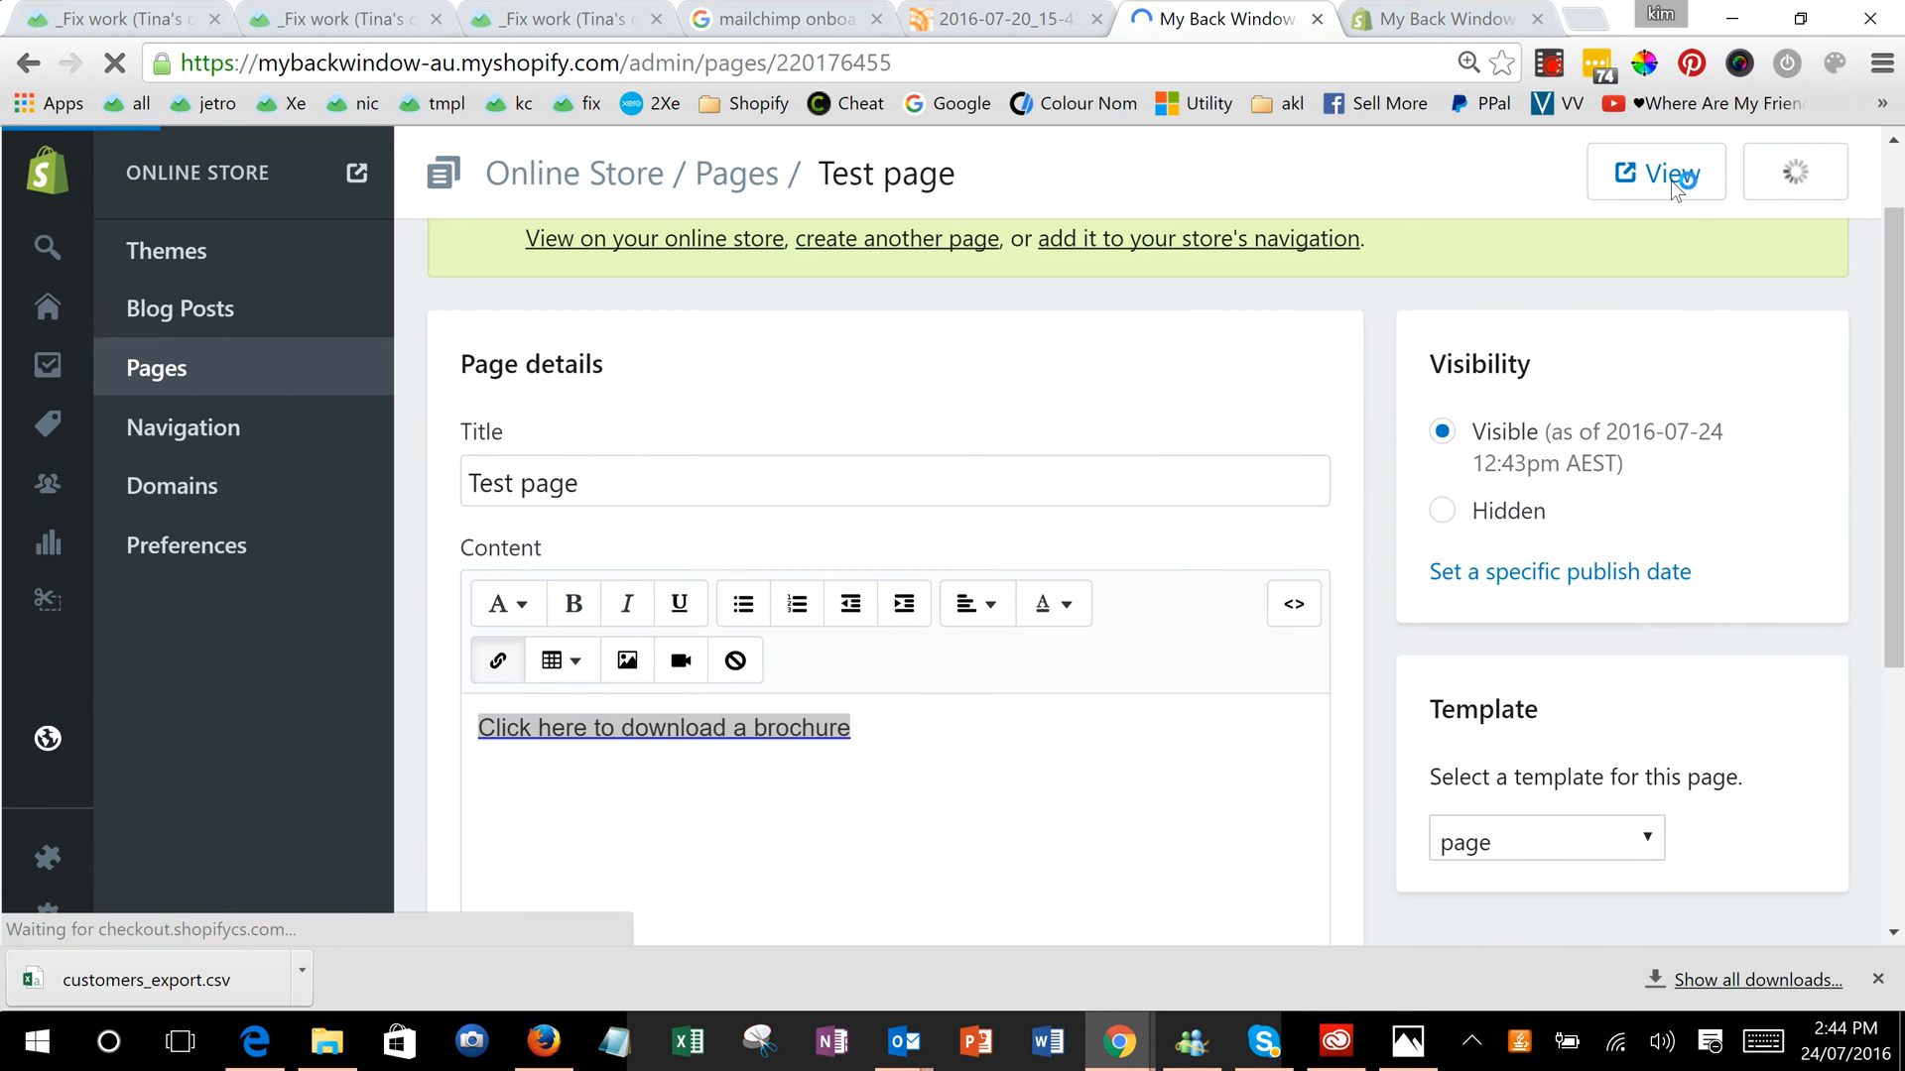
pyautogui.click(1292, 604)
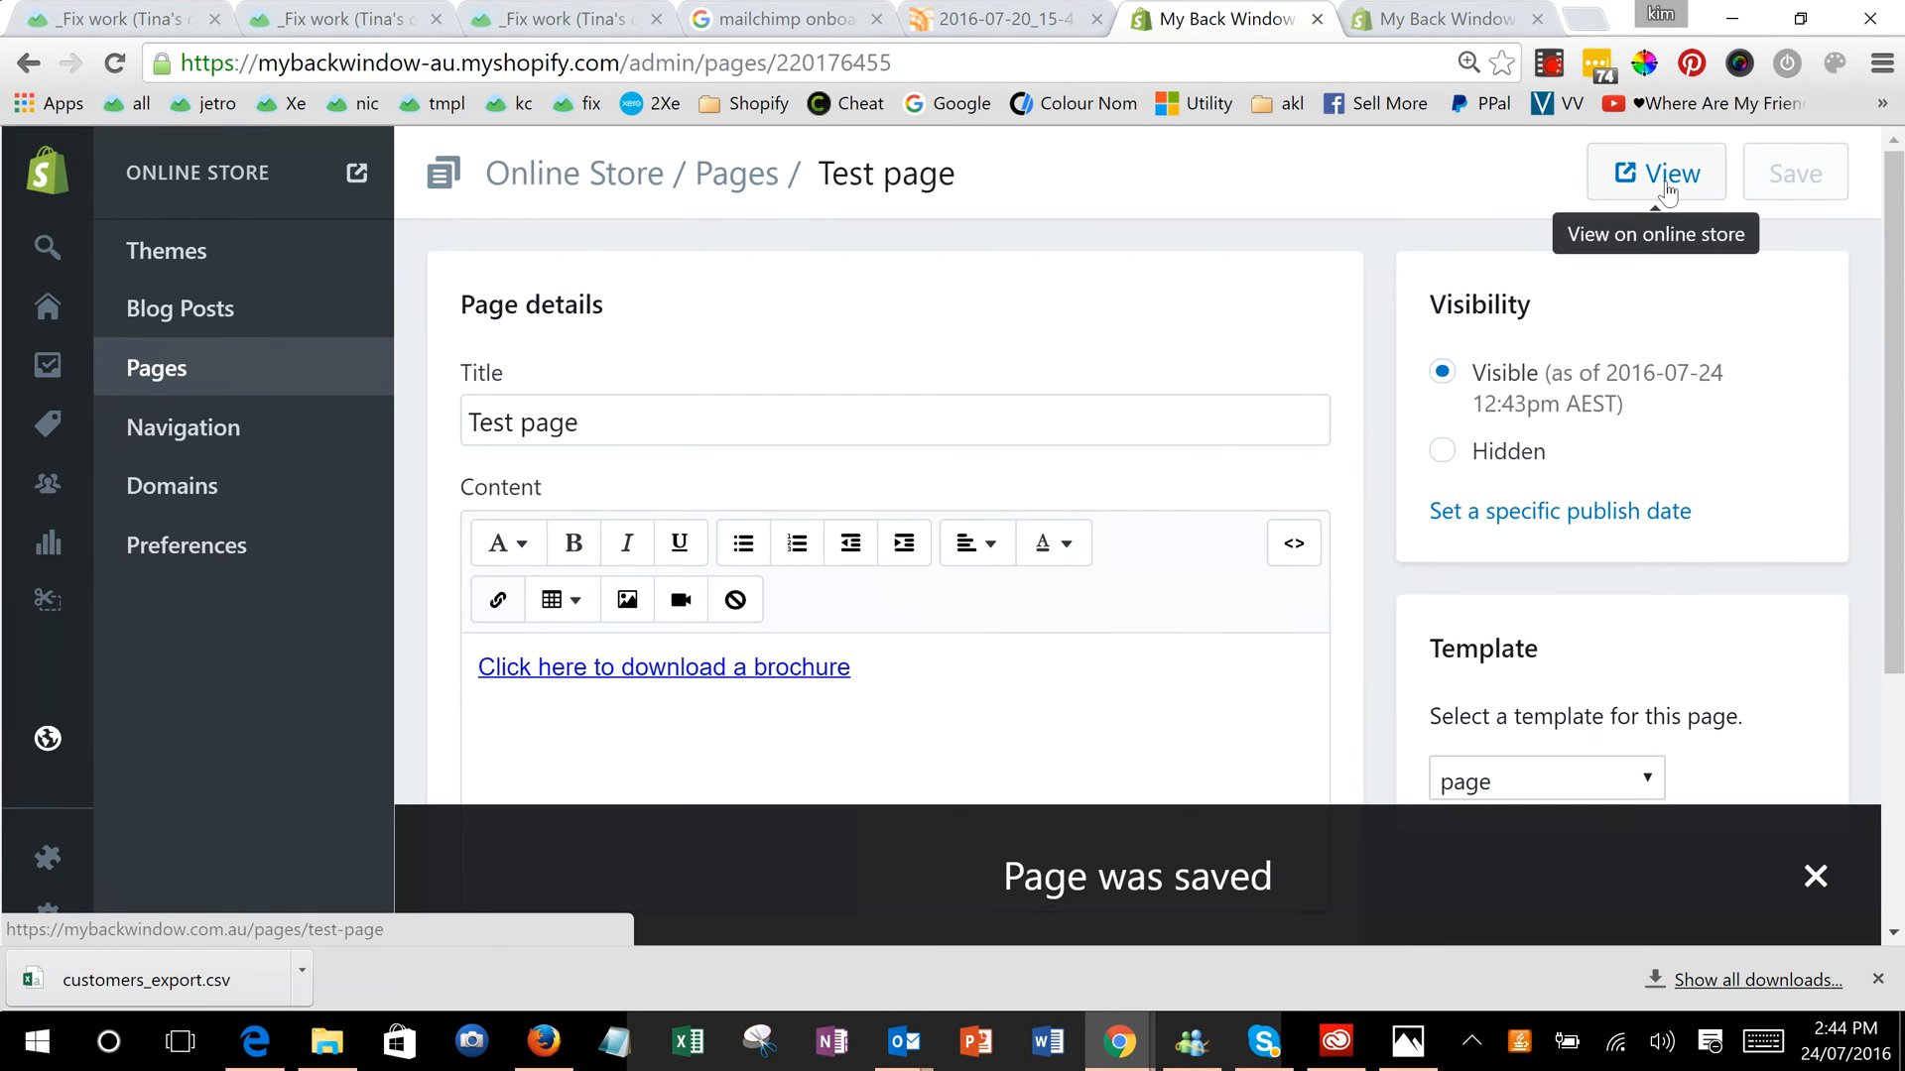
pyautogui.click(1655, 172)
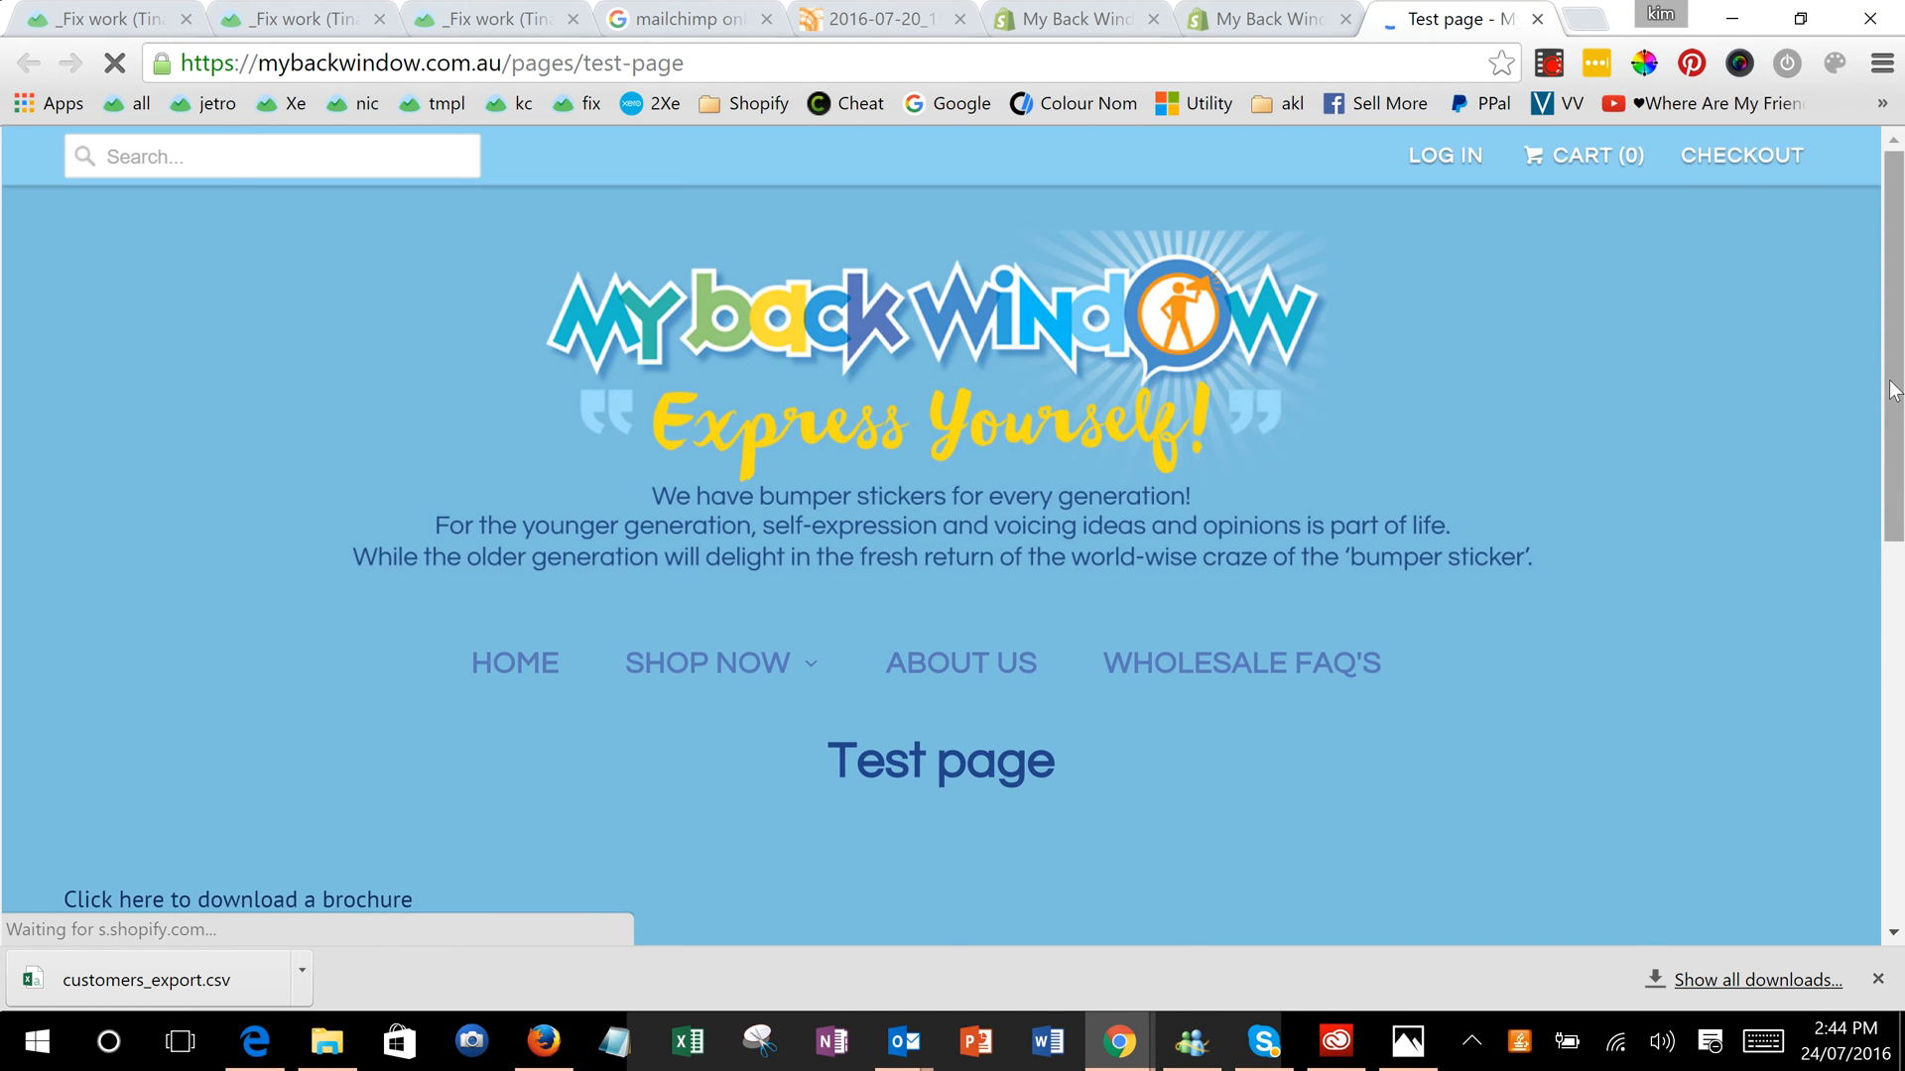
# Scroll the live Test page on mybackwindow.com.au to reach the brochure link.
pyautogui.scroll(-3)
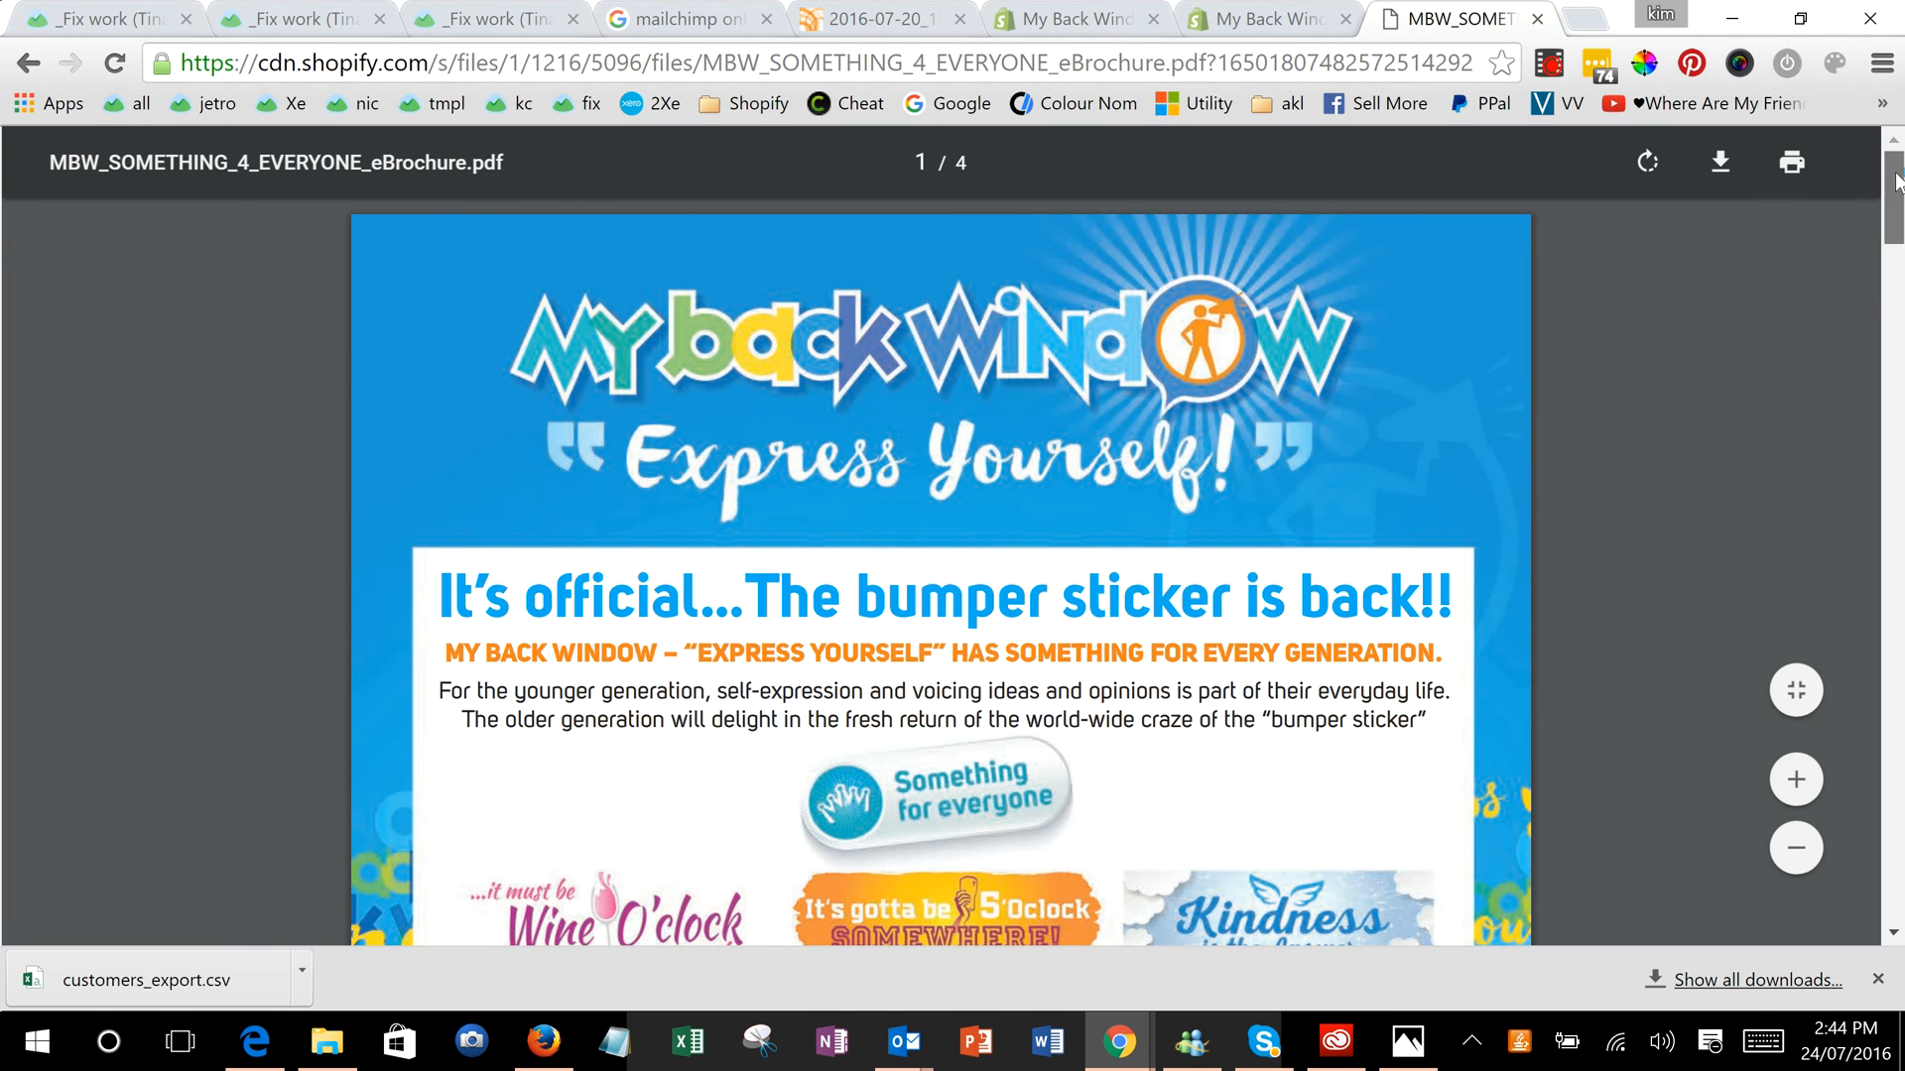
# Scroll through the MBW eBrochure PDF pages to confirm the bumper sticker designs.
pyautogui.scroll(-3)
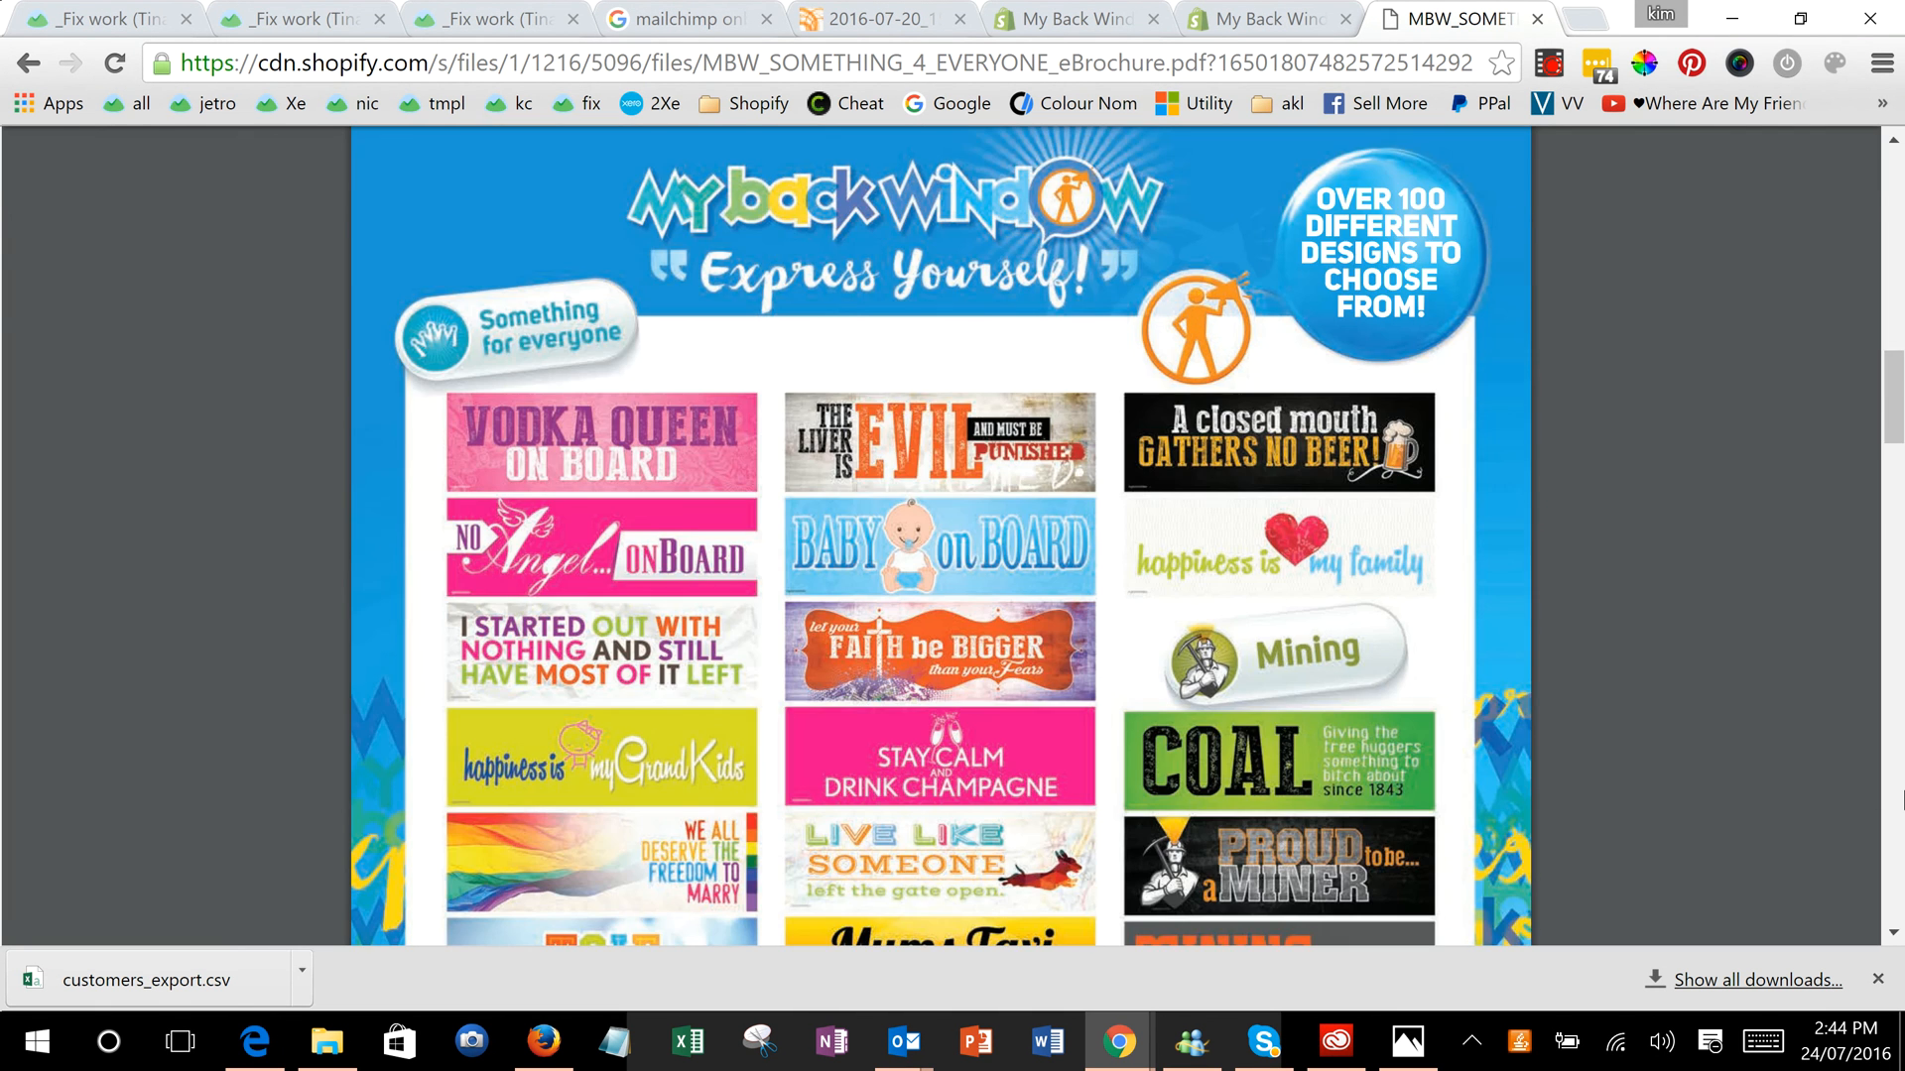
pyautogui.scroll(-3)
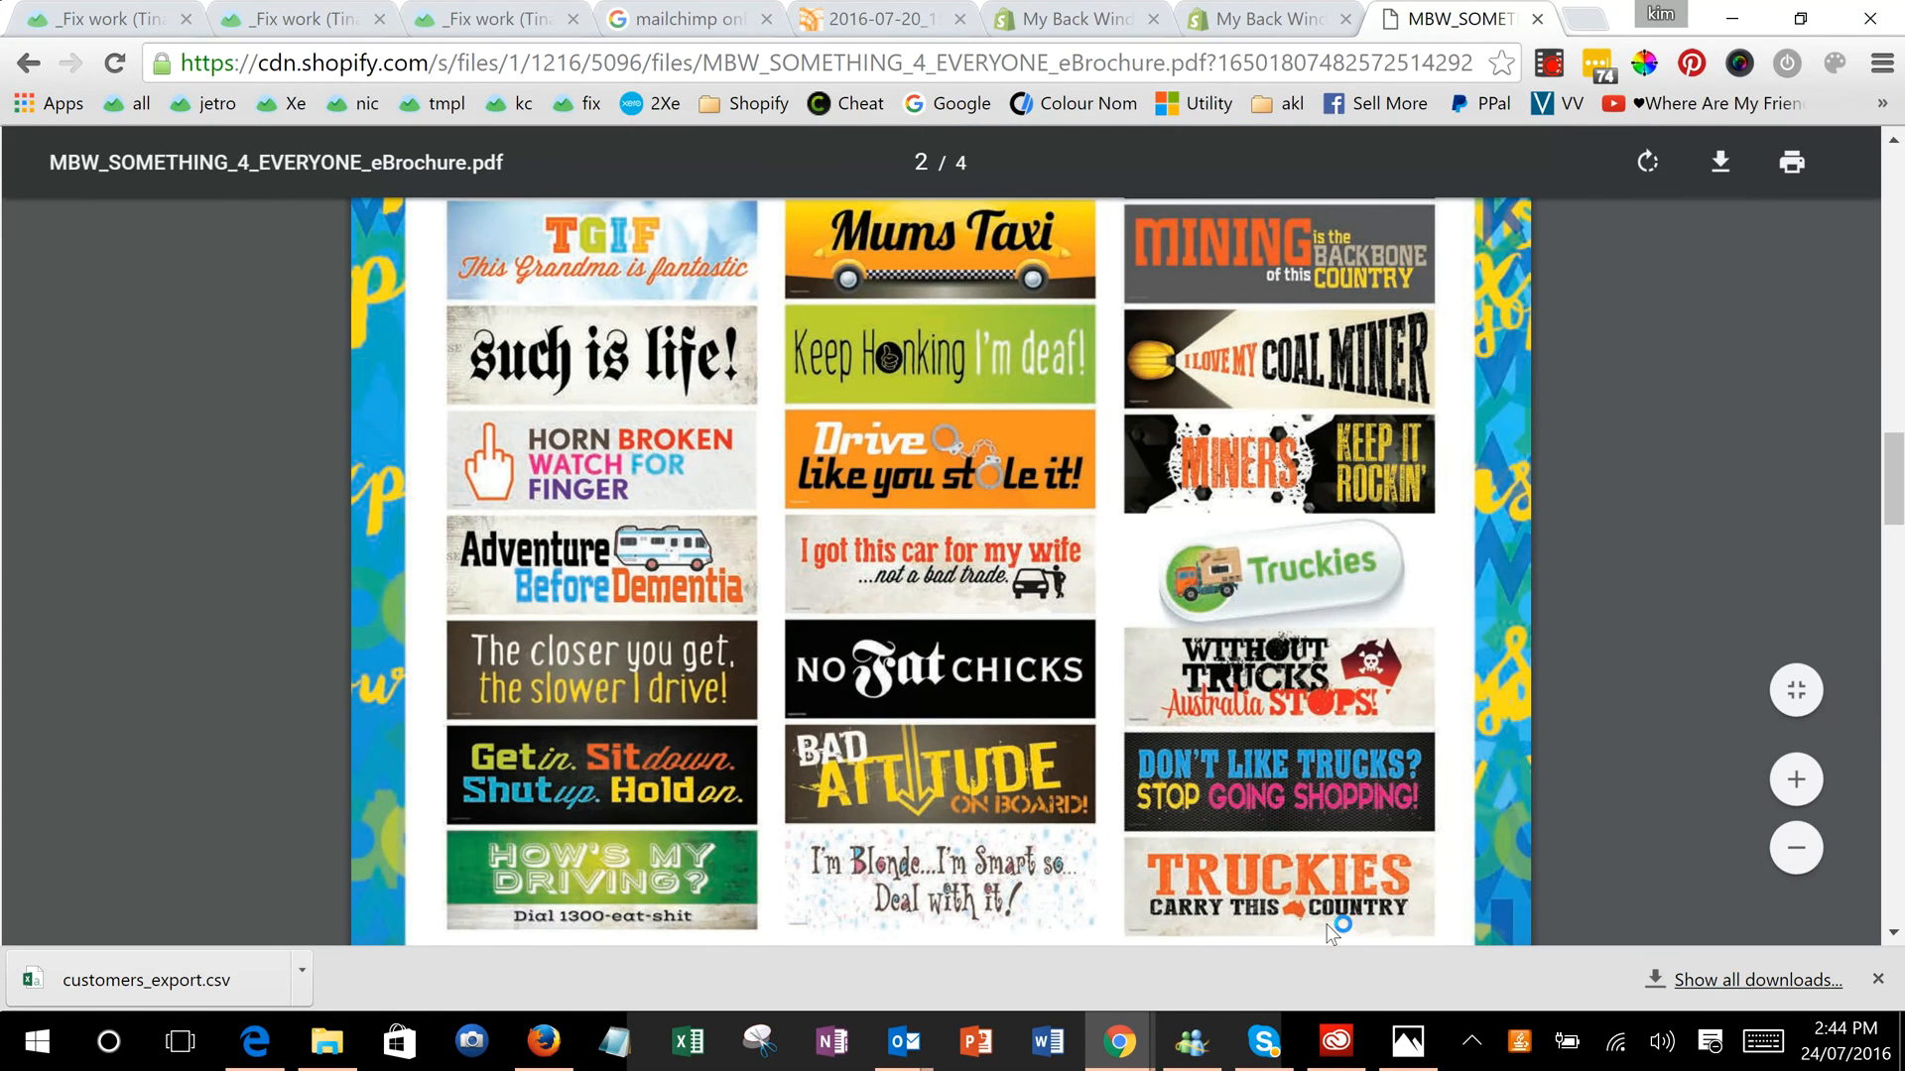